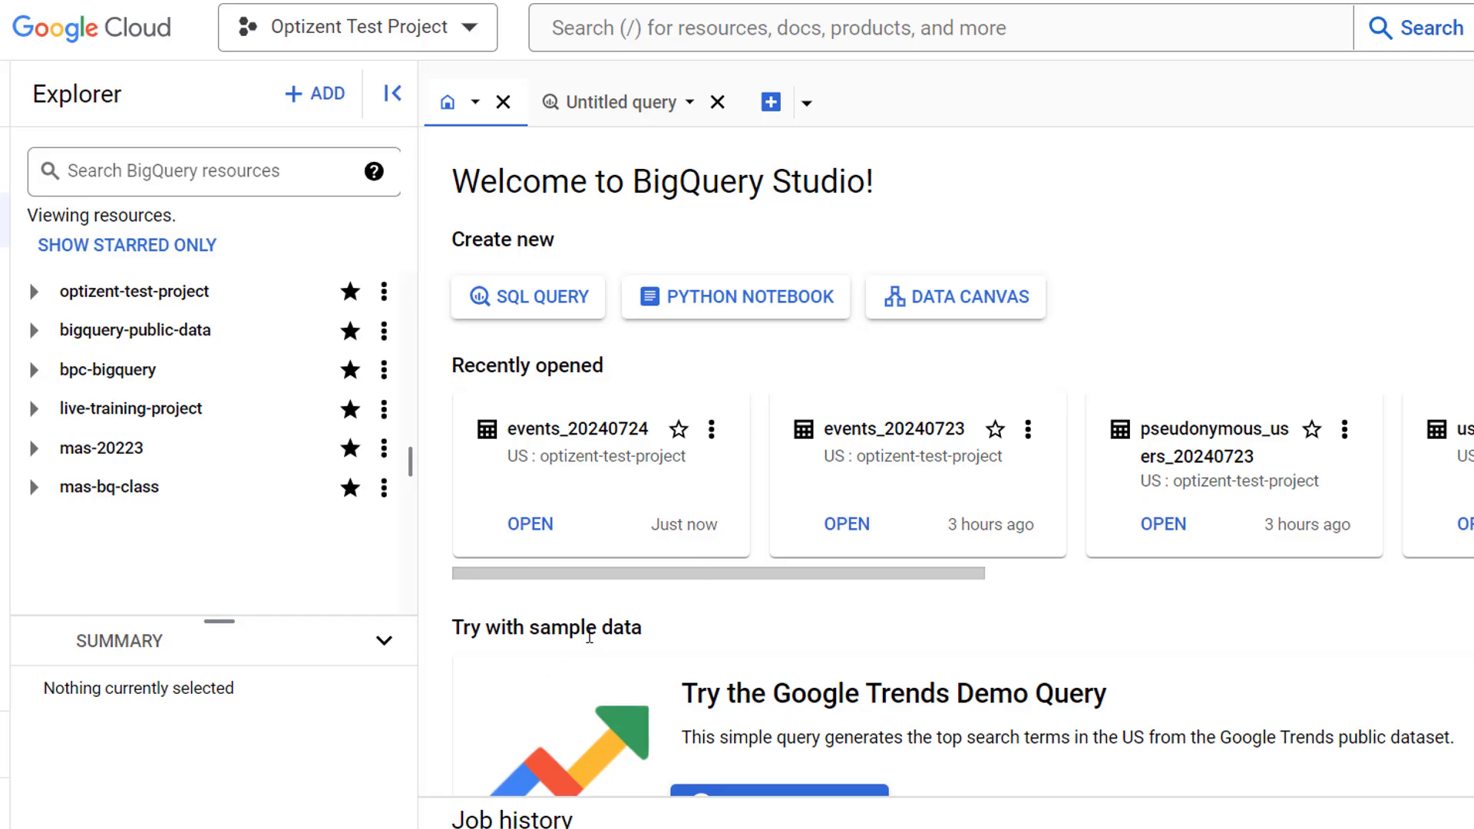
# - Expand optizent-test-project and analytics_289314775, then scroll through its table list
pyautogui.click(34, 291)
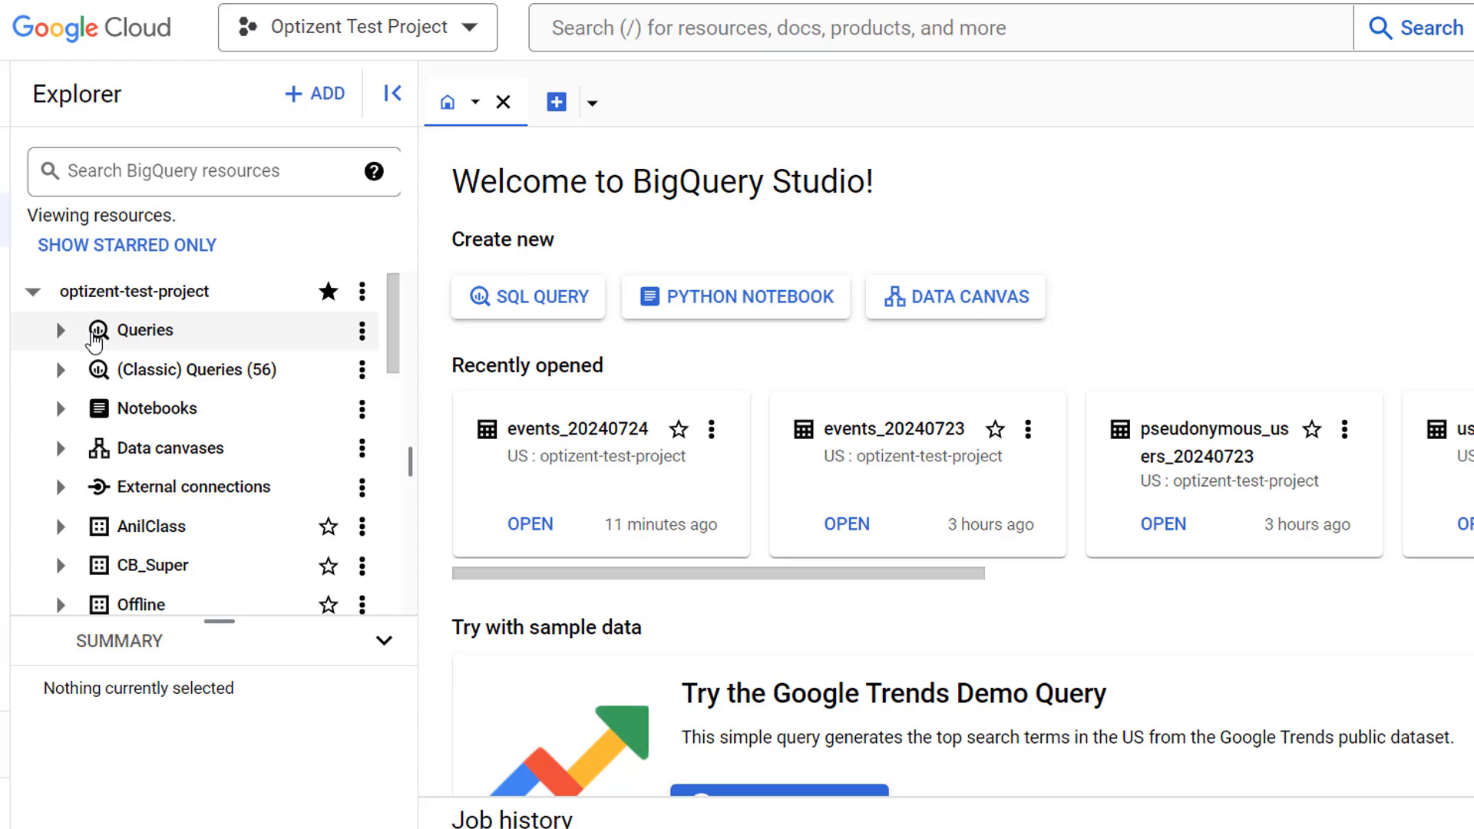
pyautogui.moveTo(229, 448)
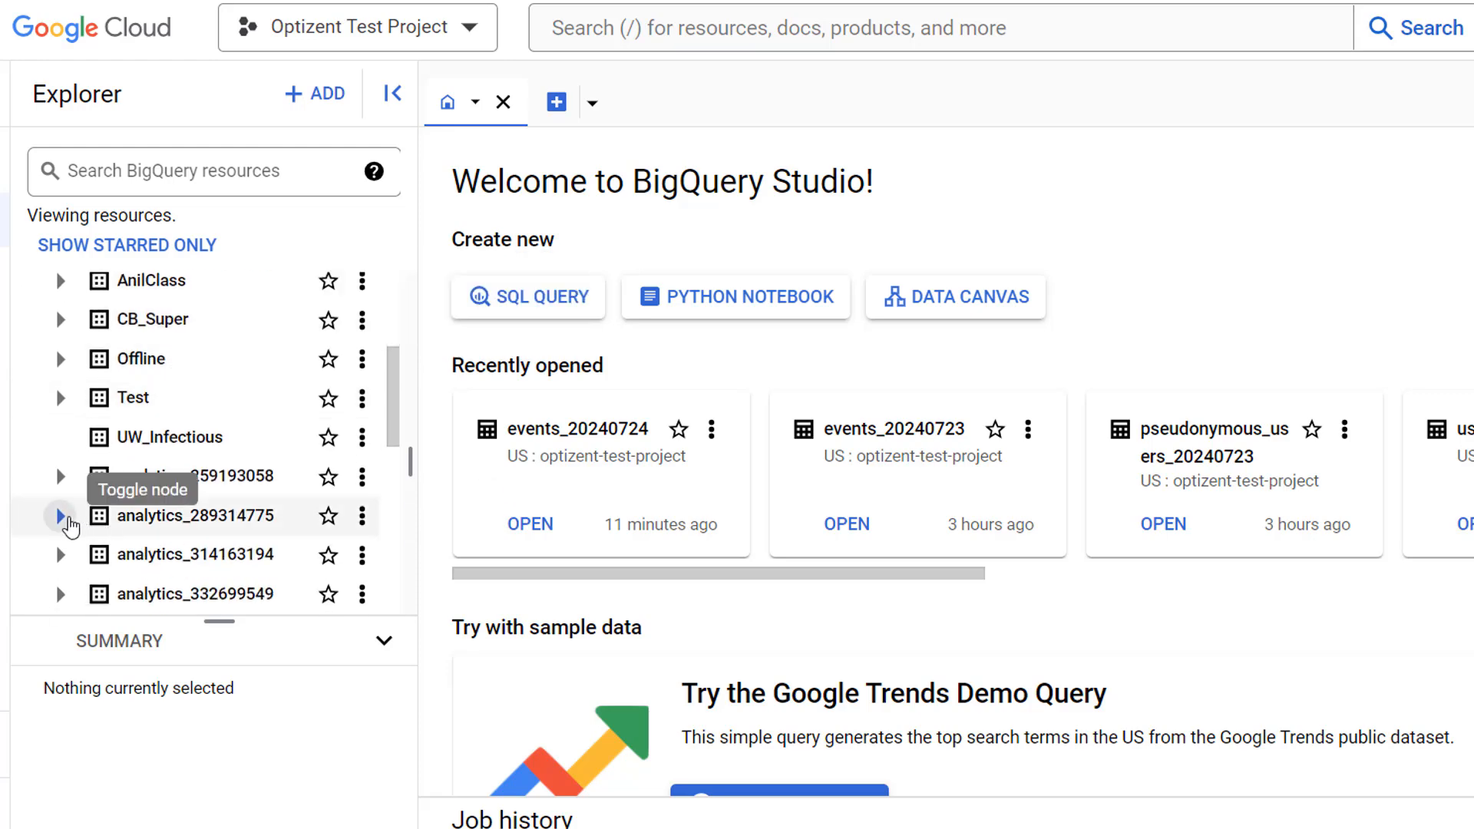
pyautogui.click(60, 516)
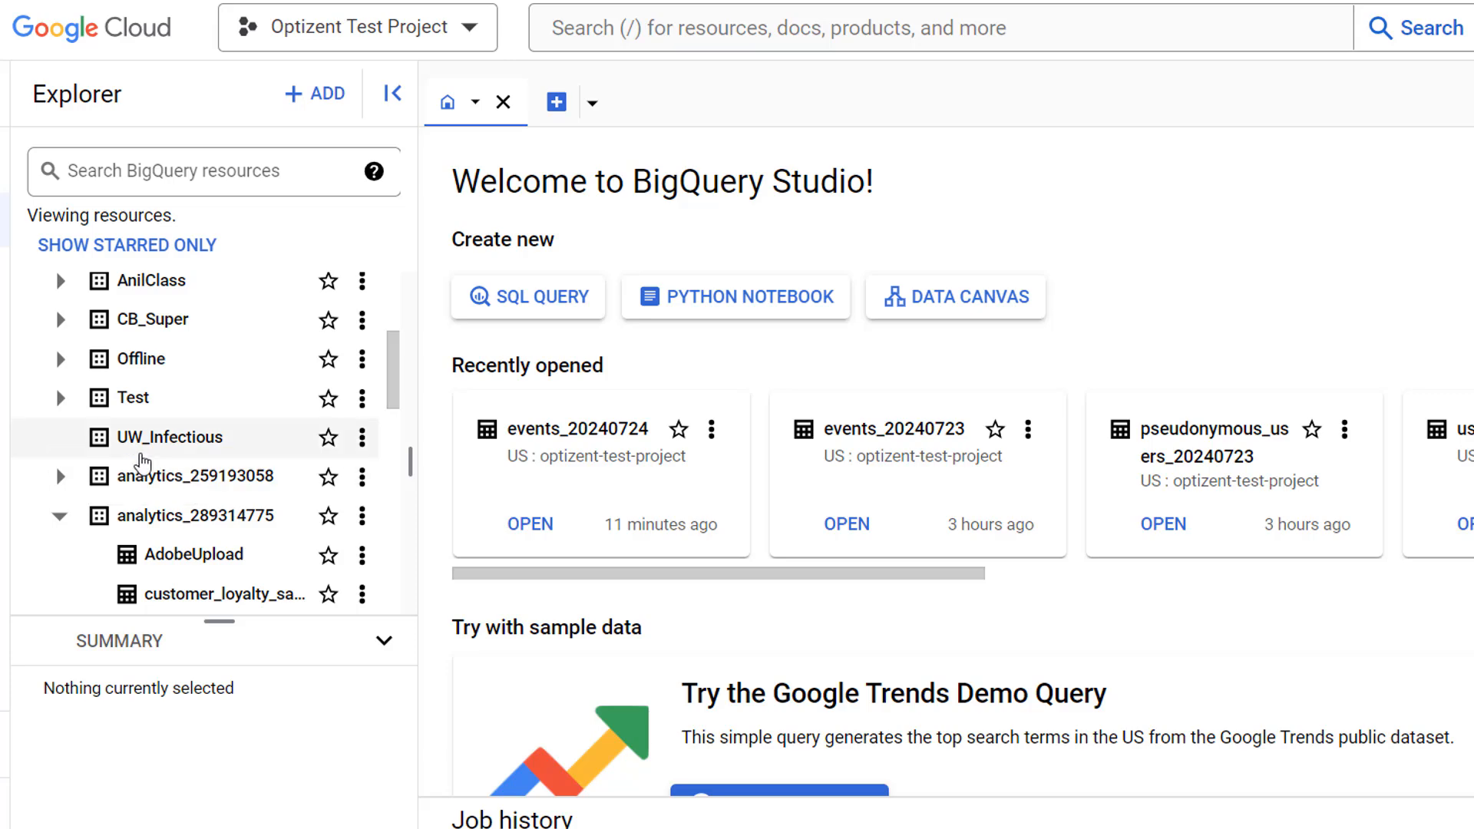
pyautogui.scroll(-3)
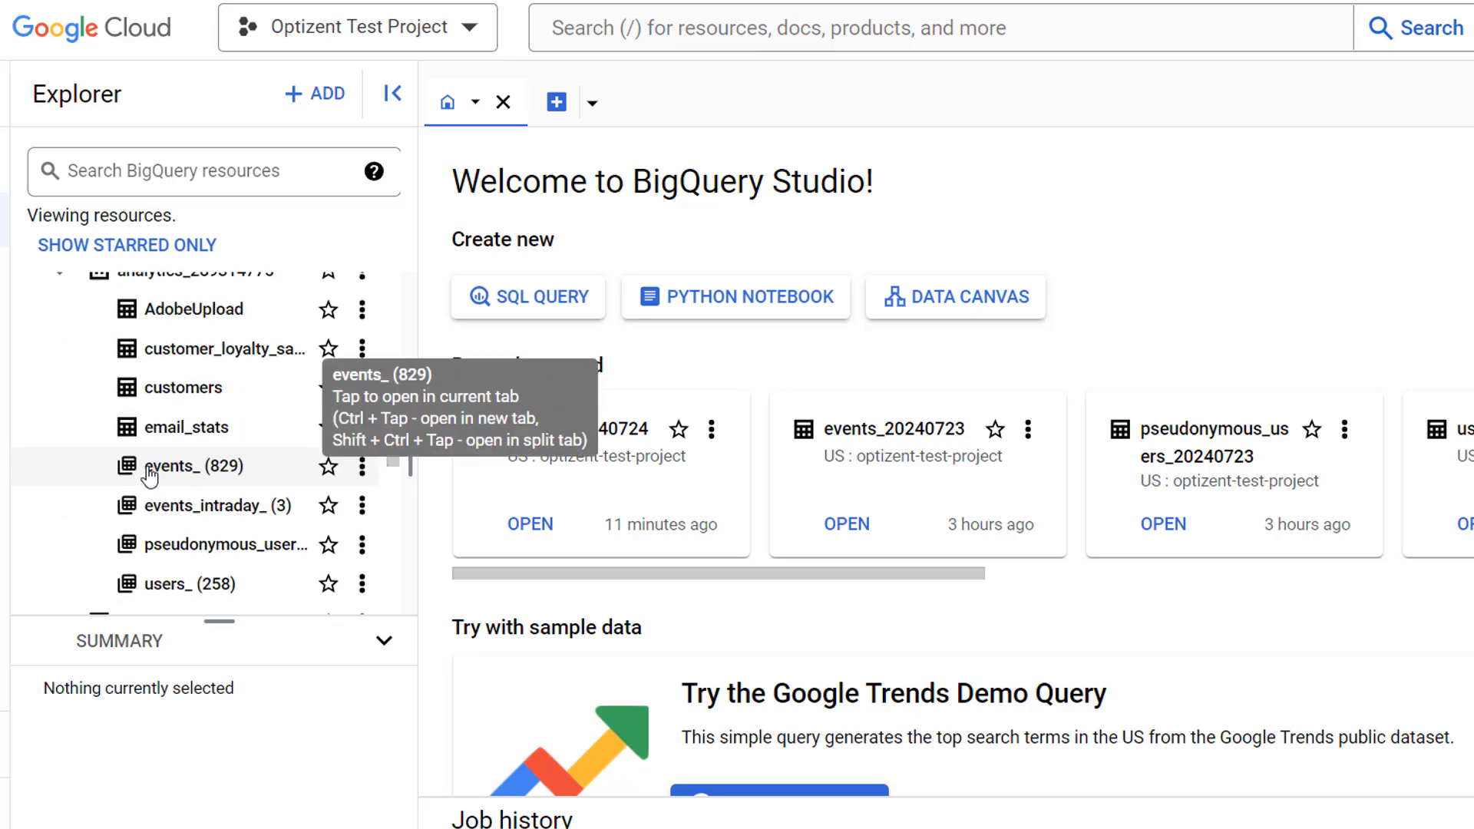
# - Open the events_ (829) sharded table to view the events_20240724 schema
pyautogui.click(183, 466)
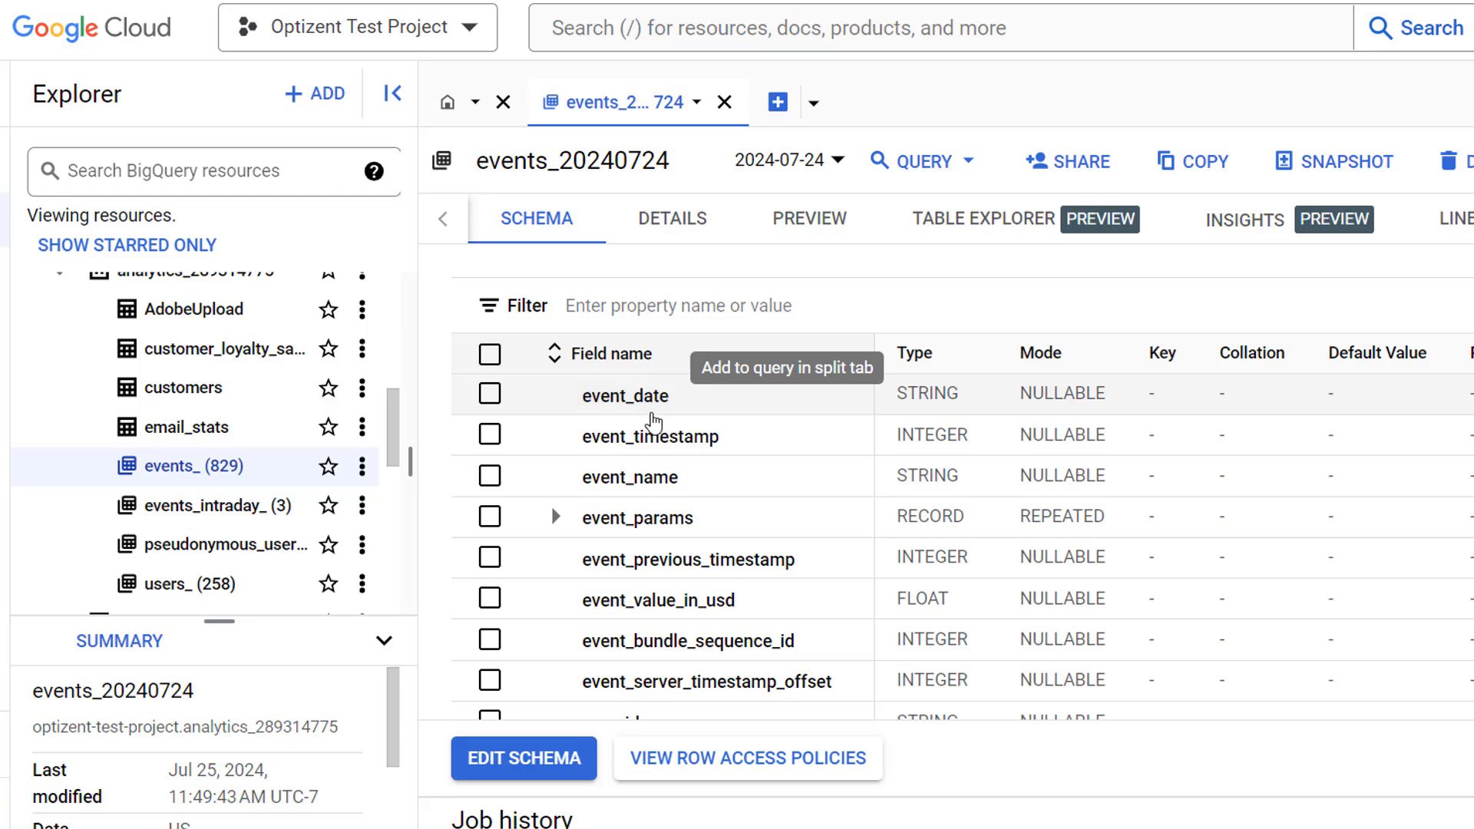
pyautogui.moveTo(938, 402)
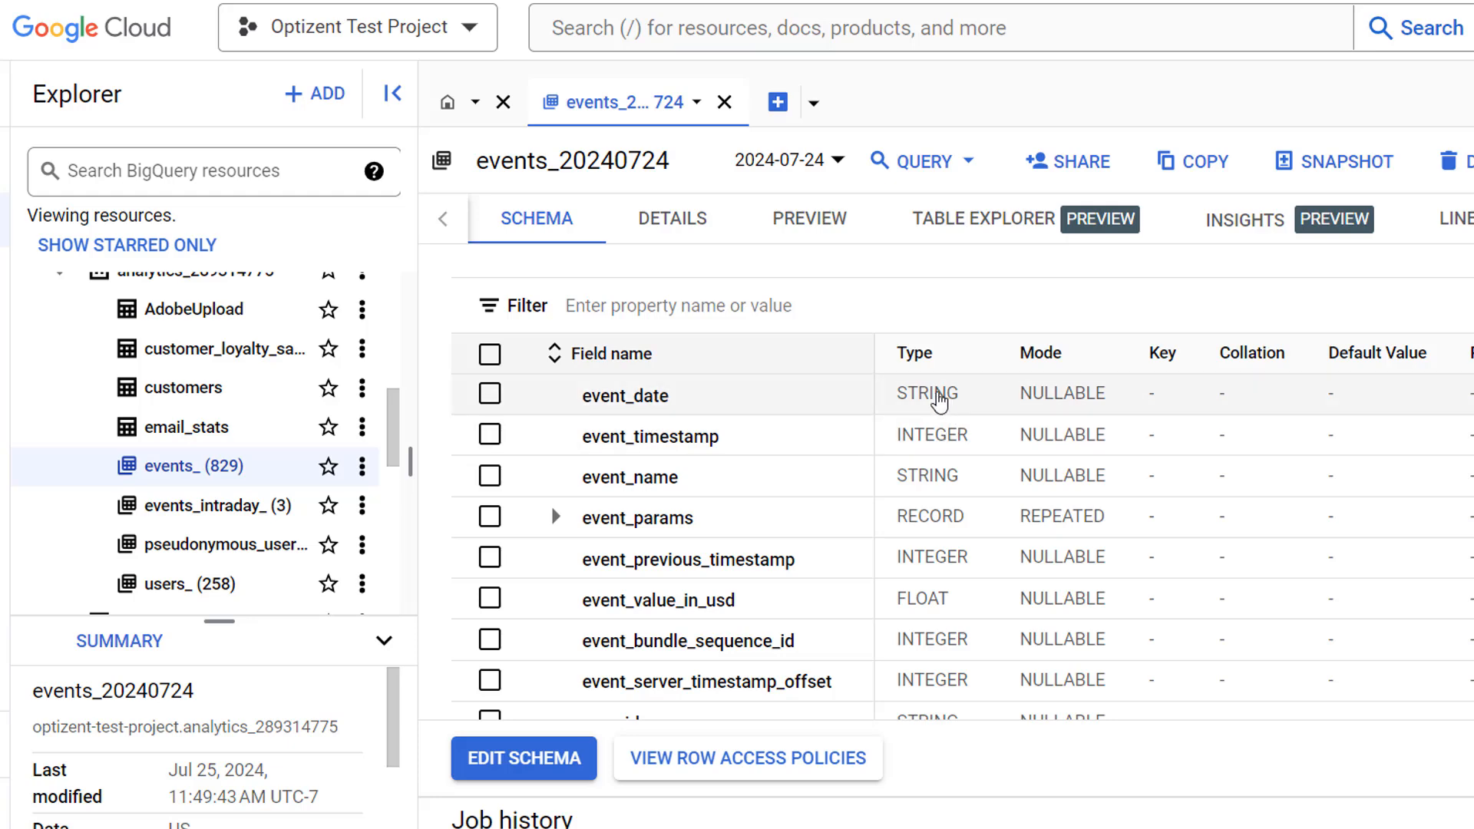
pyautogui.moveTo(910, 407)
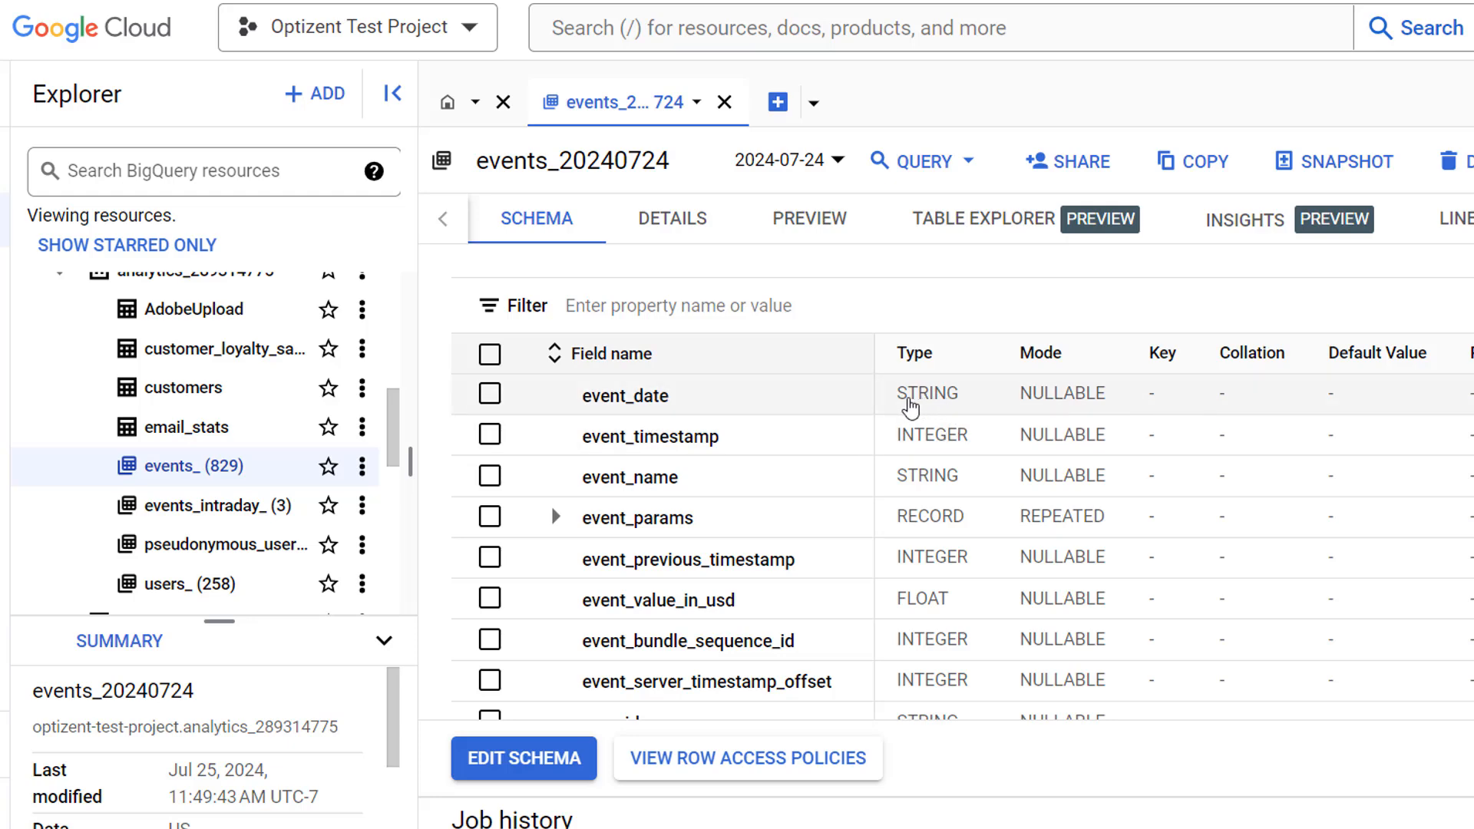
pyautogui.moveTo(991, 422)
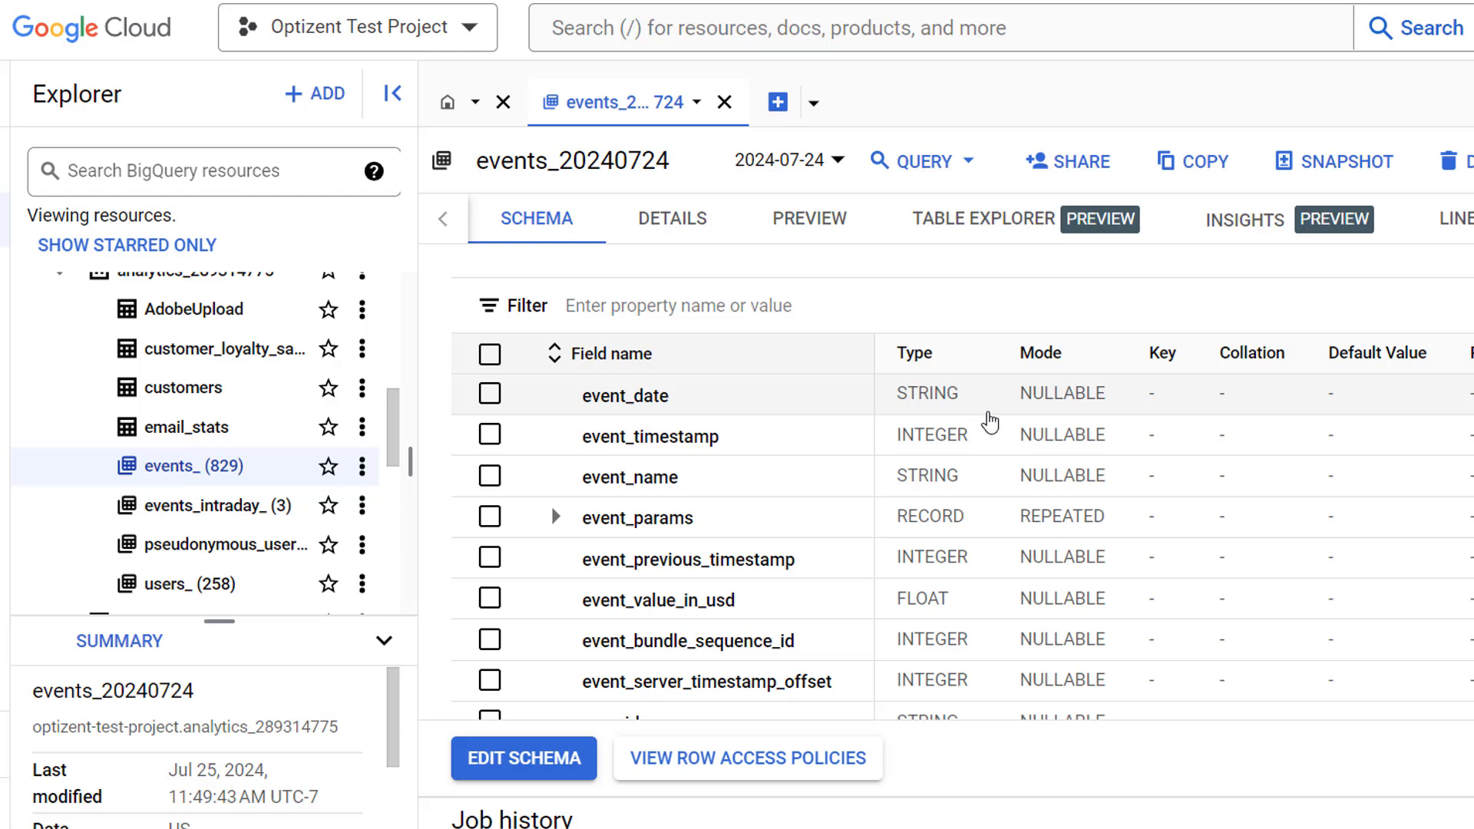
pyautogui.moveTo(1013, 423)
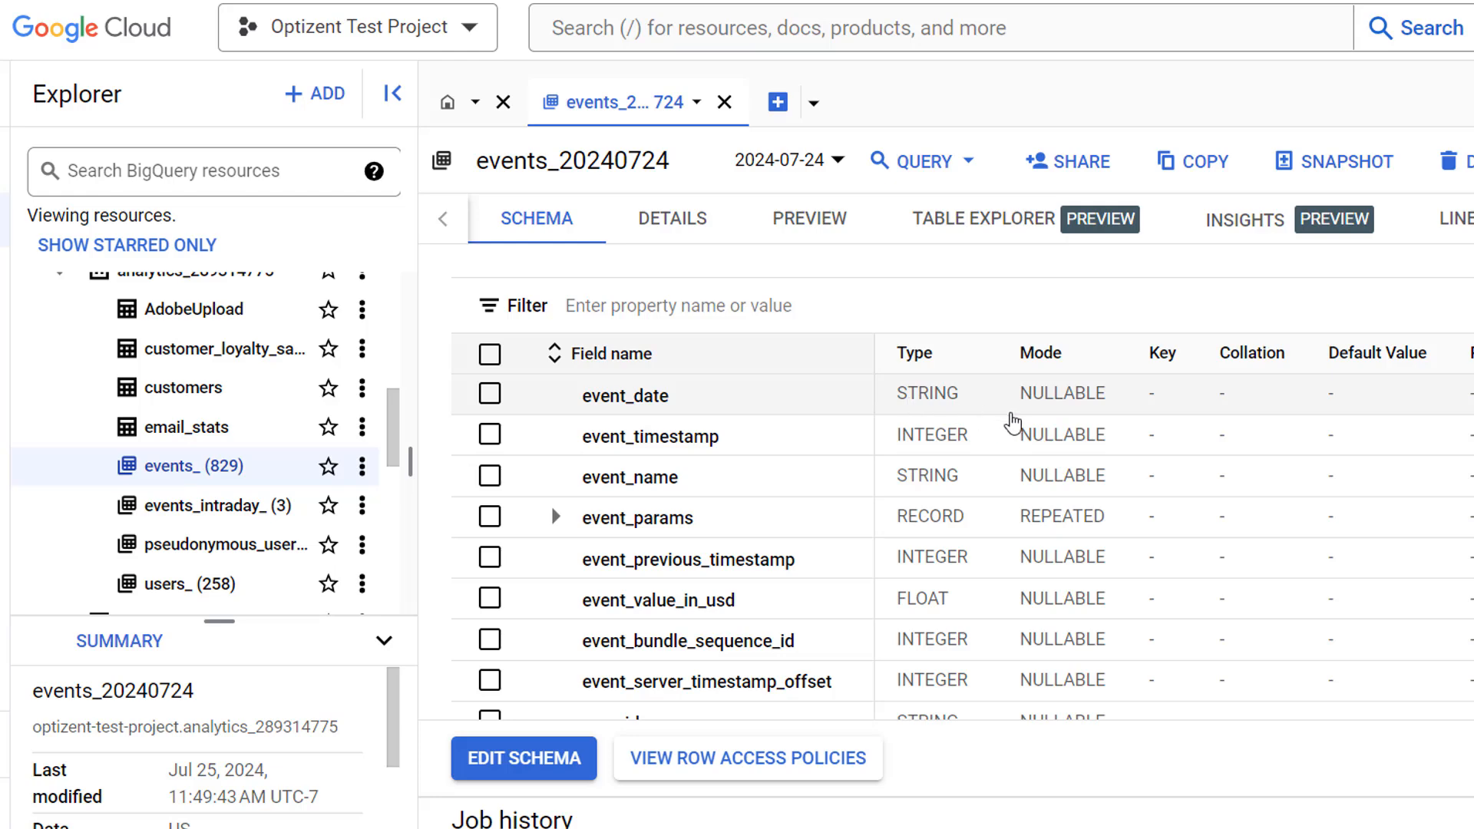
pyautogui.moveTo(801, 401)
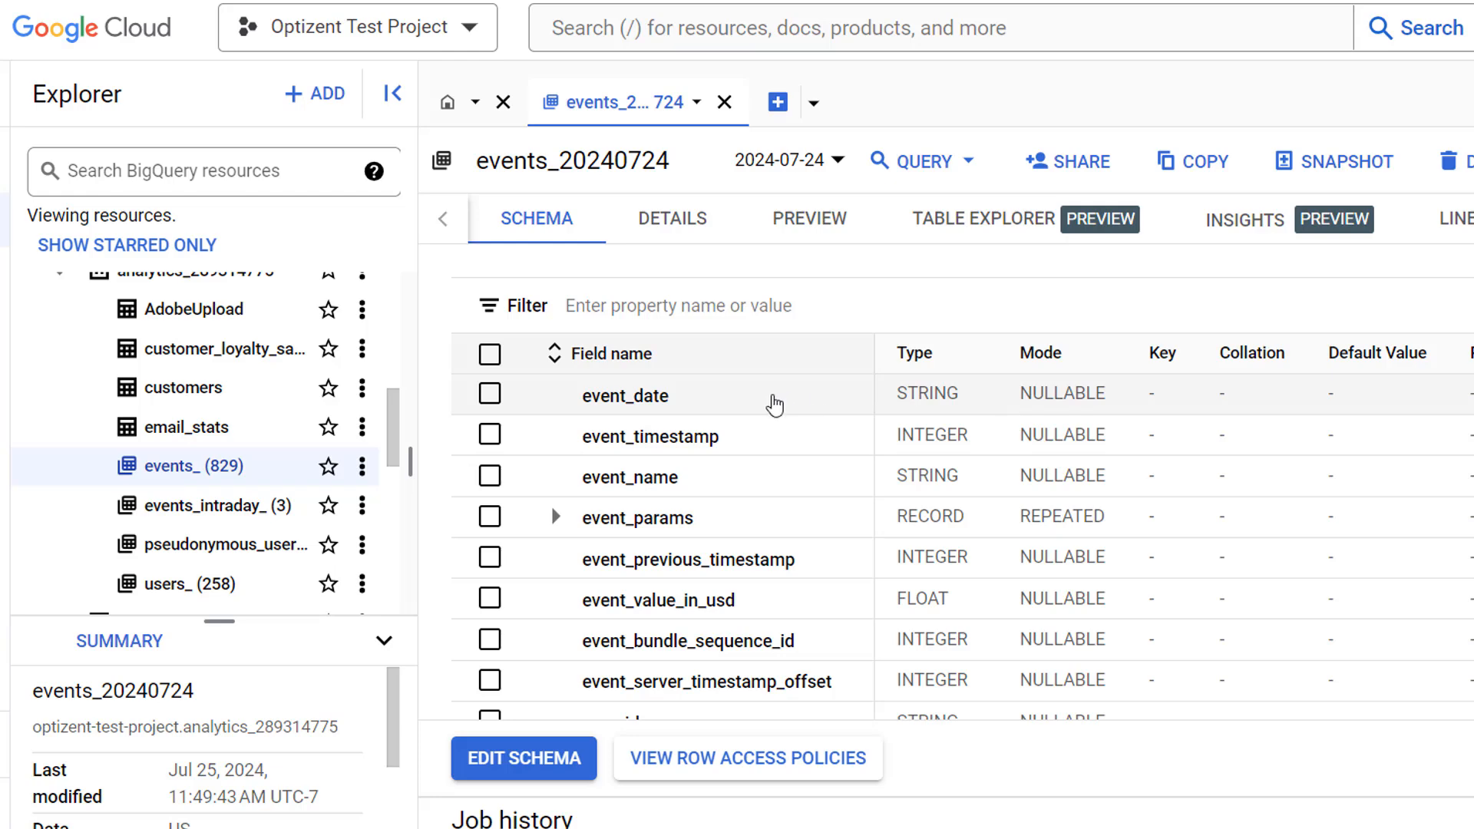
pyautogui.moveTo(812, 593)
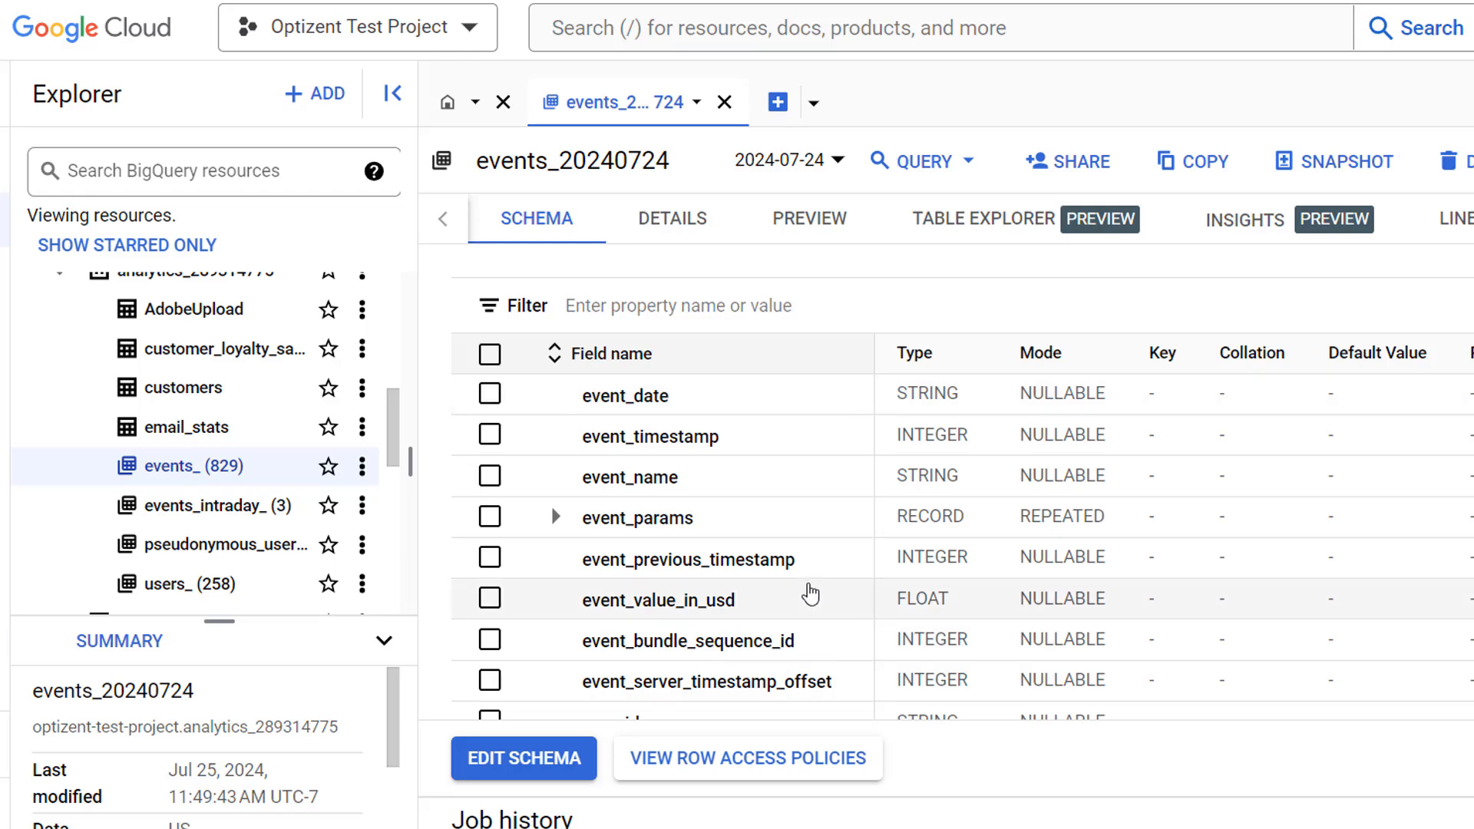
pyautogui.moveTo(602, 517)
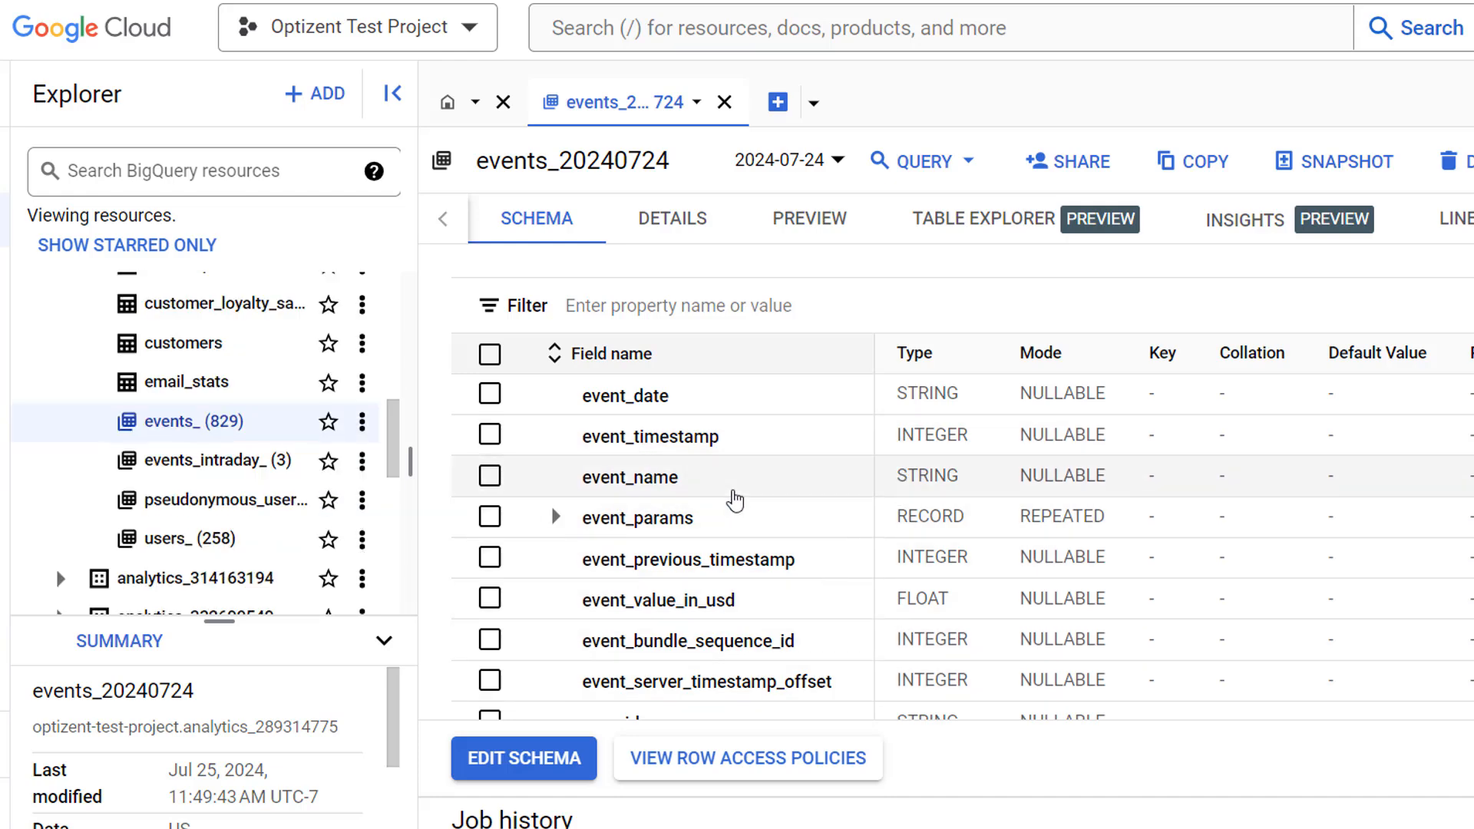
pyautogui.moveTo(732, 492)
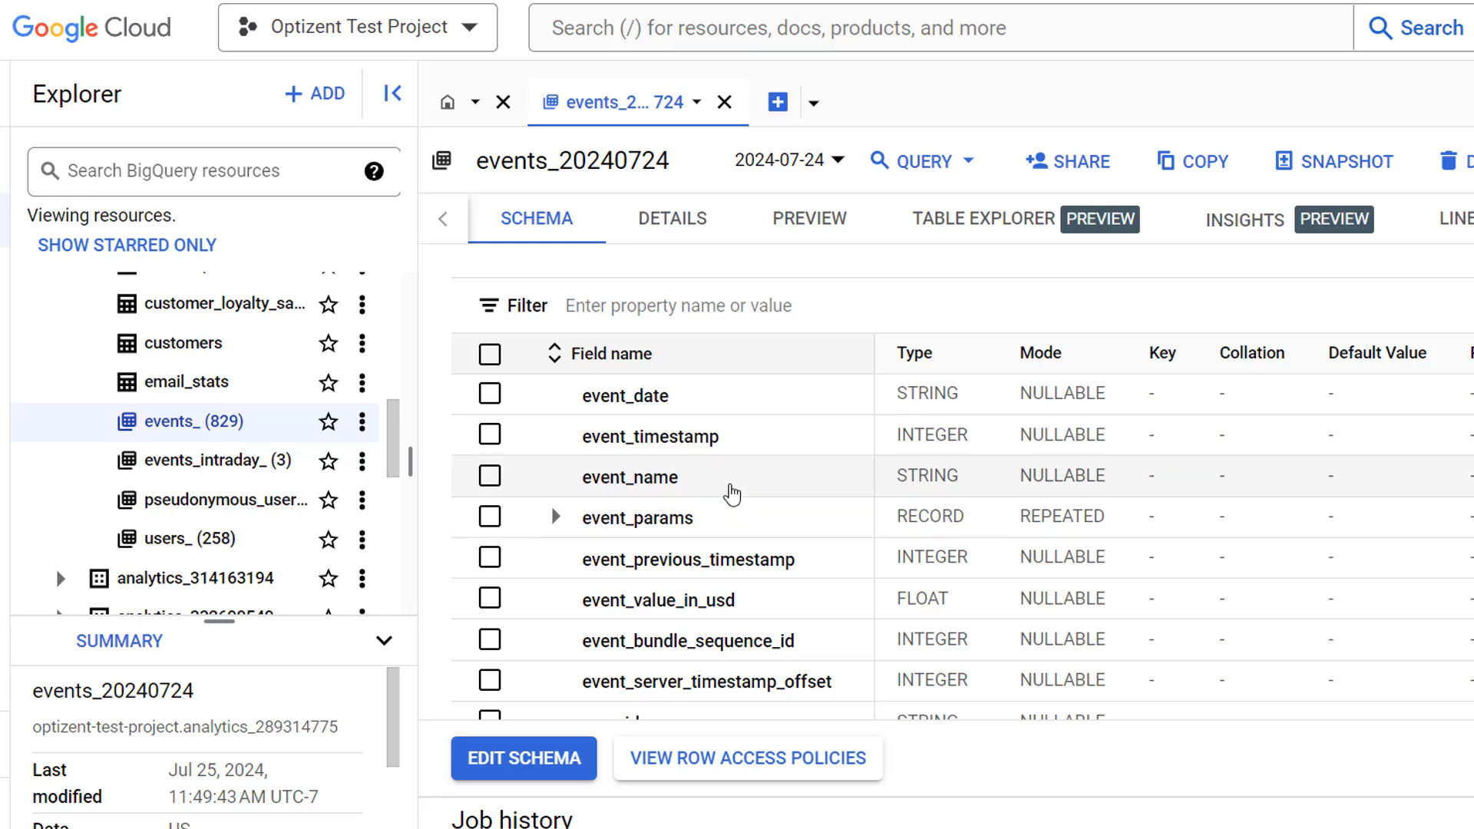
pyautogui.moveTo(490, 477)
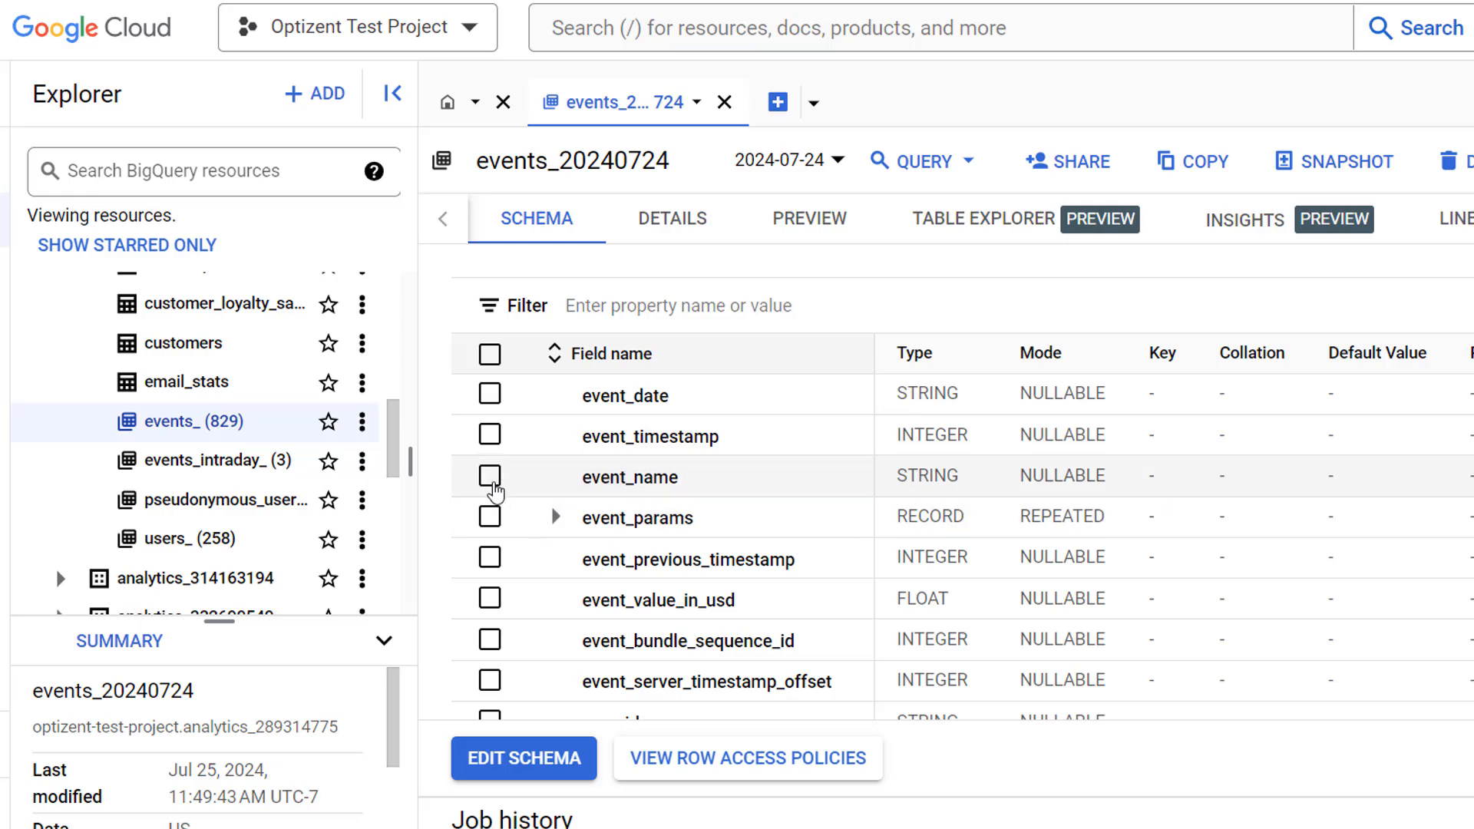
# - Tick event_name in the schema and expand the user_ltv record while scrolling
pyautogui.click(488, 477)
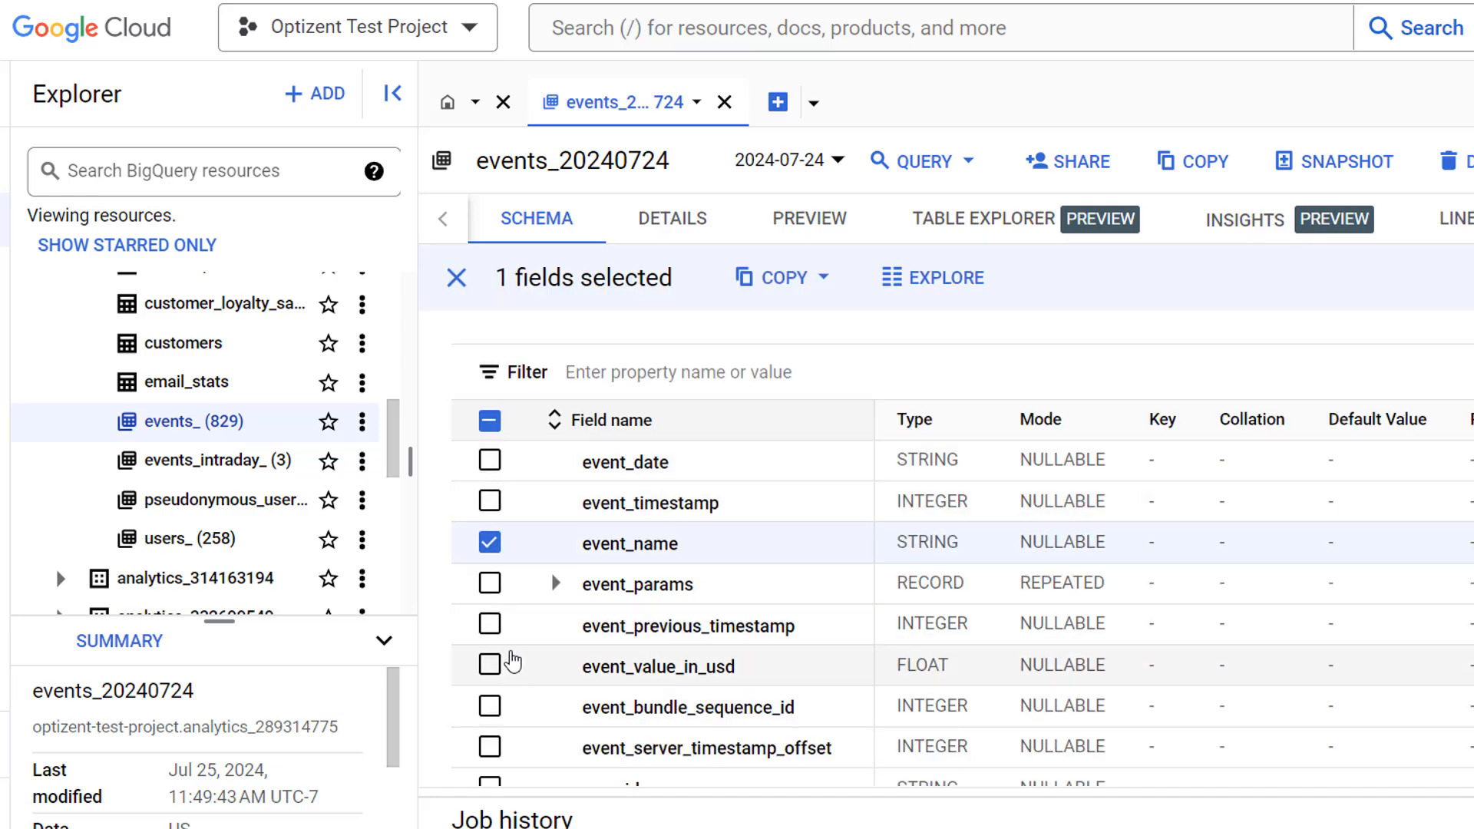
pyautogui.moveTo(524, 625)
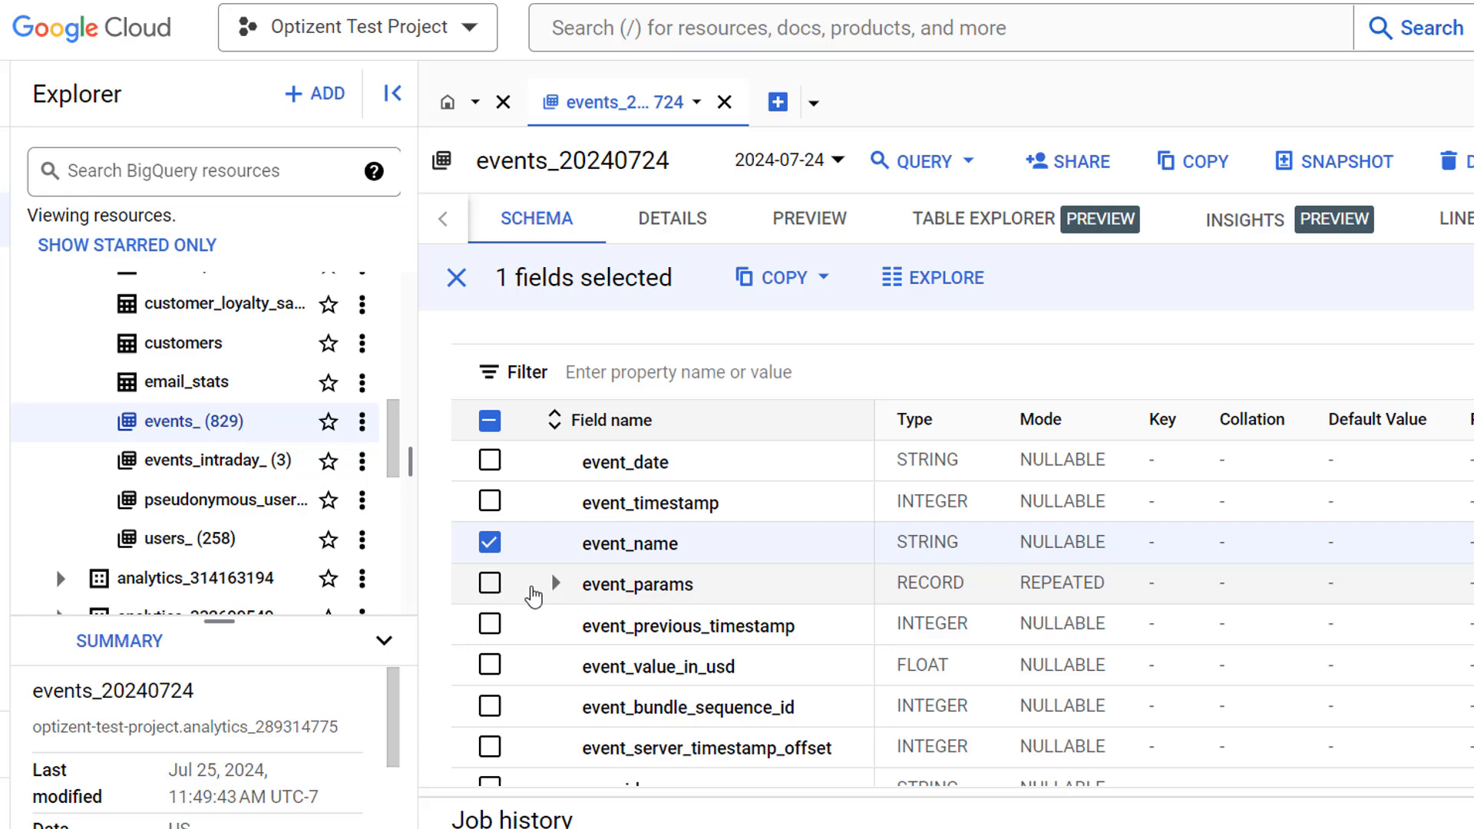
pyautogui.scroll(-3)
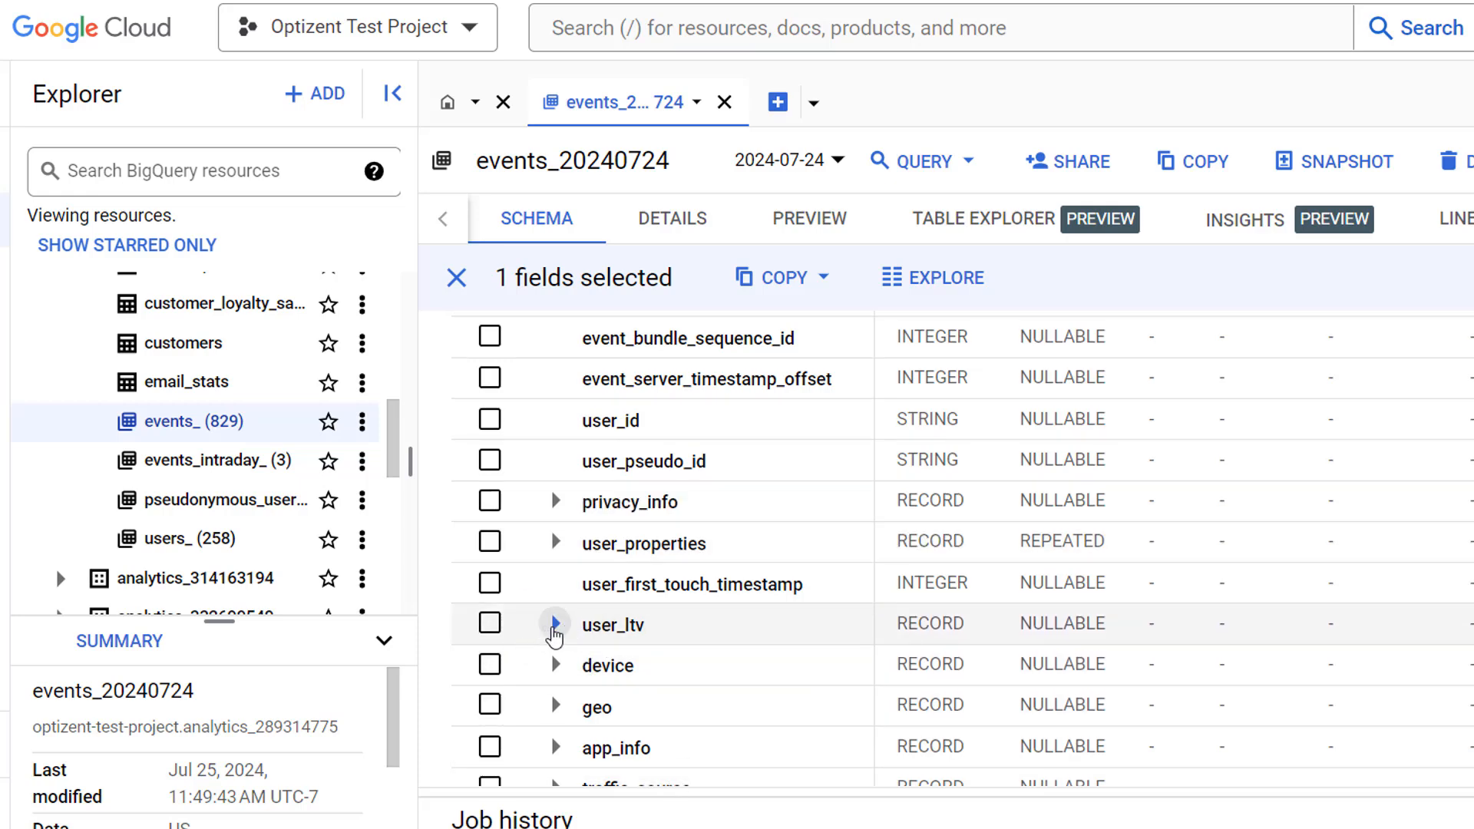
pyautogui.click(554, 625)
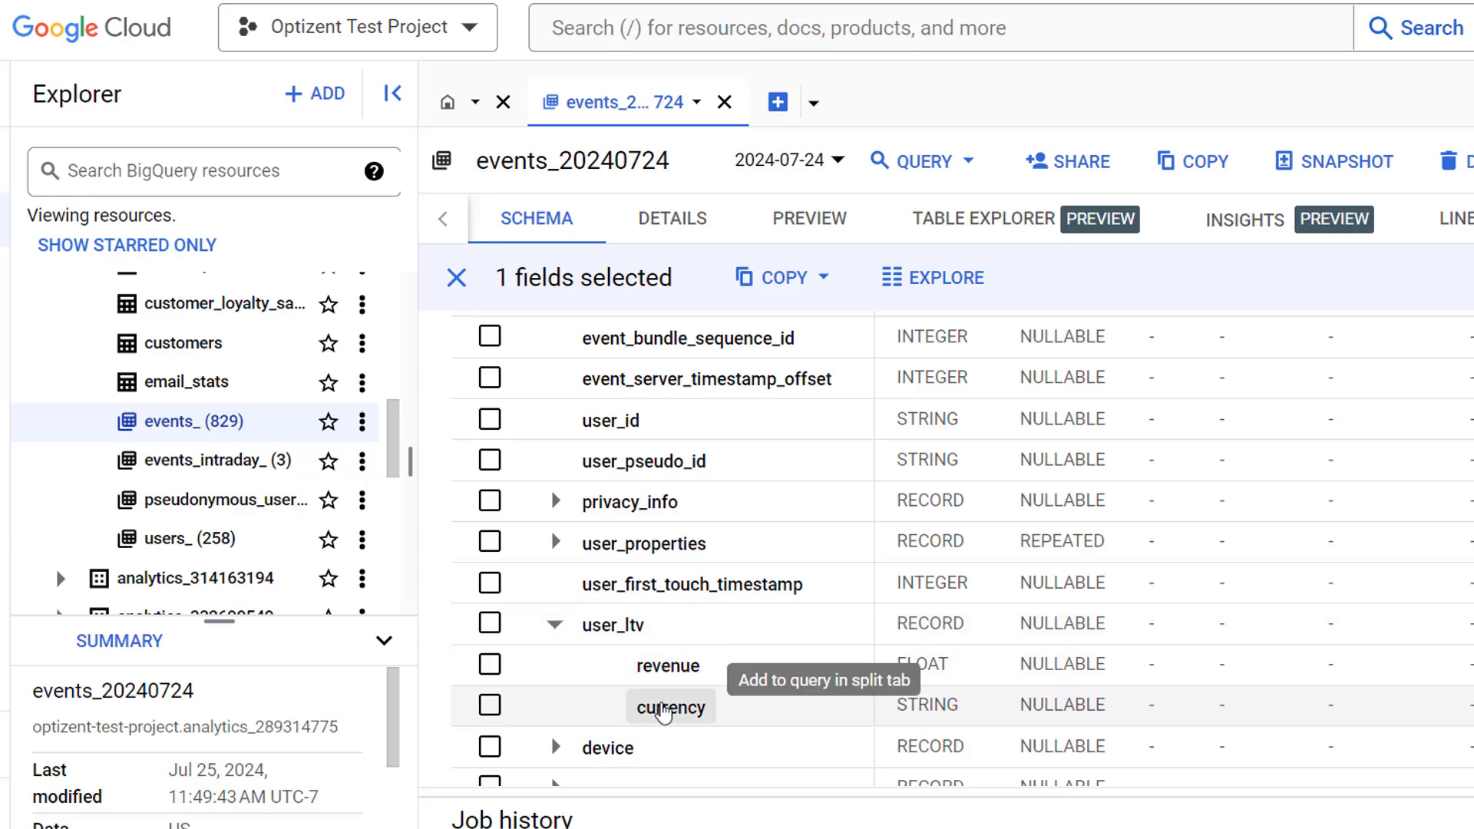
pyautogui.moveTo(705, 676)
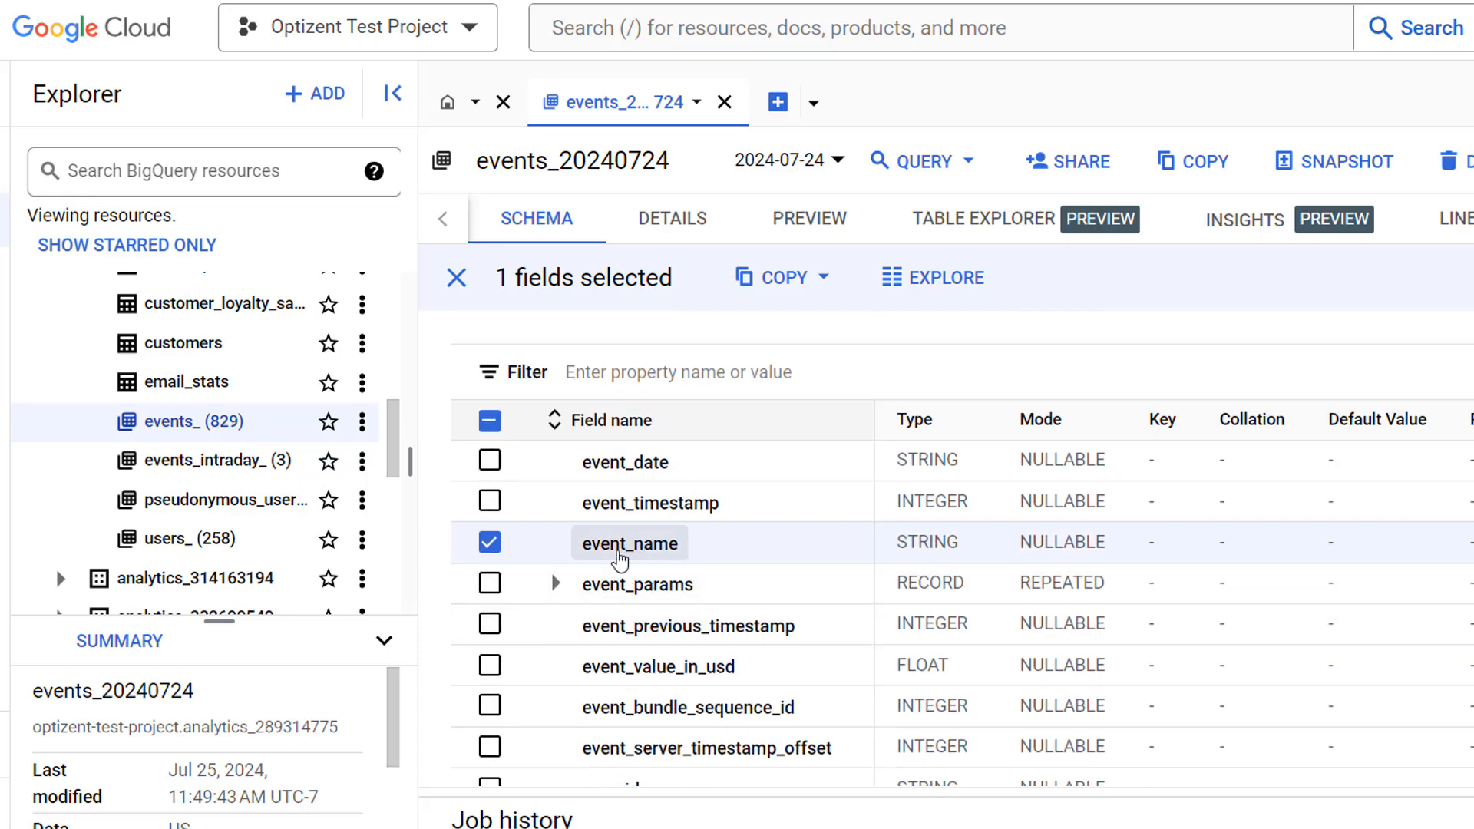
pyautogui.scroll(-3)
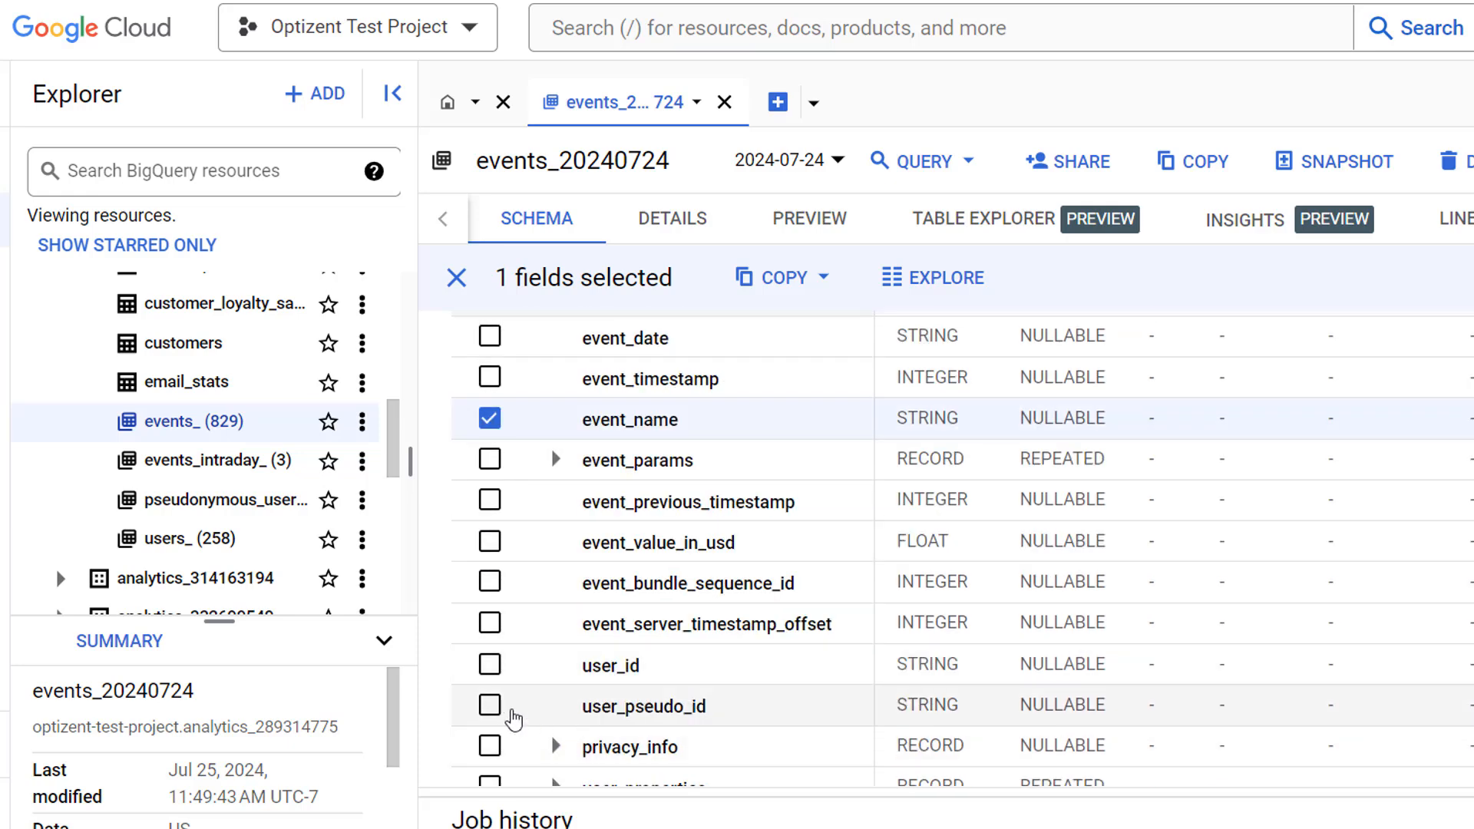
pyautogui.moveTo(681, 683)
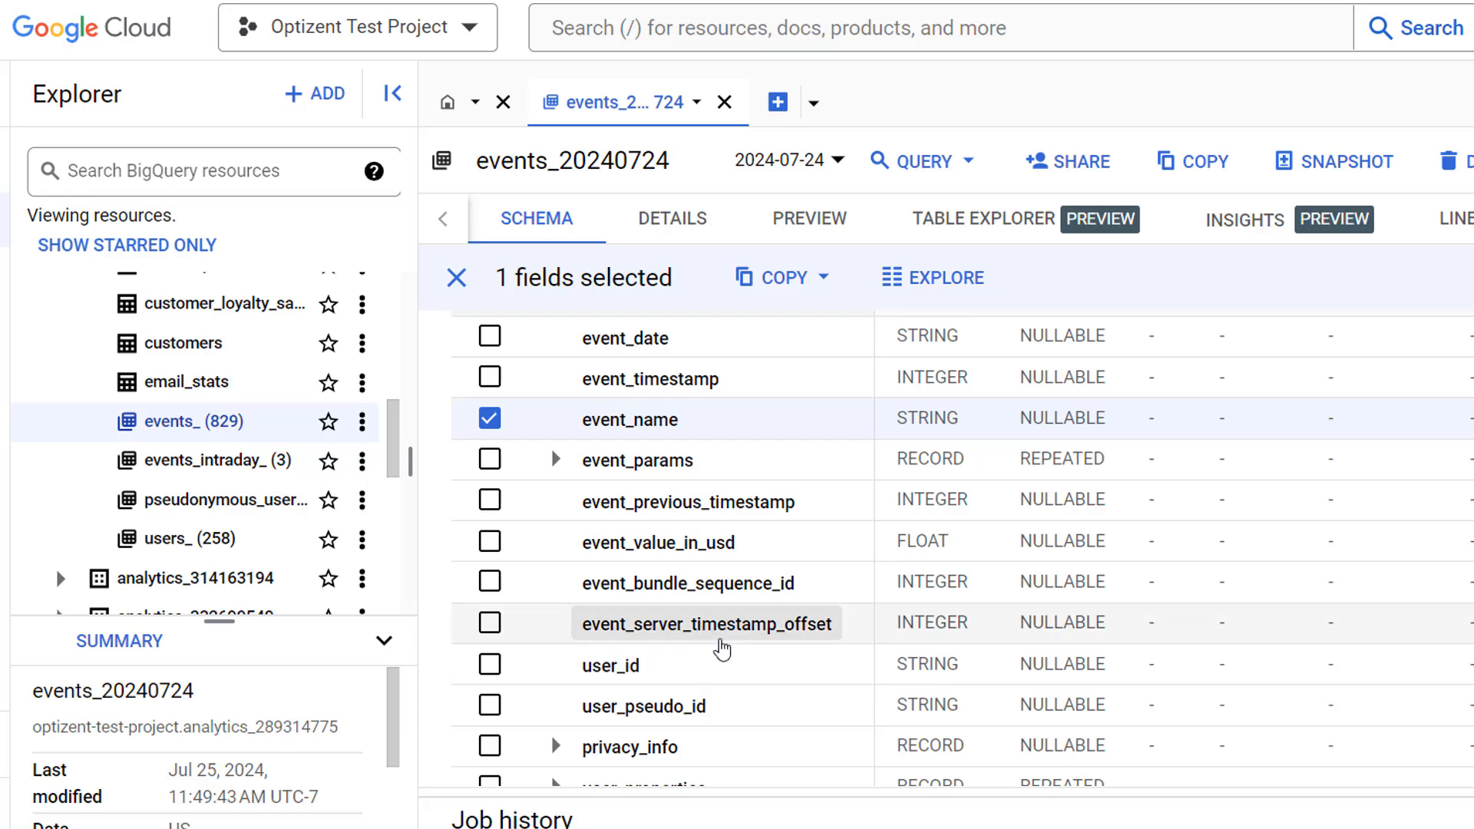
pyautogui.moveTo(512, 747)
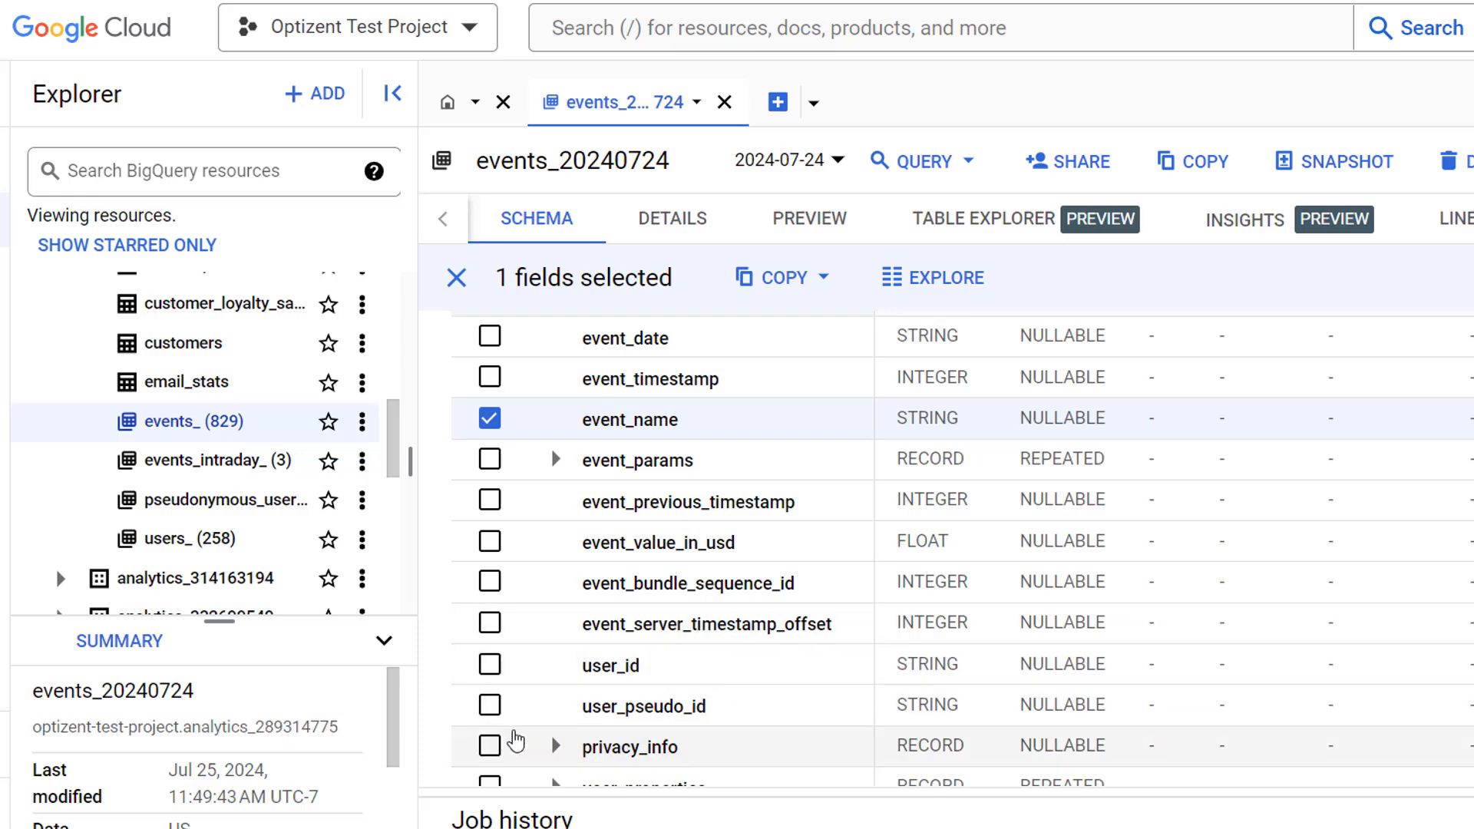
pyautogui.moveTo(489, 723)
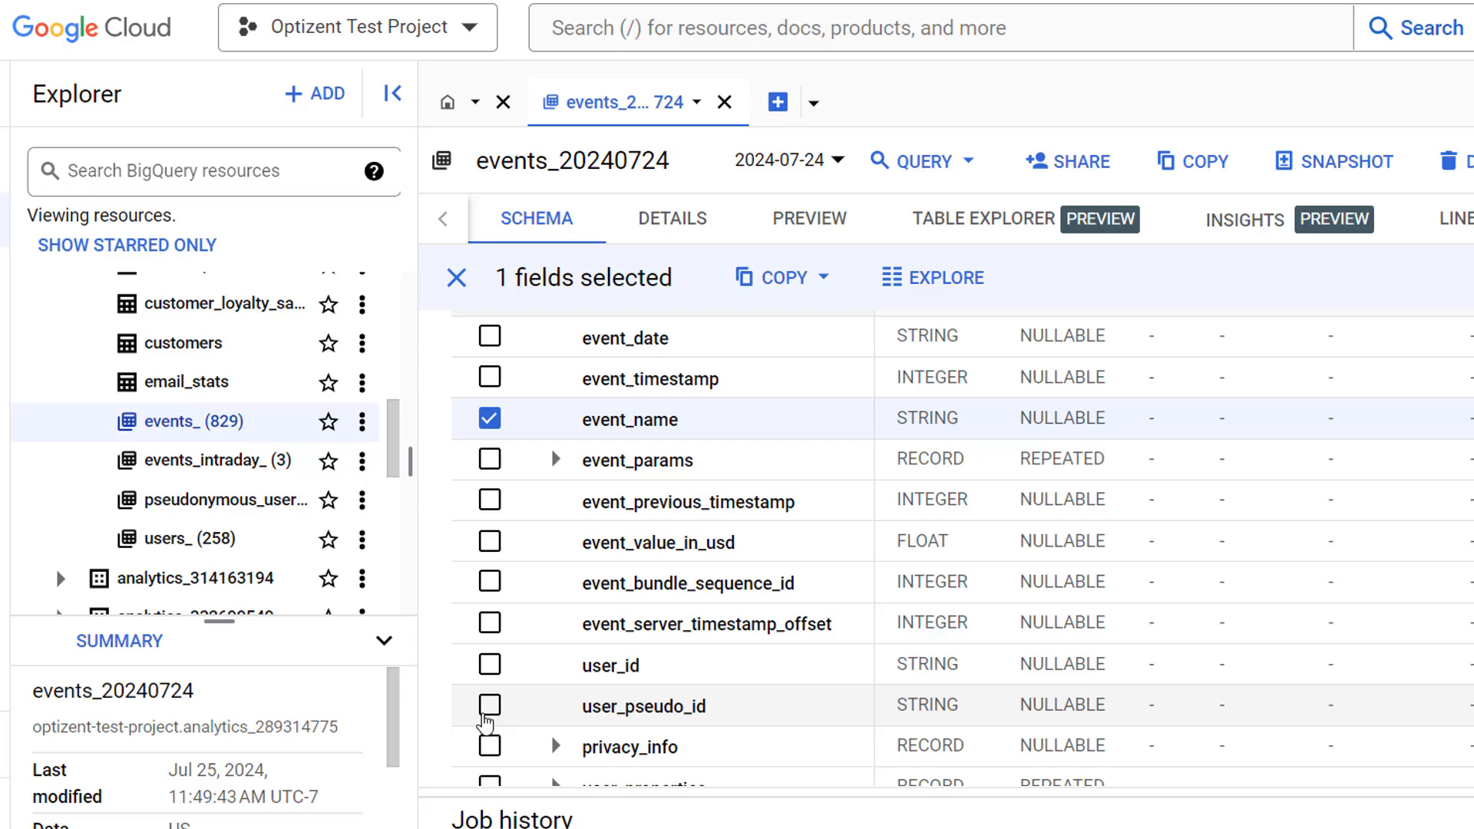
# - Tick user_pseudo_id so two fields are selected
pyautogui.click(490, 706)
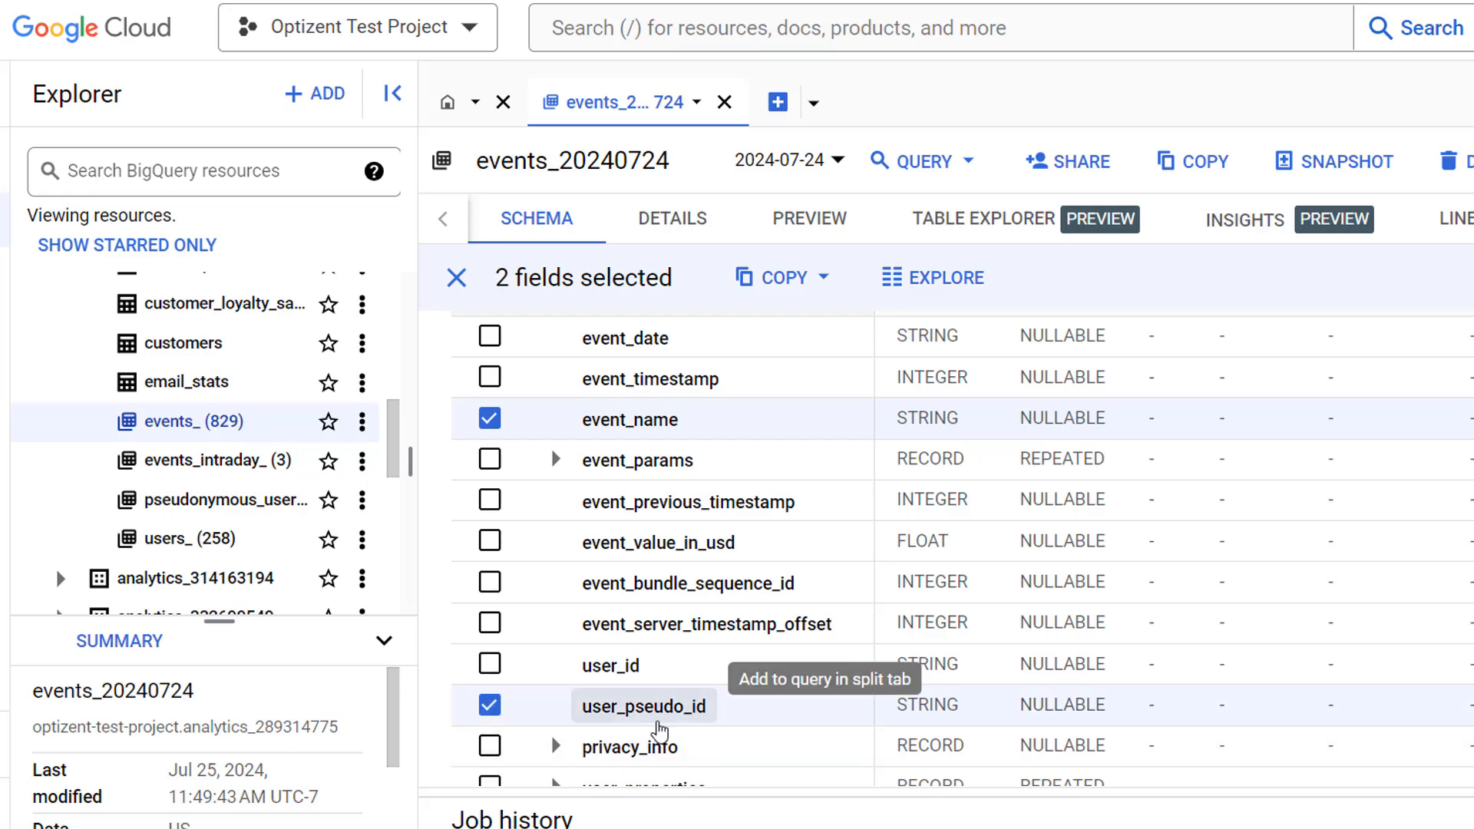
pyautogui.moveTo(524, 723)
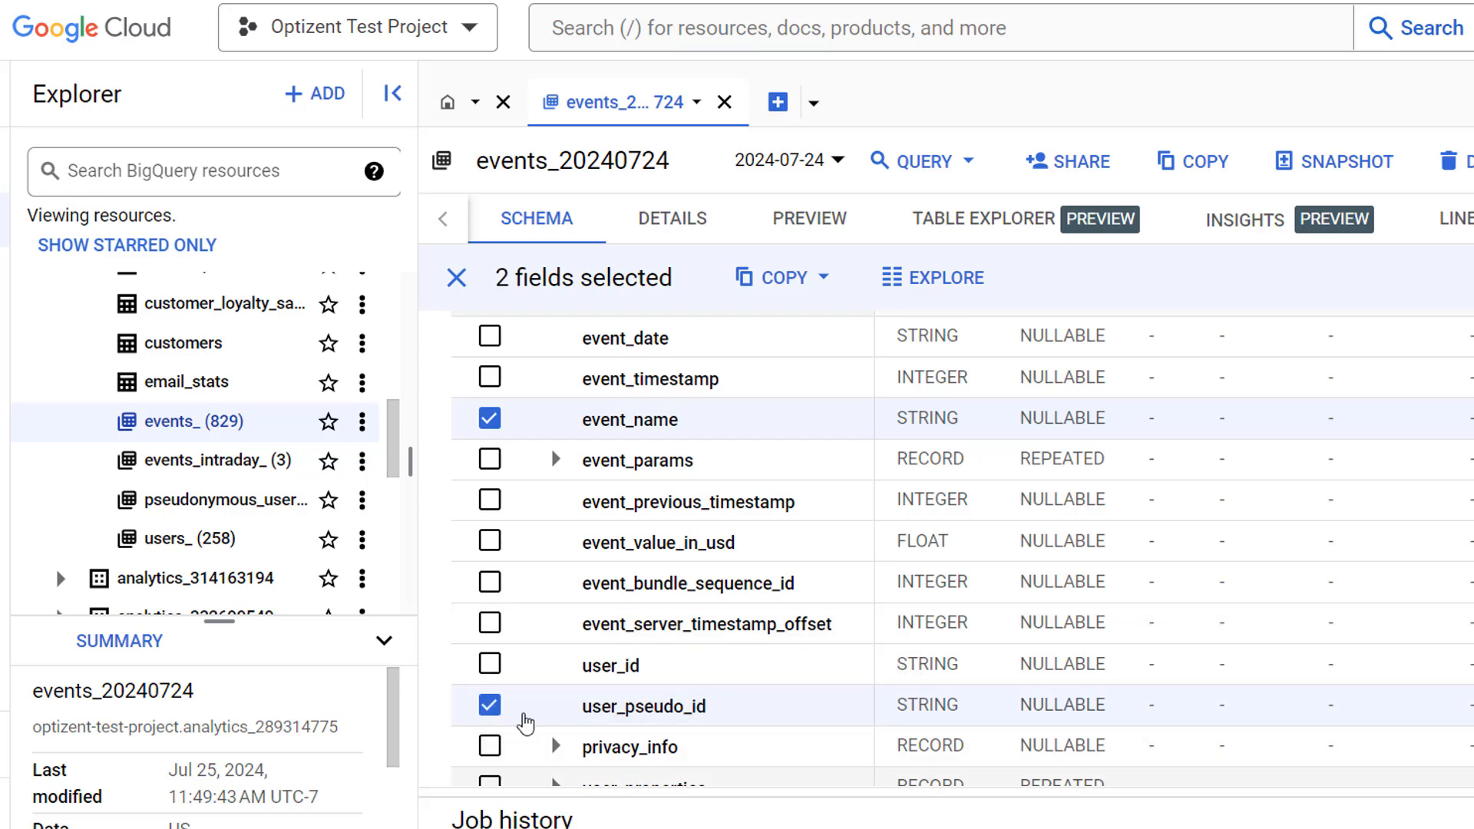
pyautogui.moveTo(919, 302)
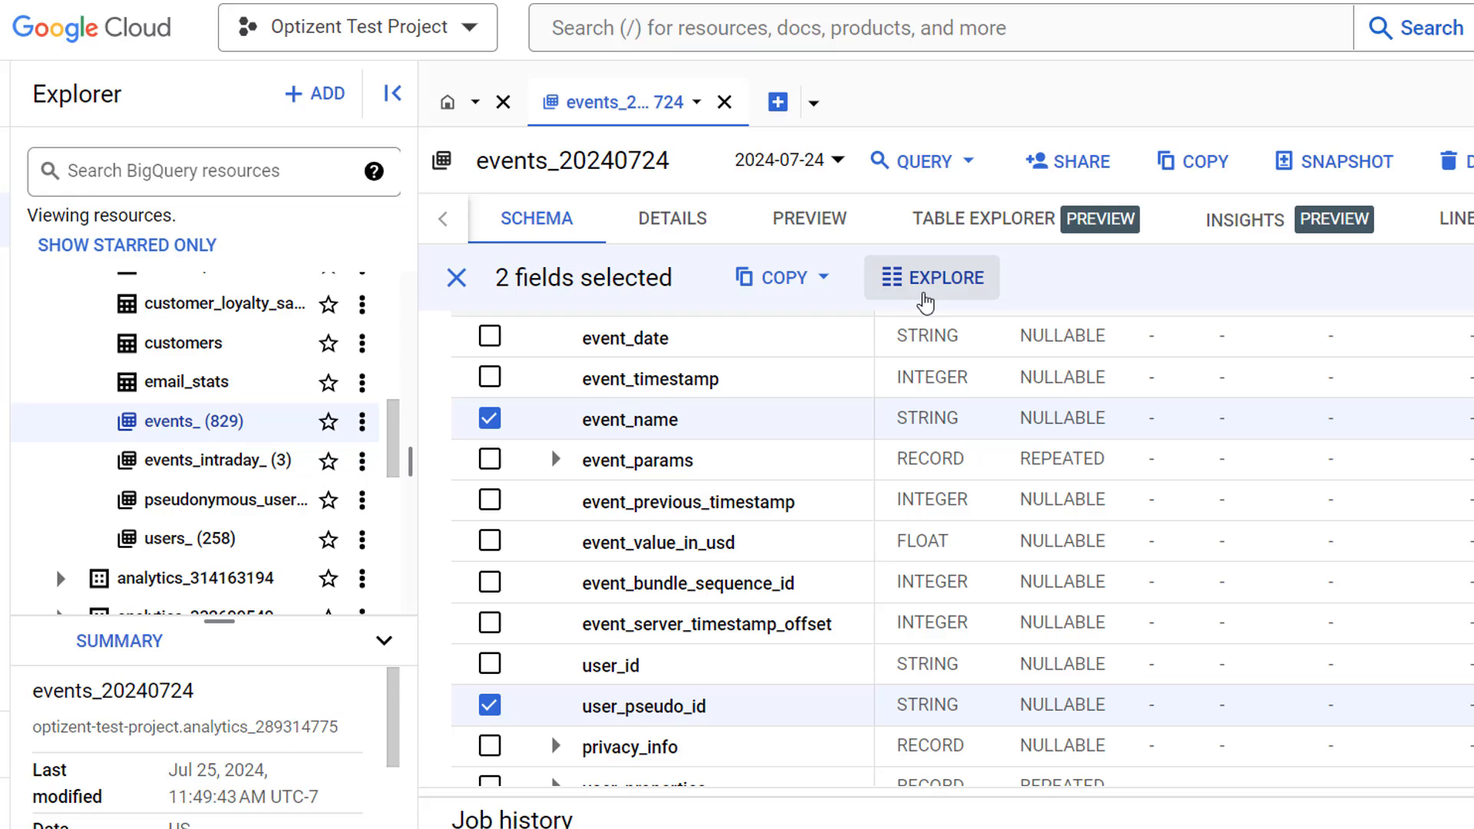
# - Explore event_name and user_pseudo_id in Table Explorer, scrolling to the generated query
pyautogui.click(931, 277)
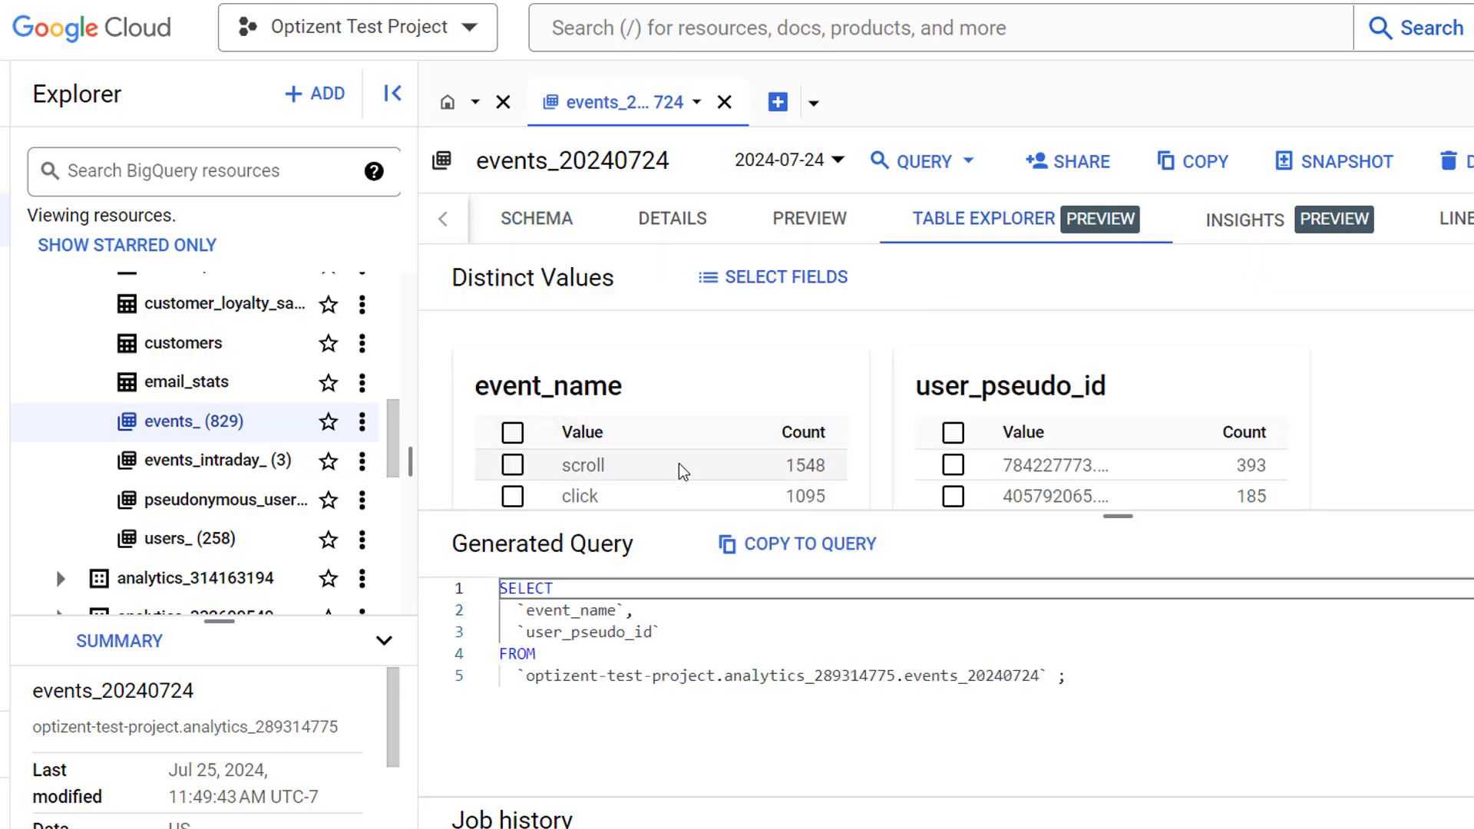
pyautogui.moveTo(849, 421)
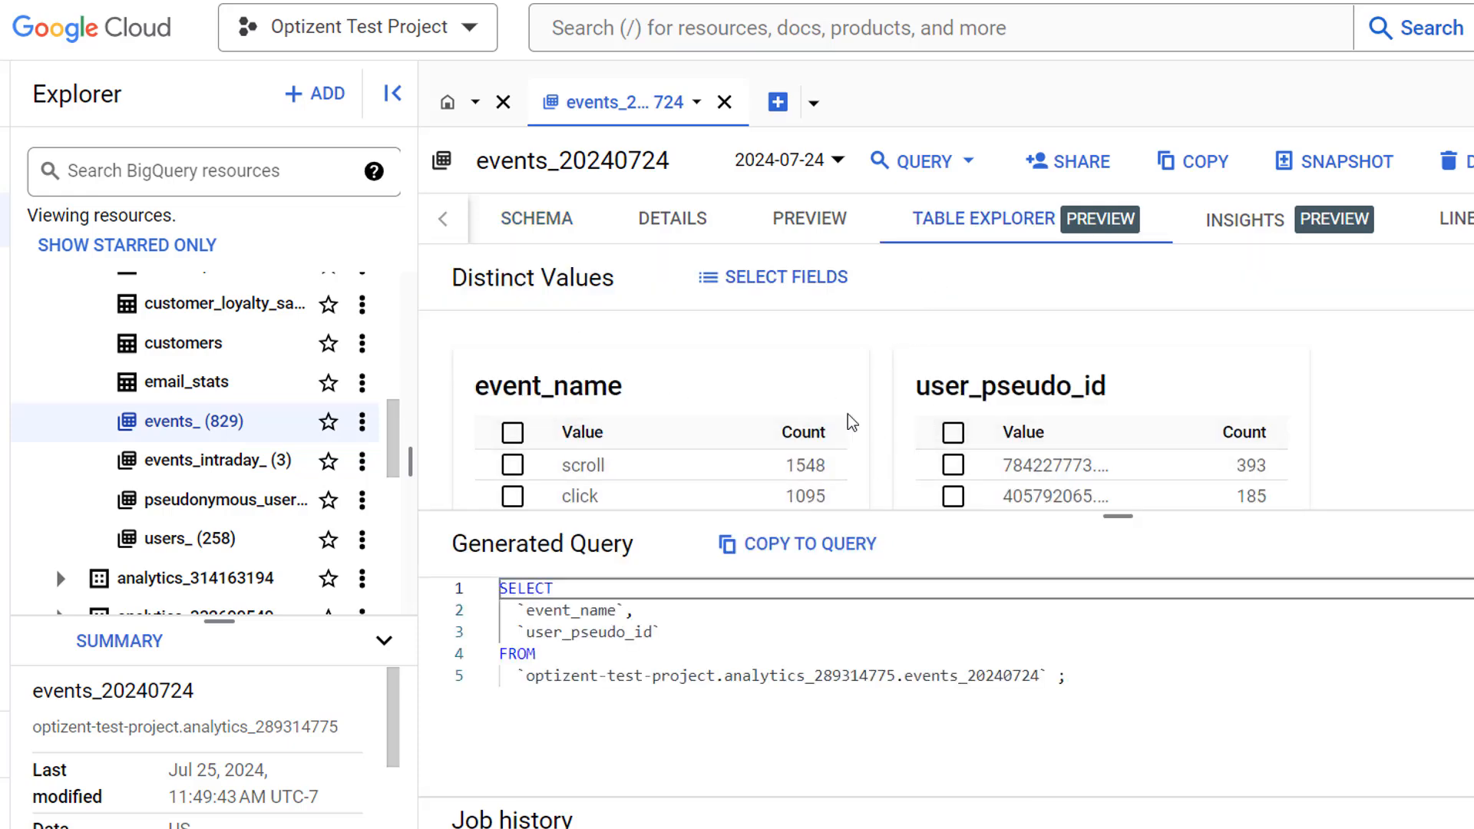
pyautogui.moveTo(582, 430)
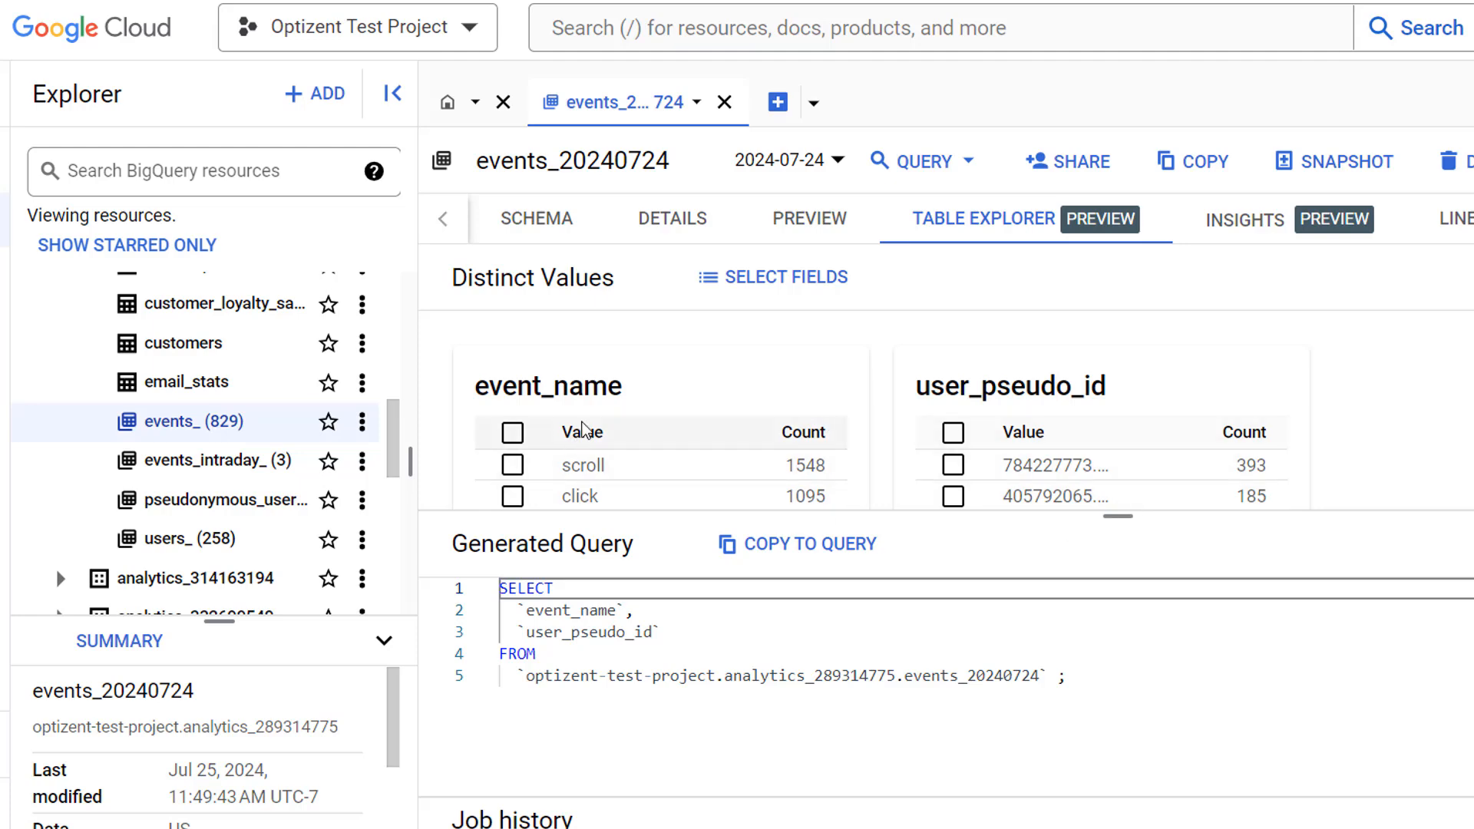
pyautogui.moveTo(600, 466)
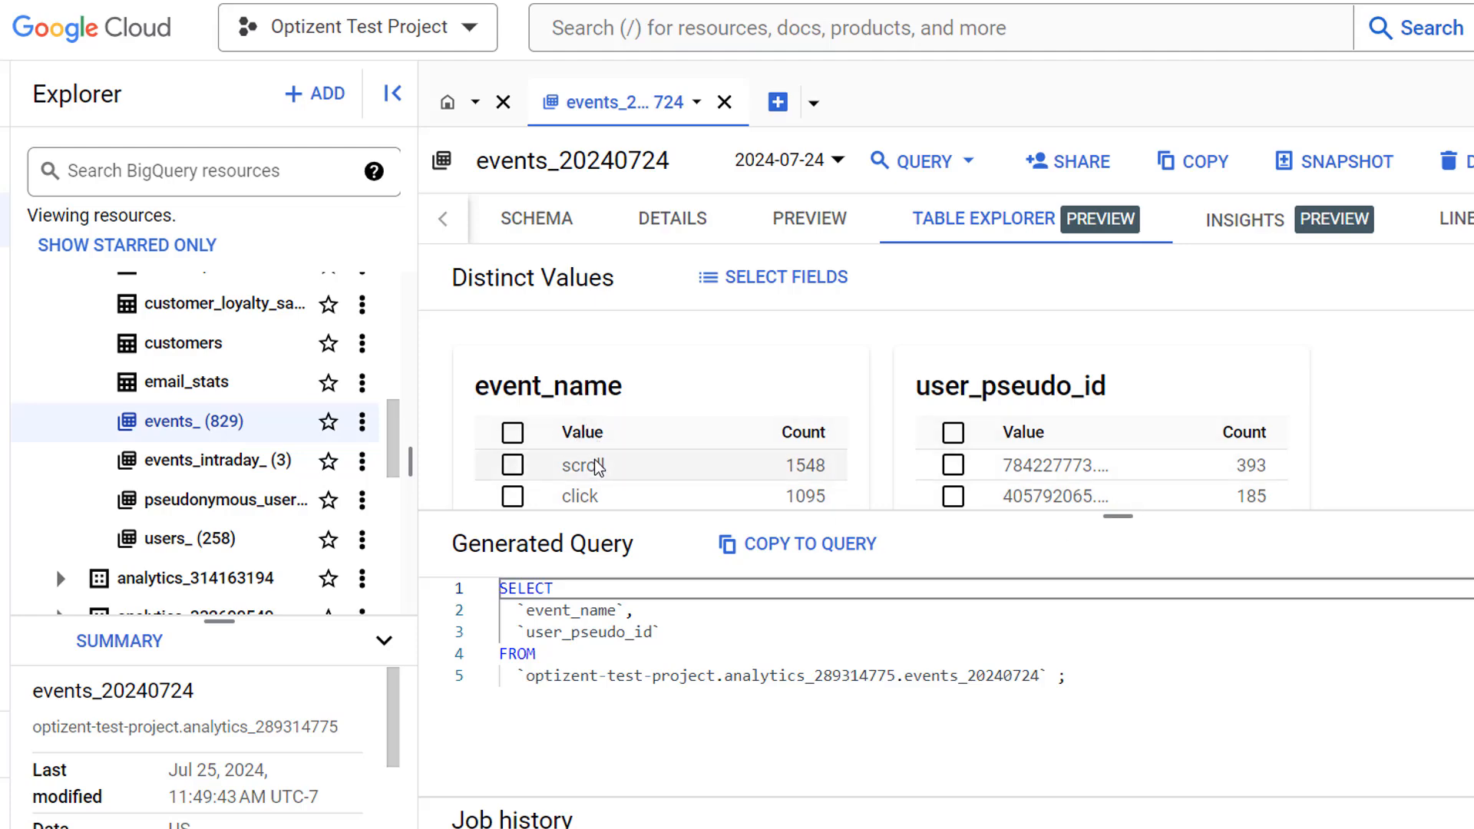
pyautogui.moveTo(1029, 416)
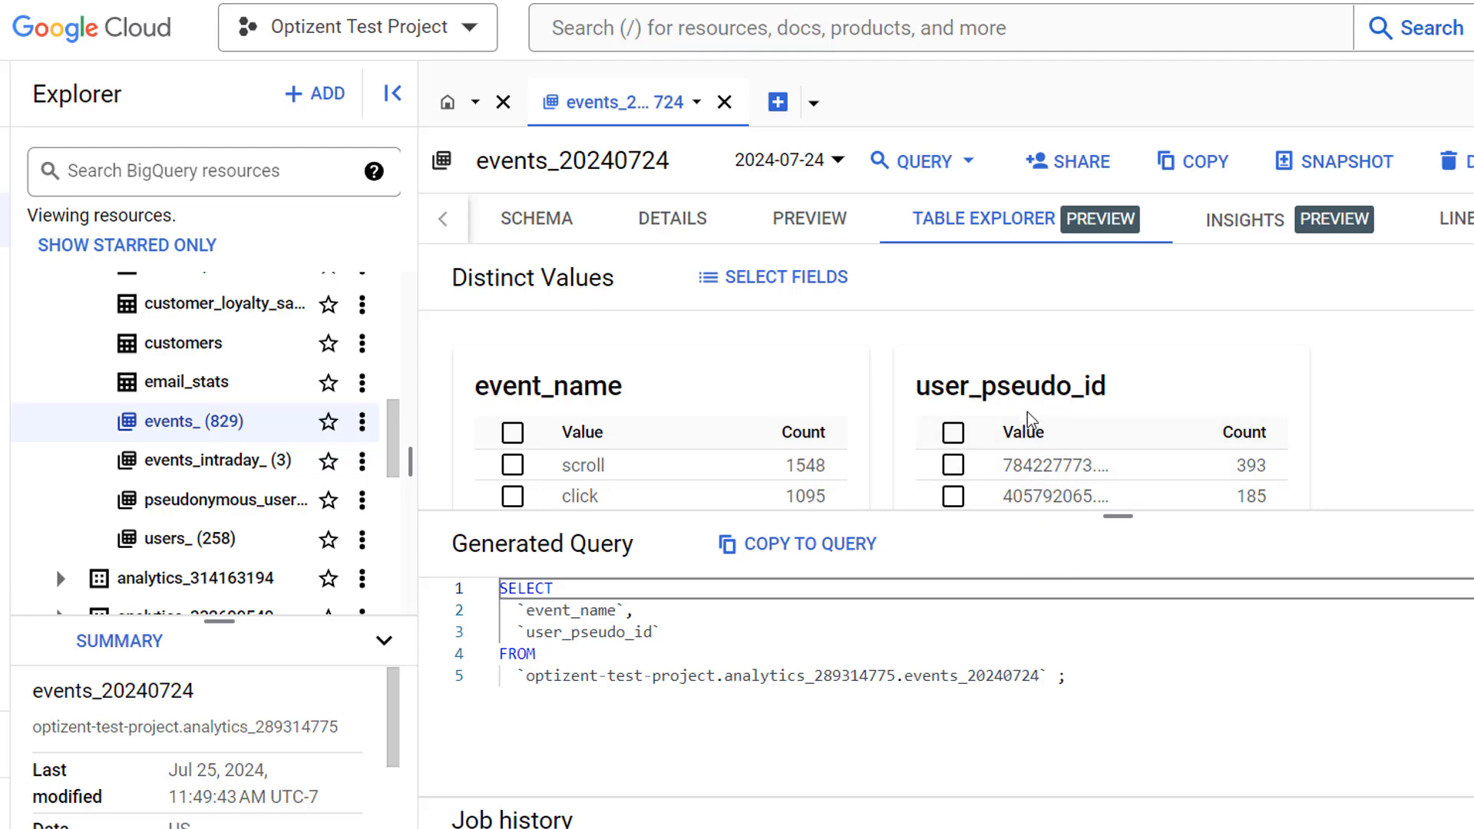
pyautogui.moveTo(1087, 494)
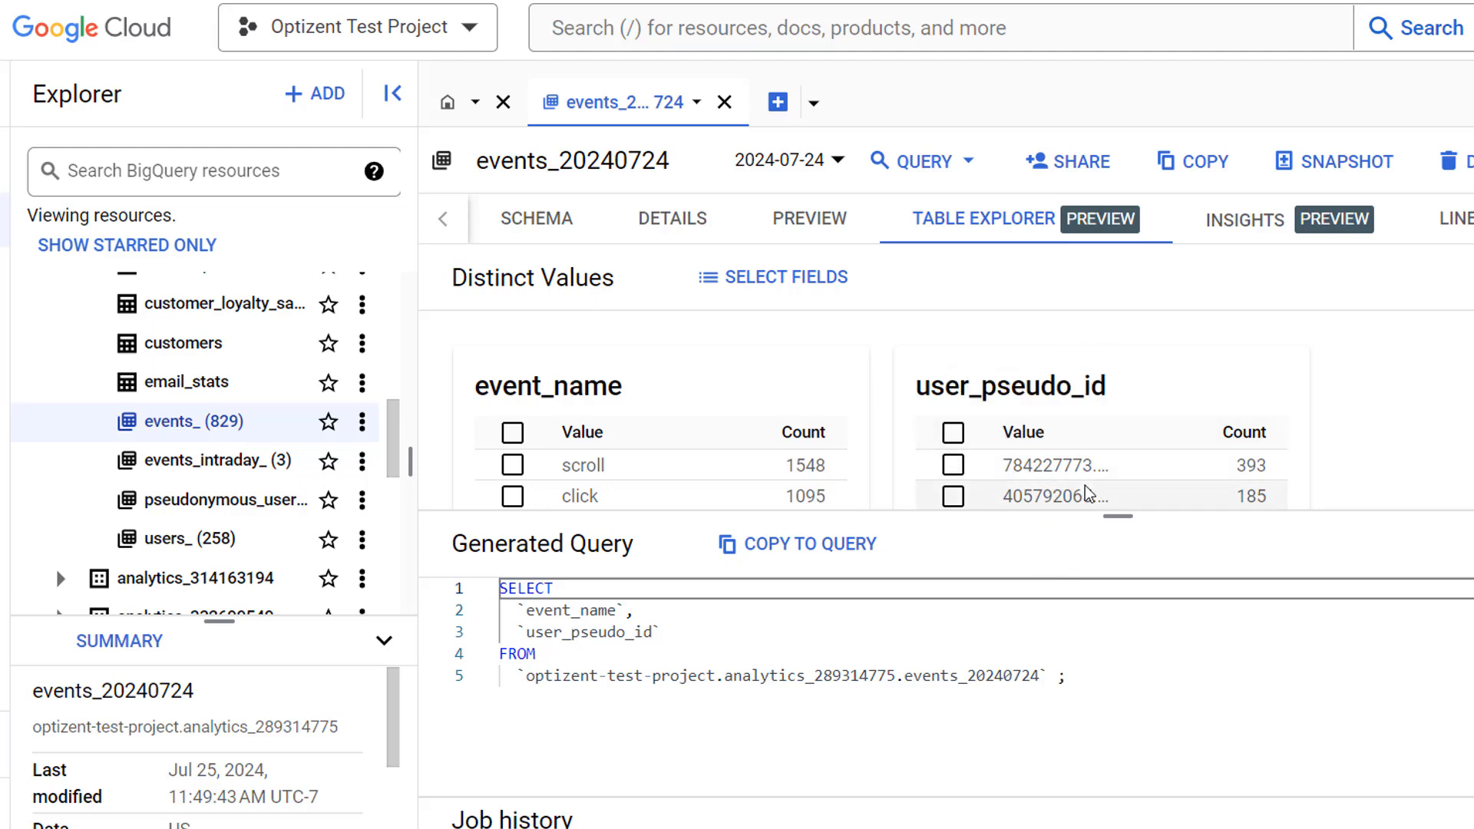
pyautogui.moveTo(767, 472)
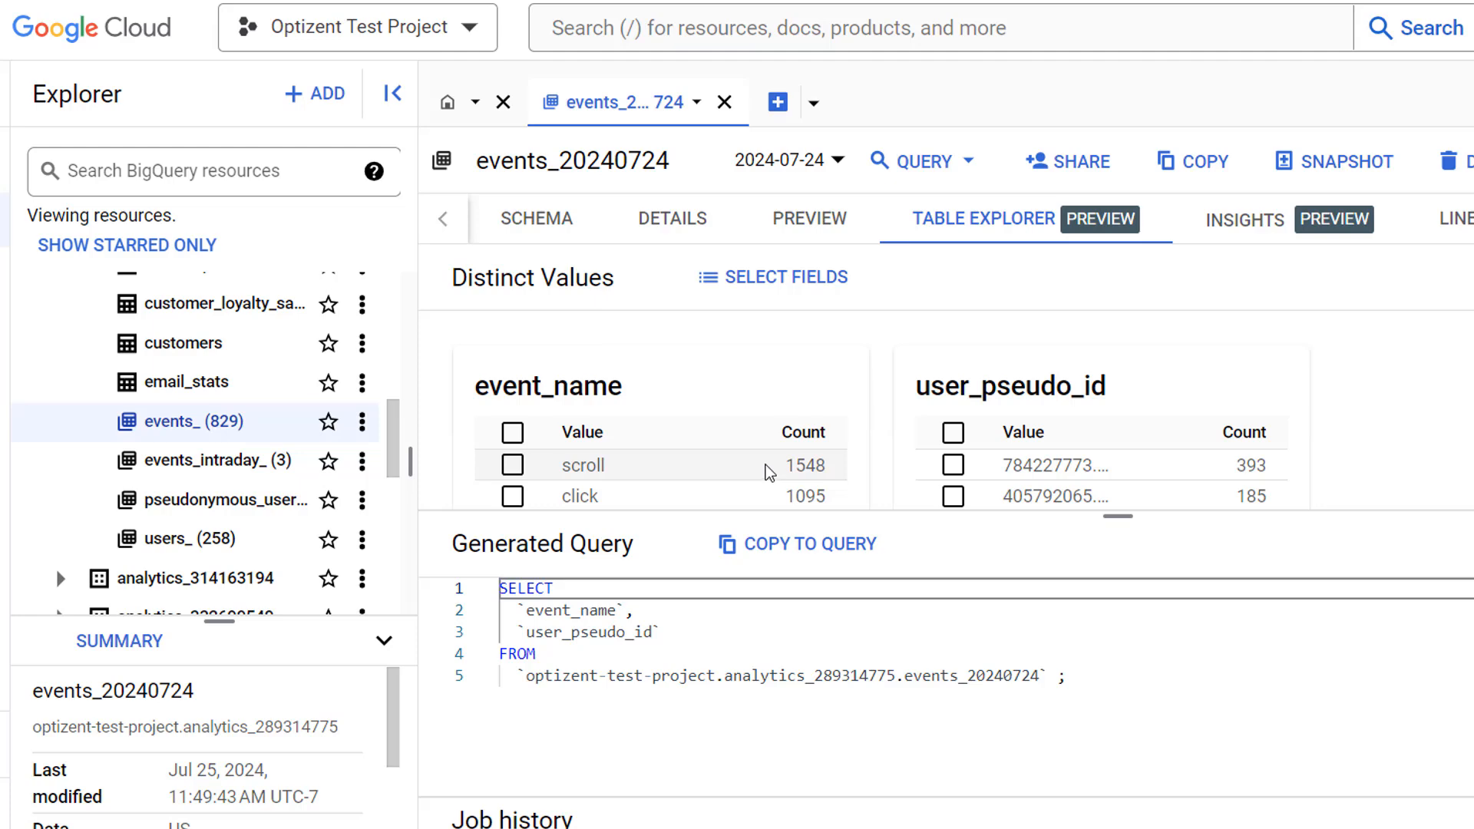
pyautogui.moveTo(841, 474)
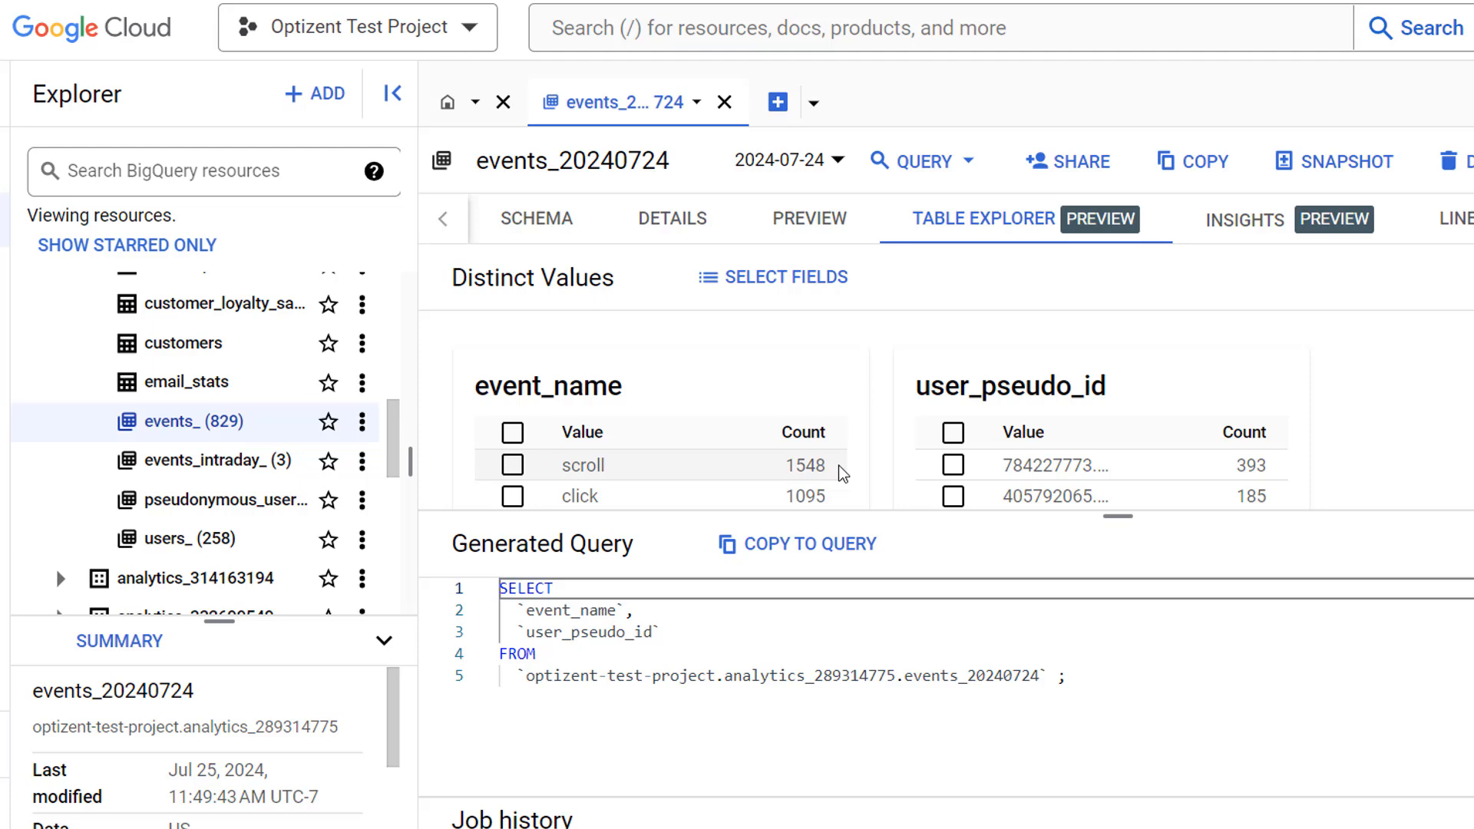
pyautogui.scroll(-3)
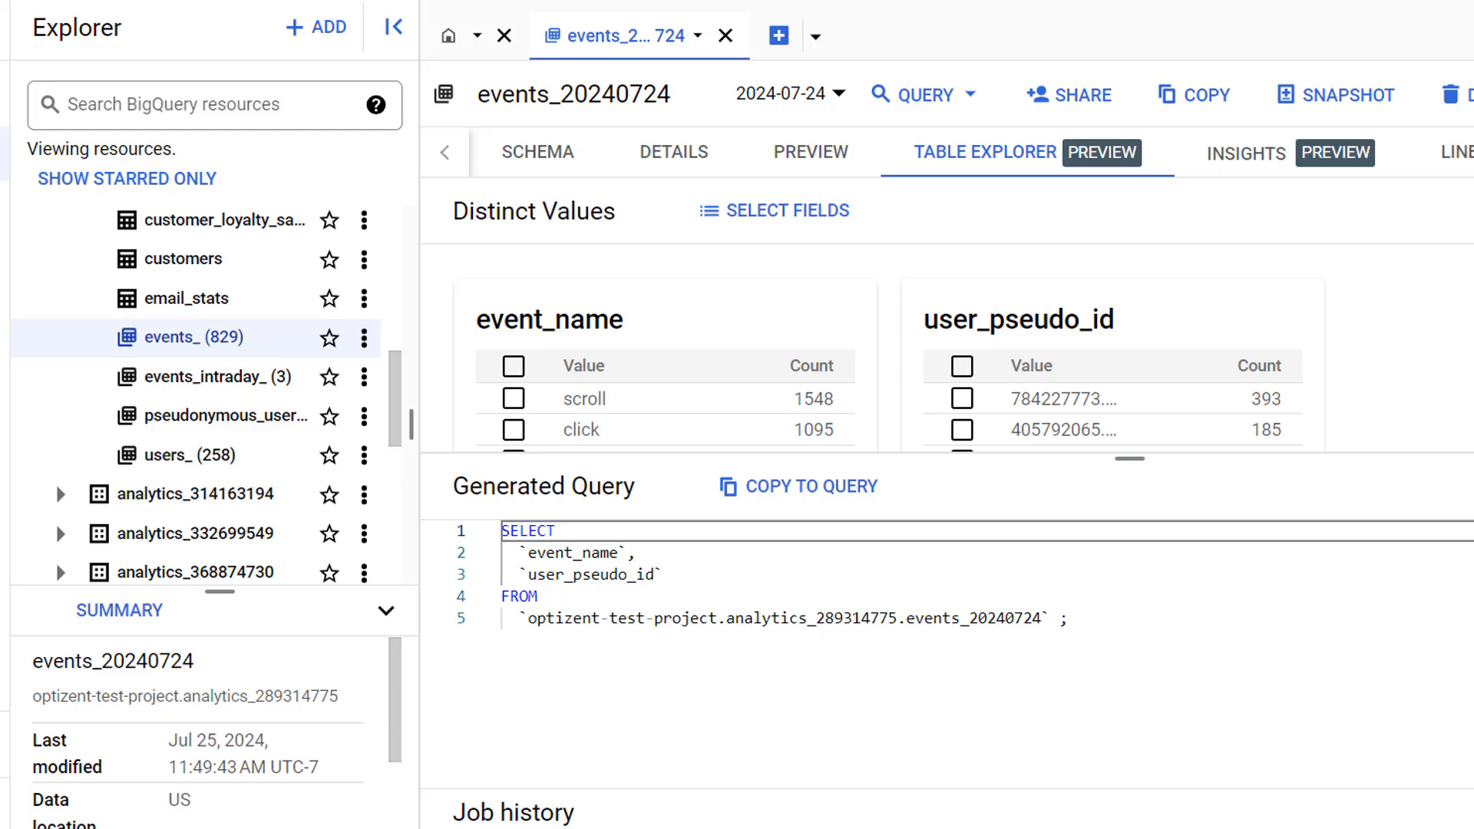
pyautogui.moveTo(999, 179)
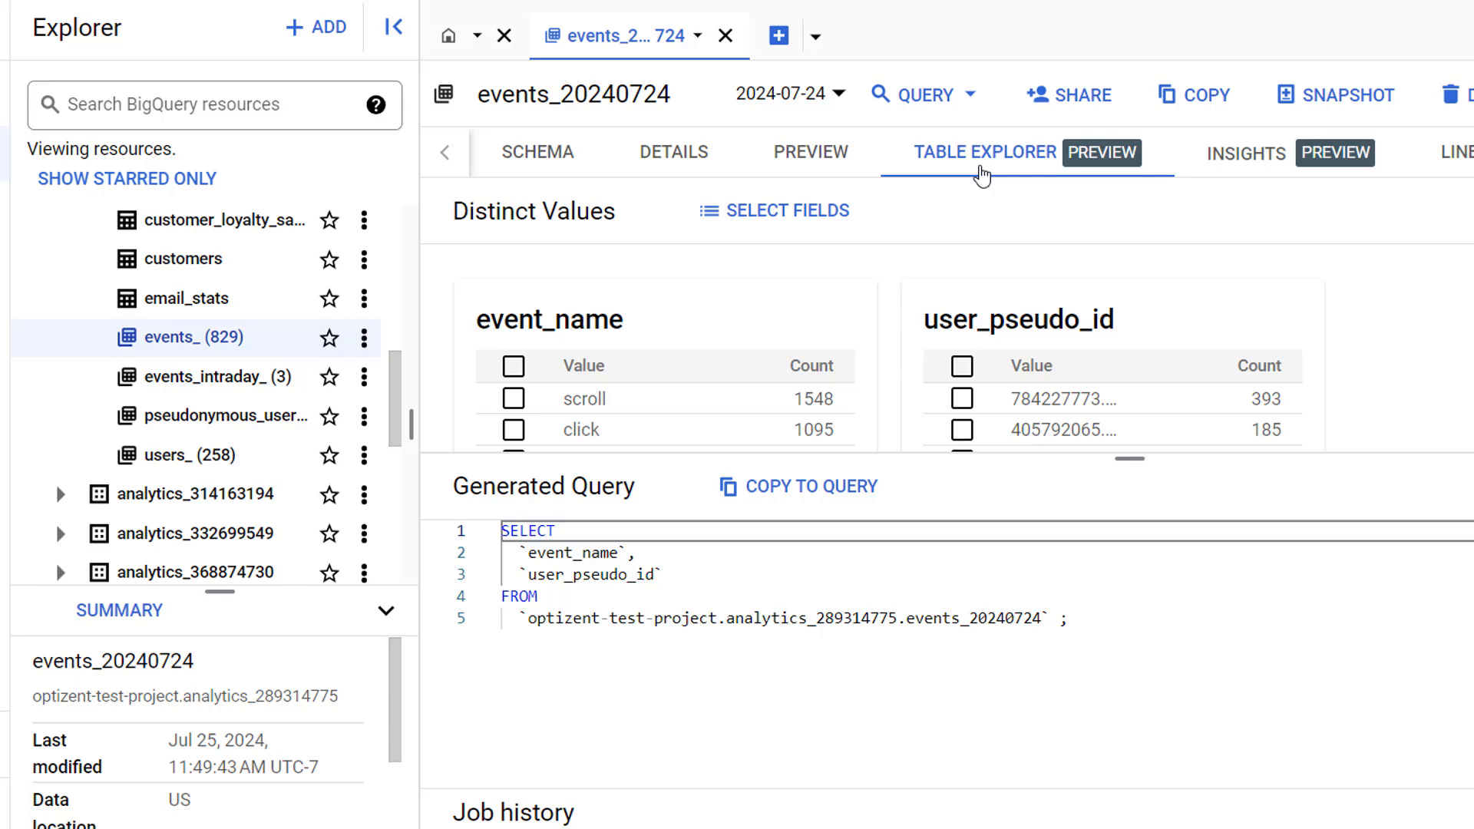
pyautogui.moveTo(963, 211)
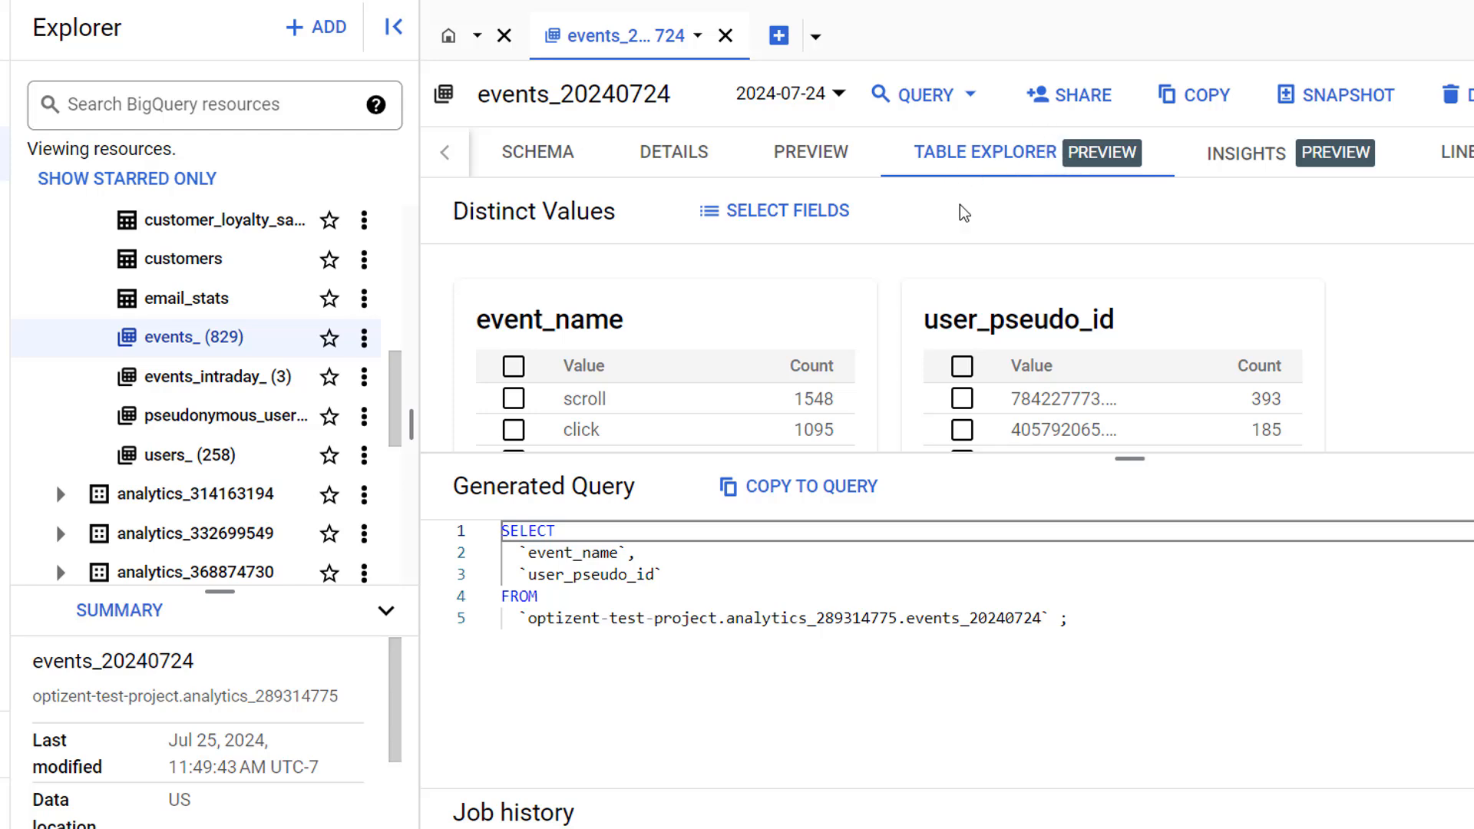
pyautogui.moveTo(773, 248)
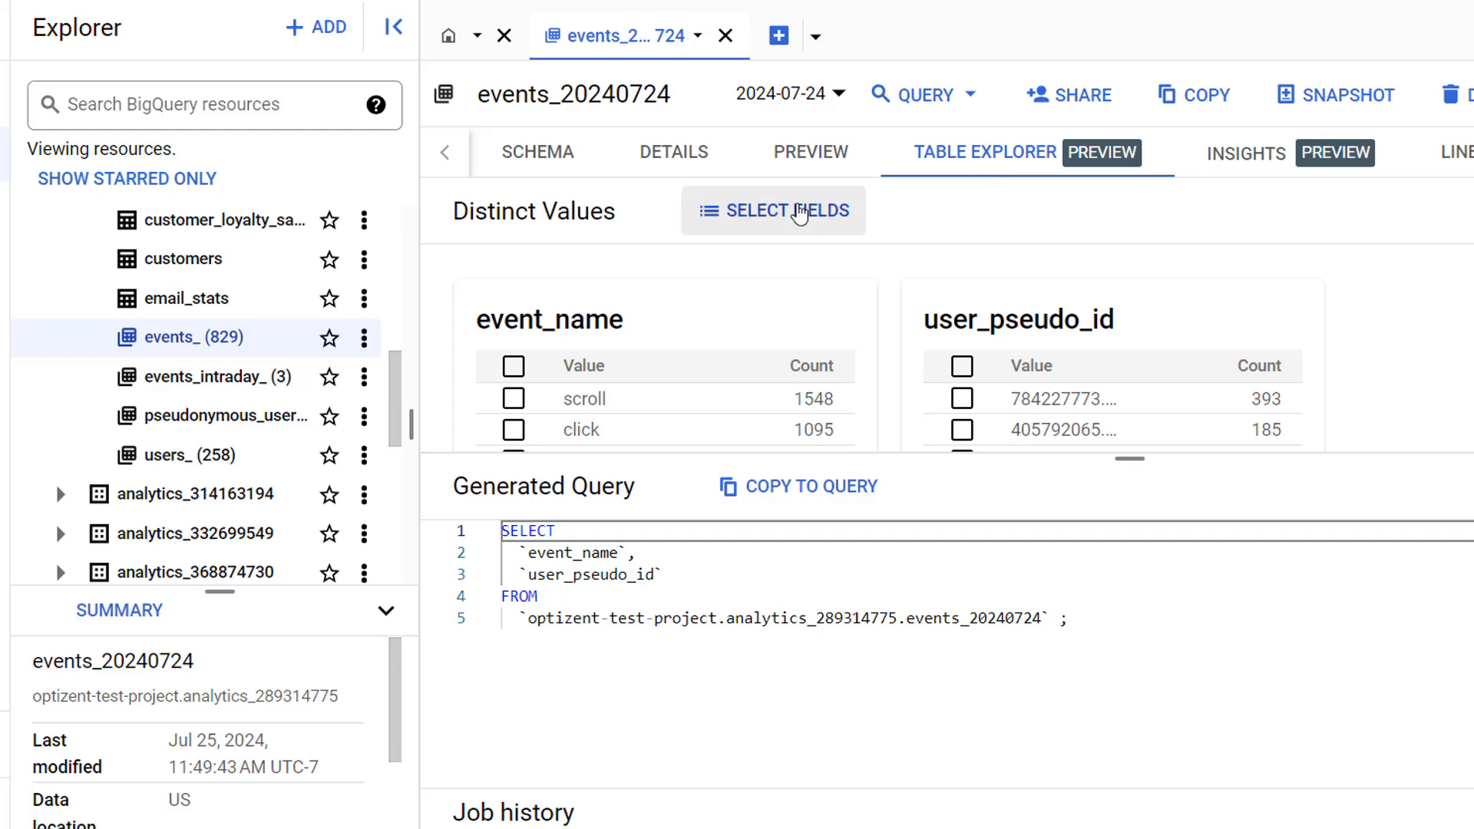
pyautogui.moveTo(848, 373)
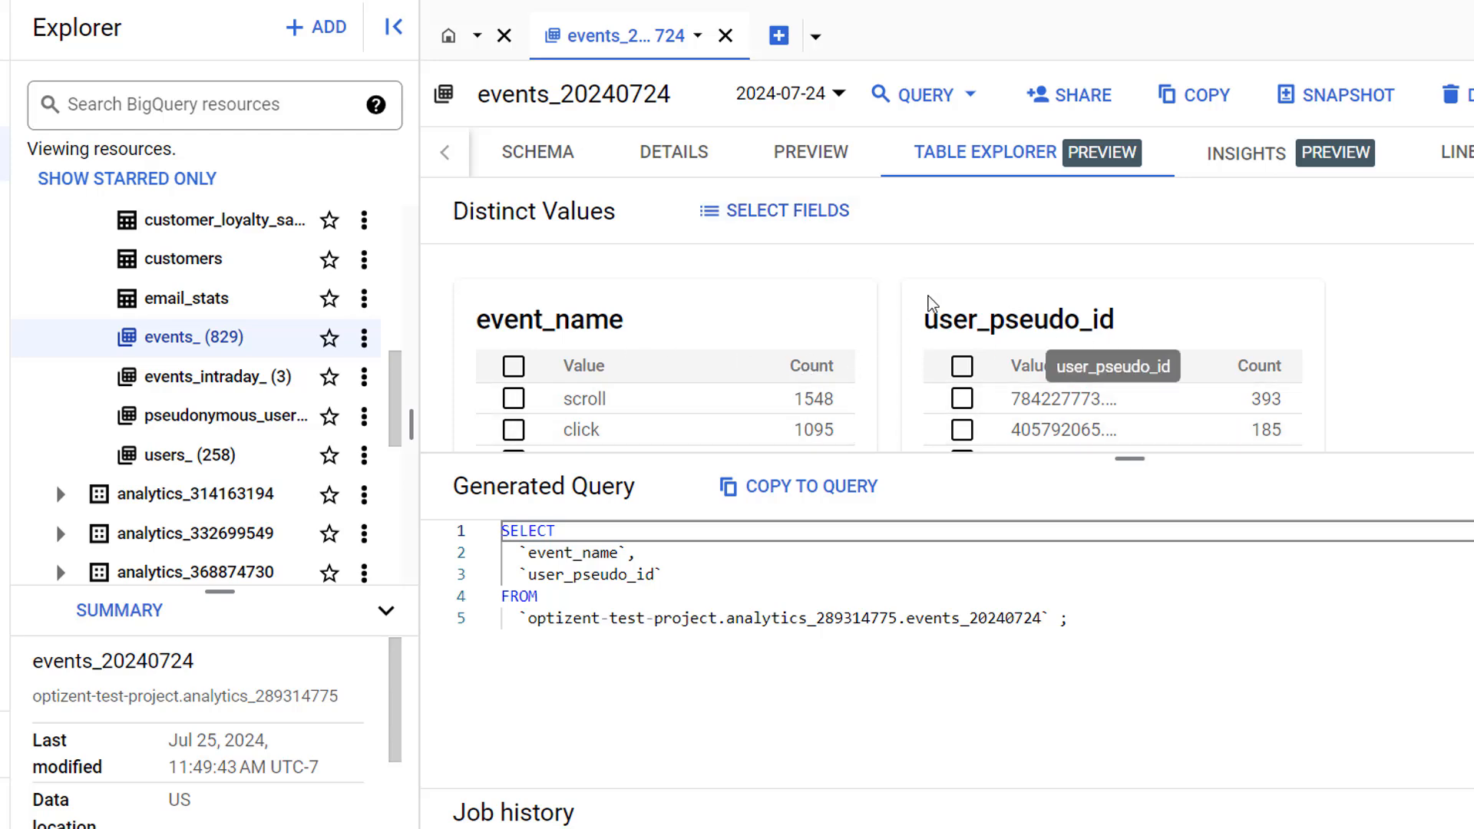
pyautogui.moveTo(839, 237)
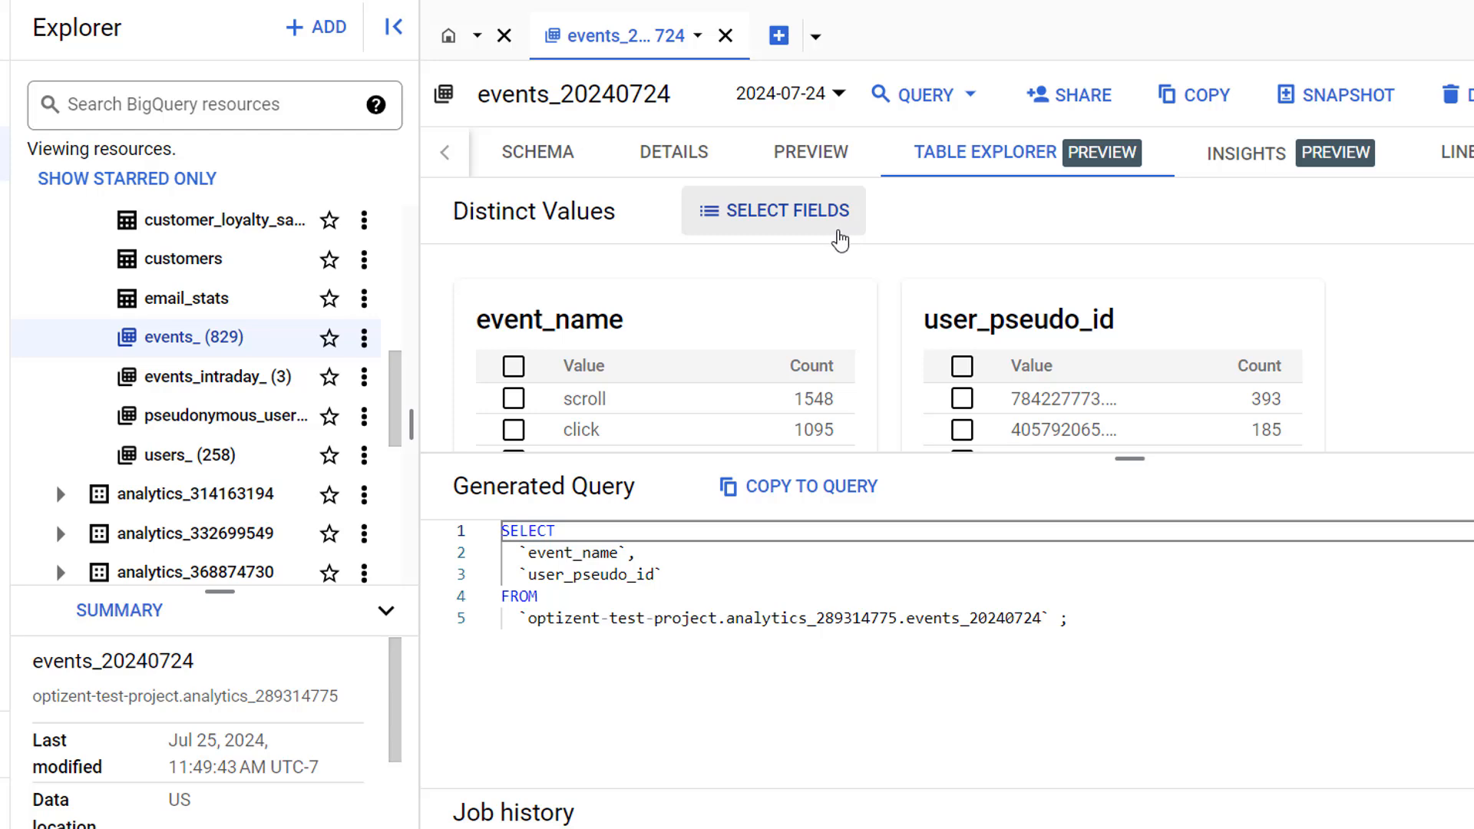
pyautogui.moveTo(1073, 185)
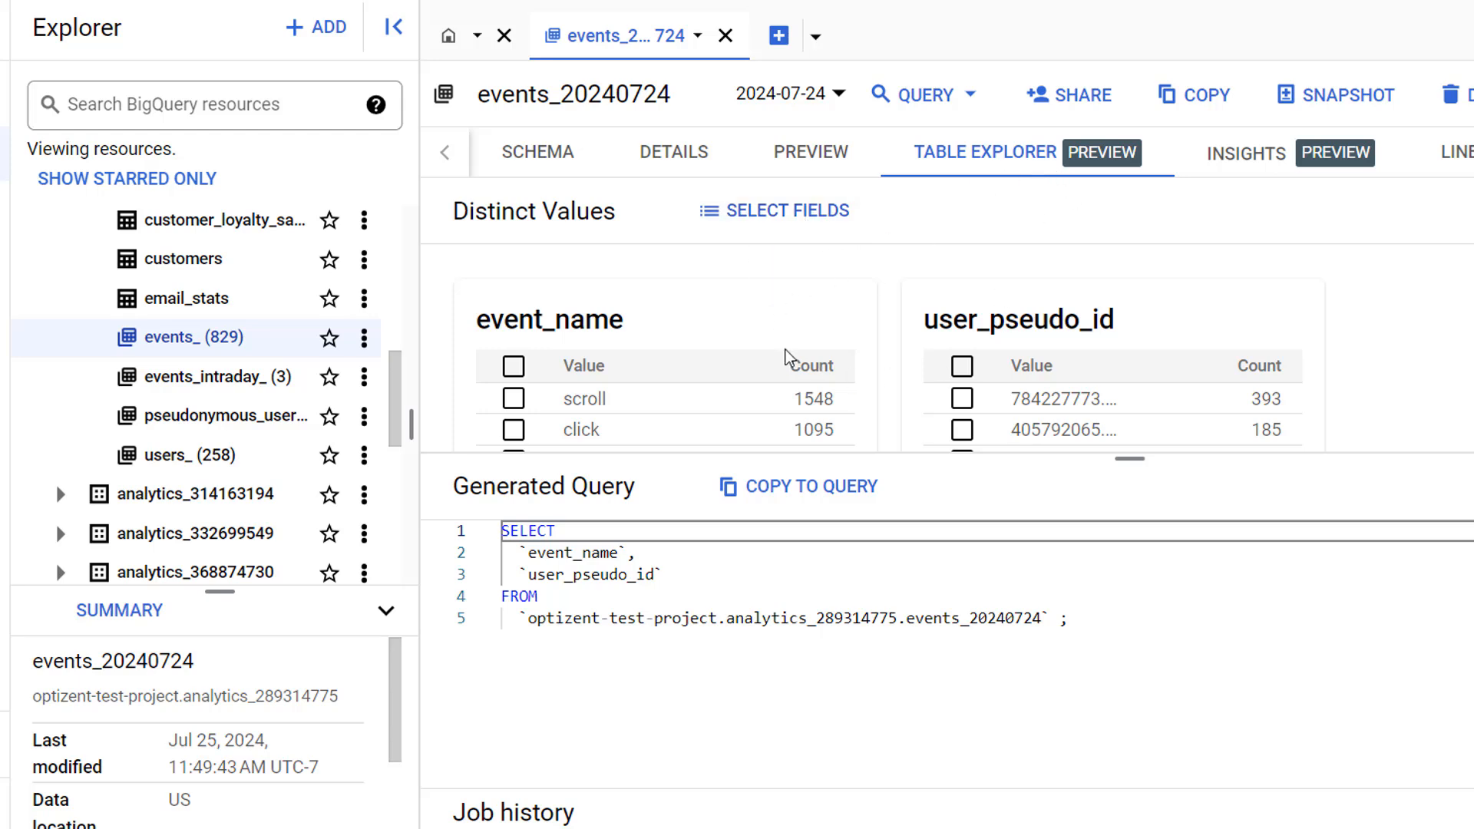
pyautogui.moveTo(794, 226)
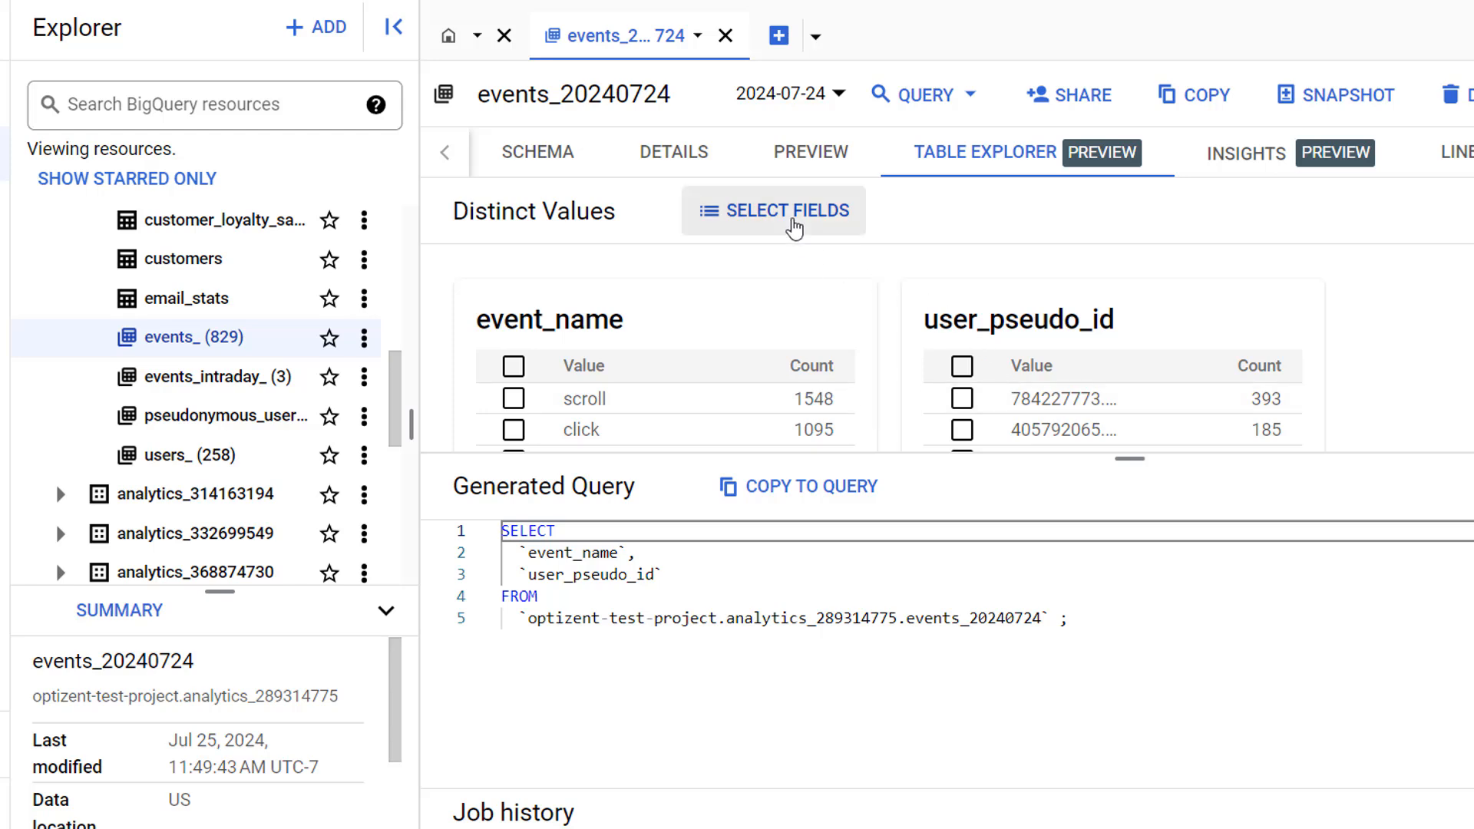
pyautogui.click(784, 211)
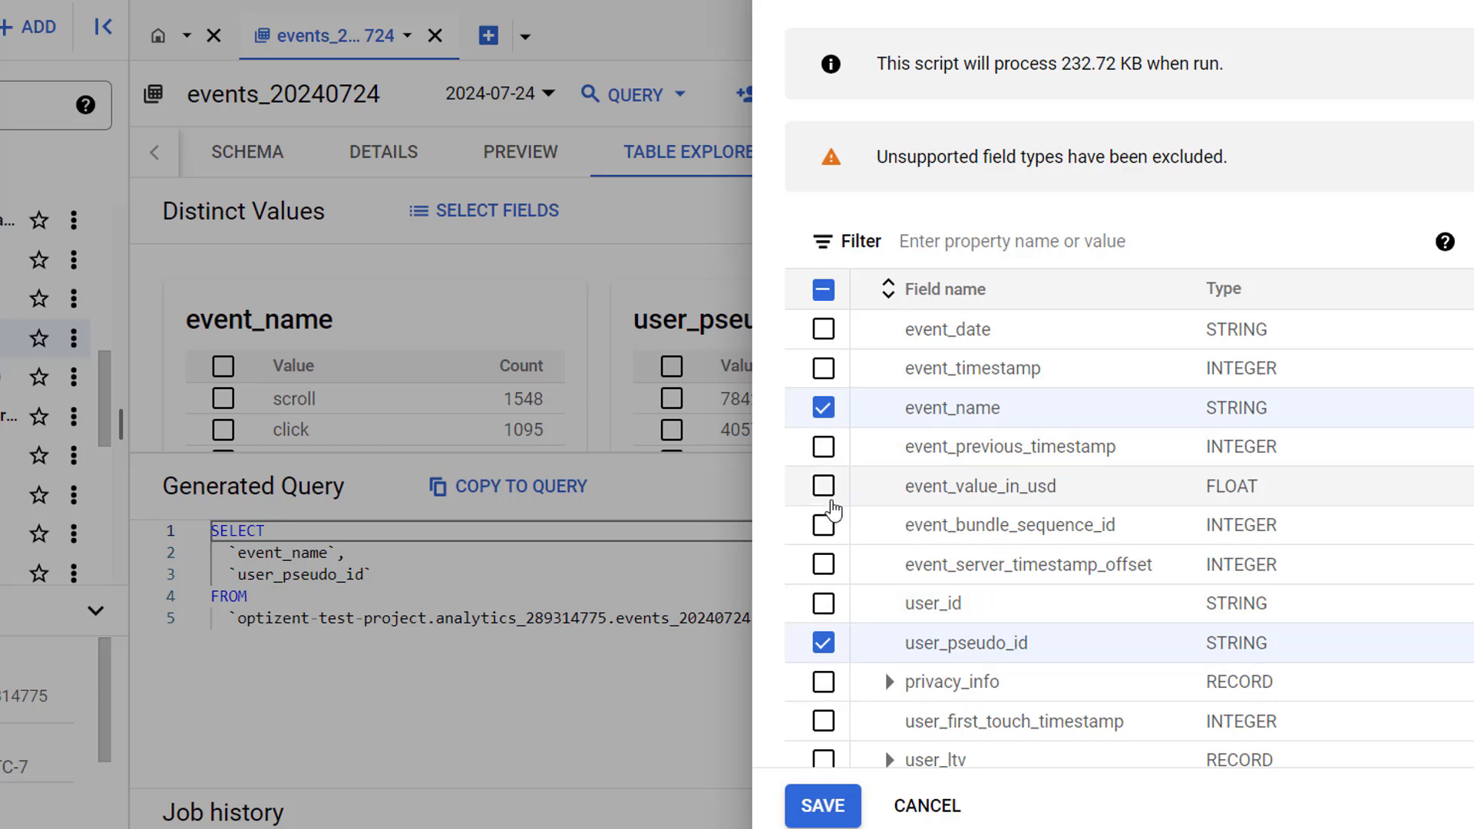
pyautogui.moveTo(840, 551)
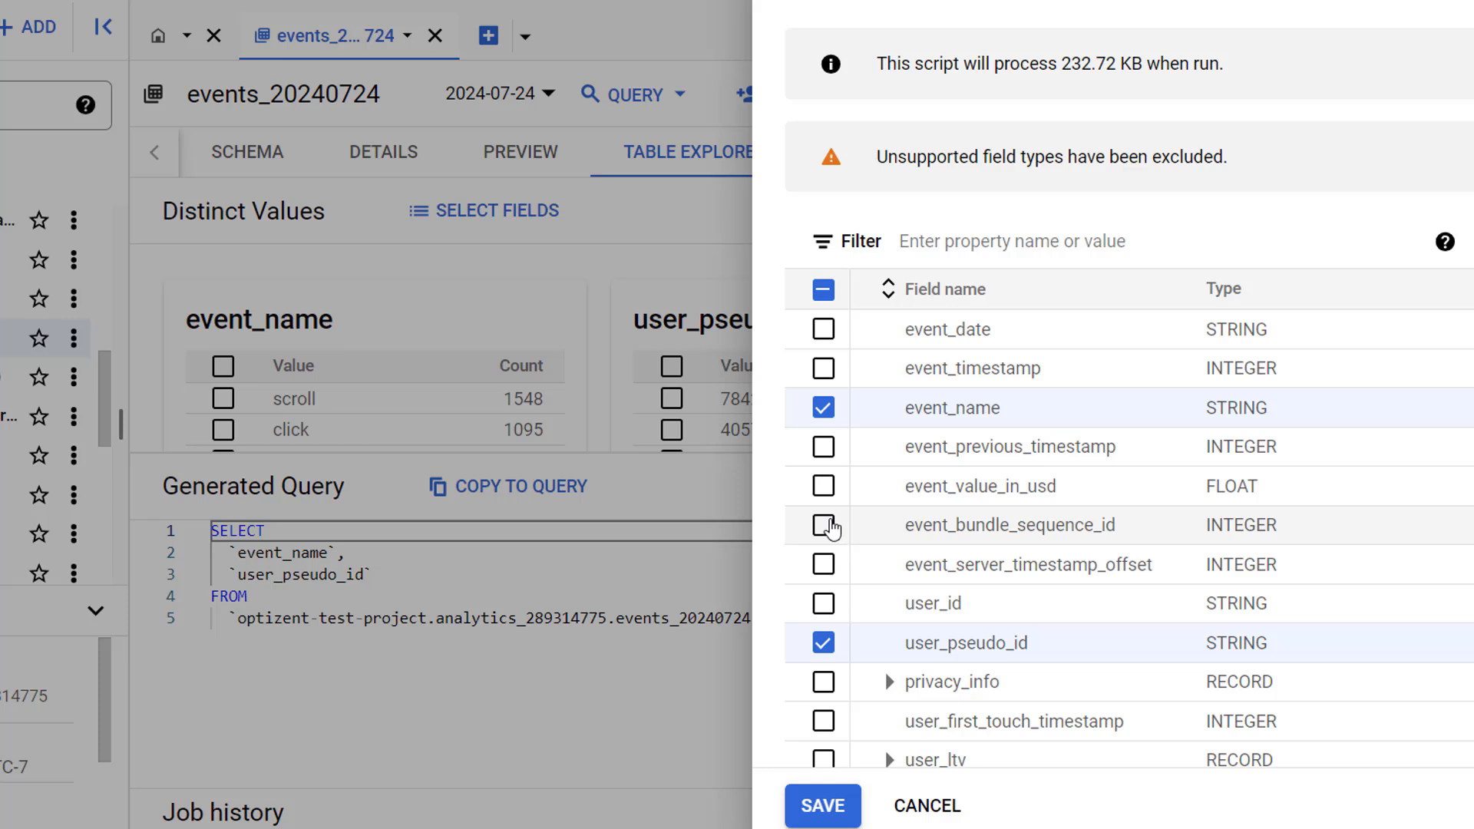
pyautogui.moveTo(1034, 182)
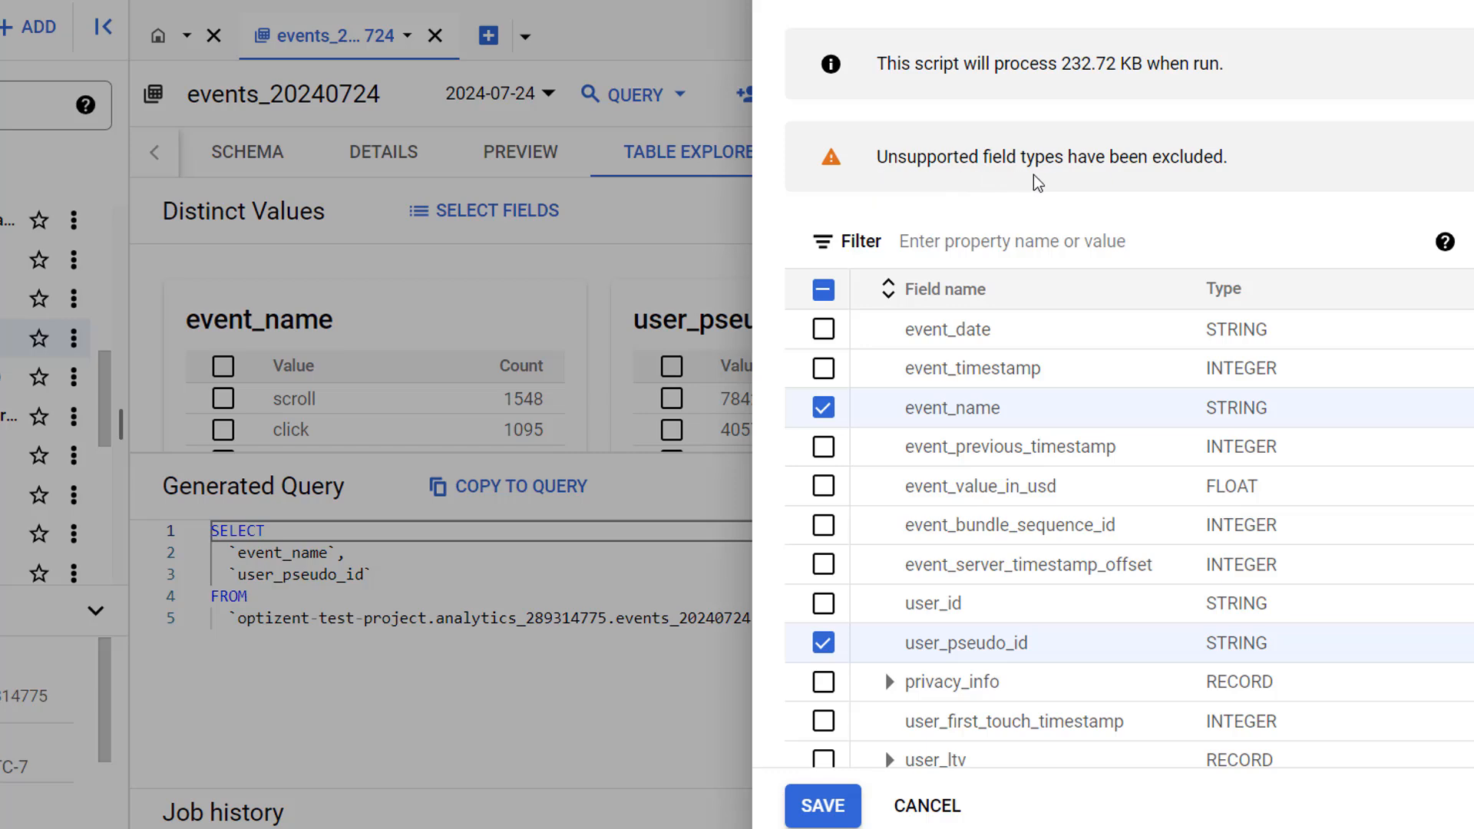
pyautogui.moveTo(1031, 194)
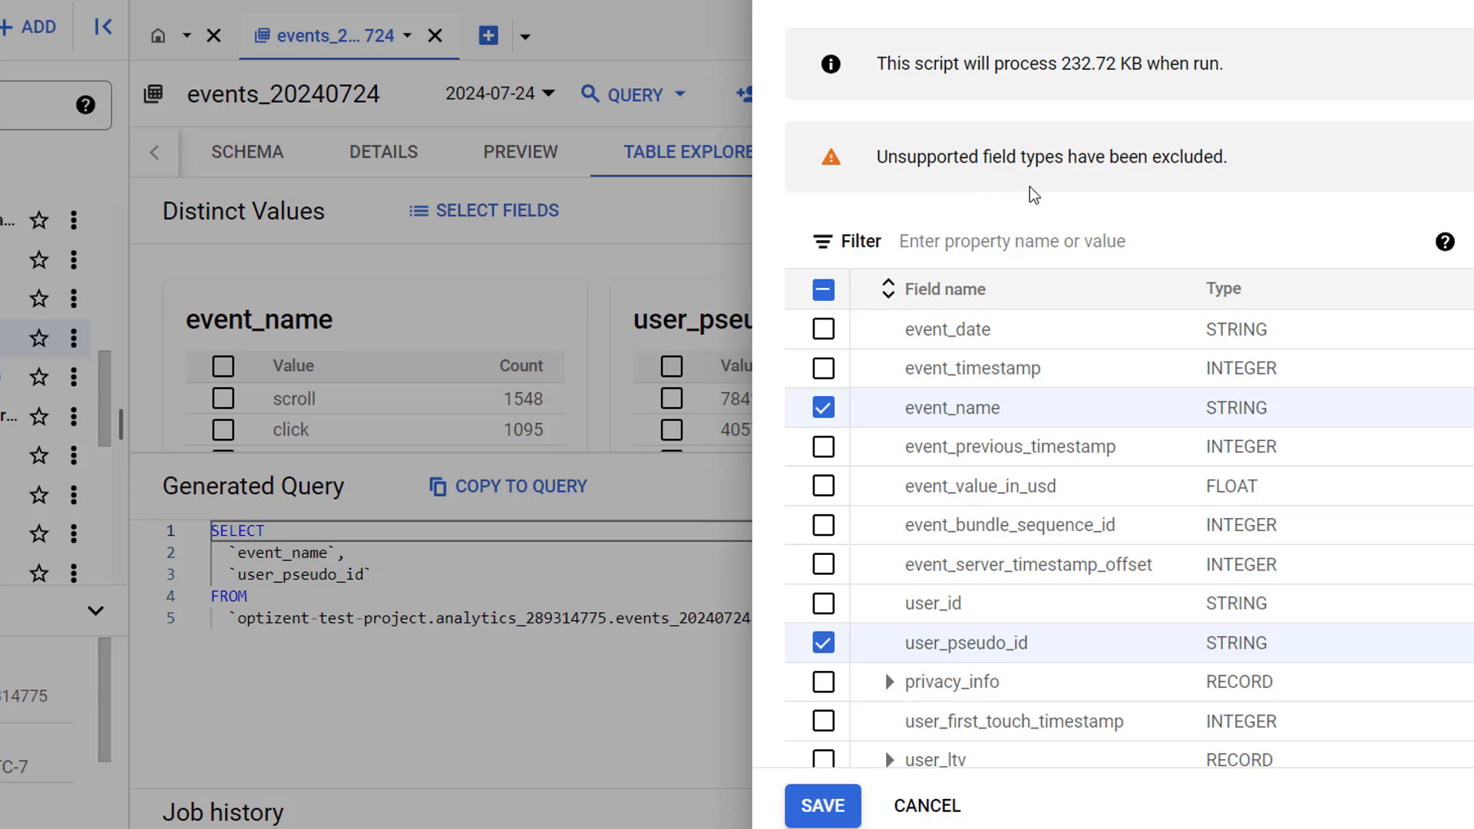
pyautogui.moveTo(1133, 231)
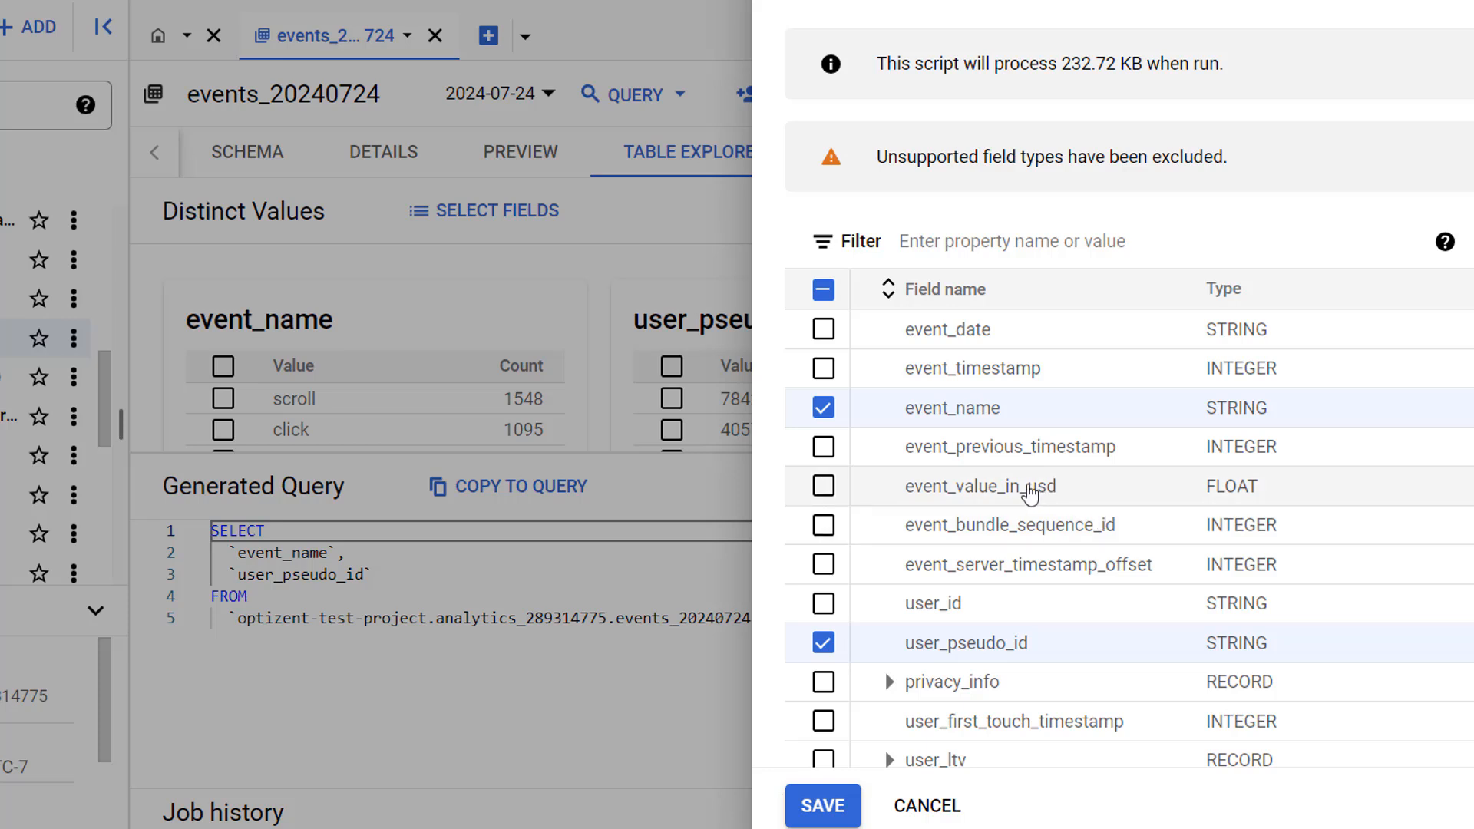
pyautogui.moveTo(998, 461)
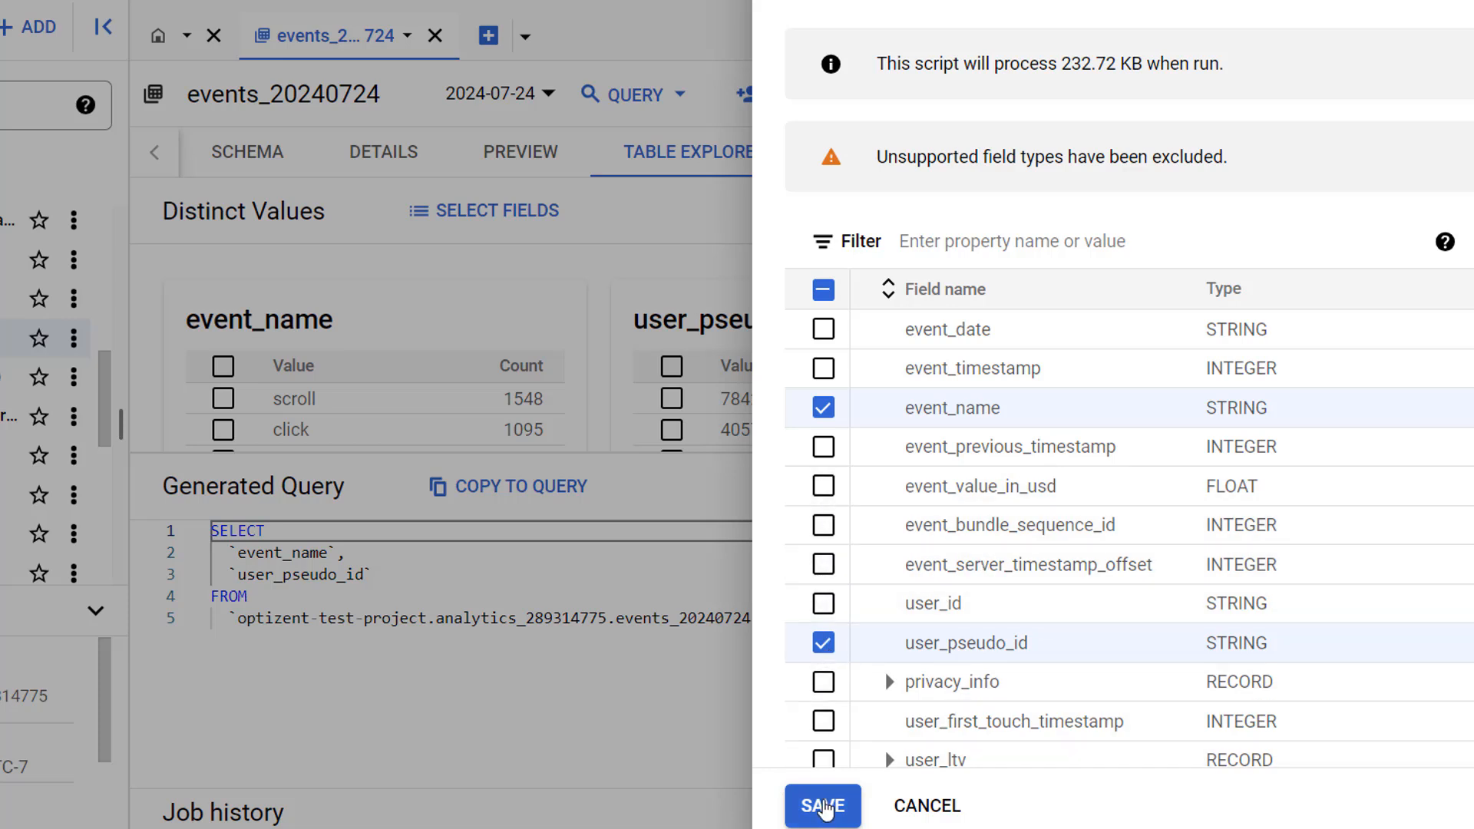
pyautogui.moveTo(906, 813)
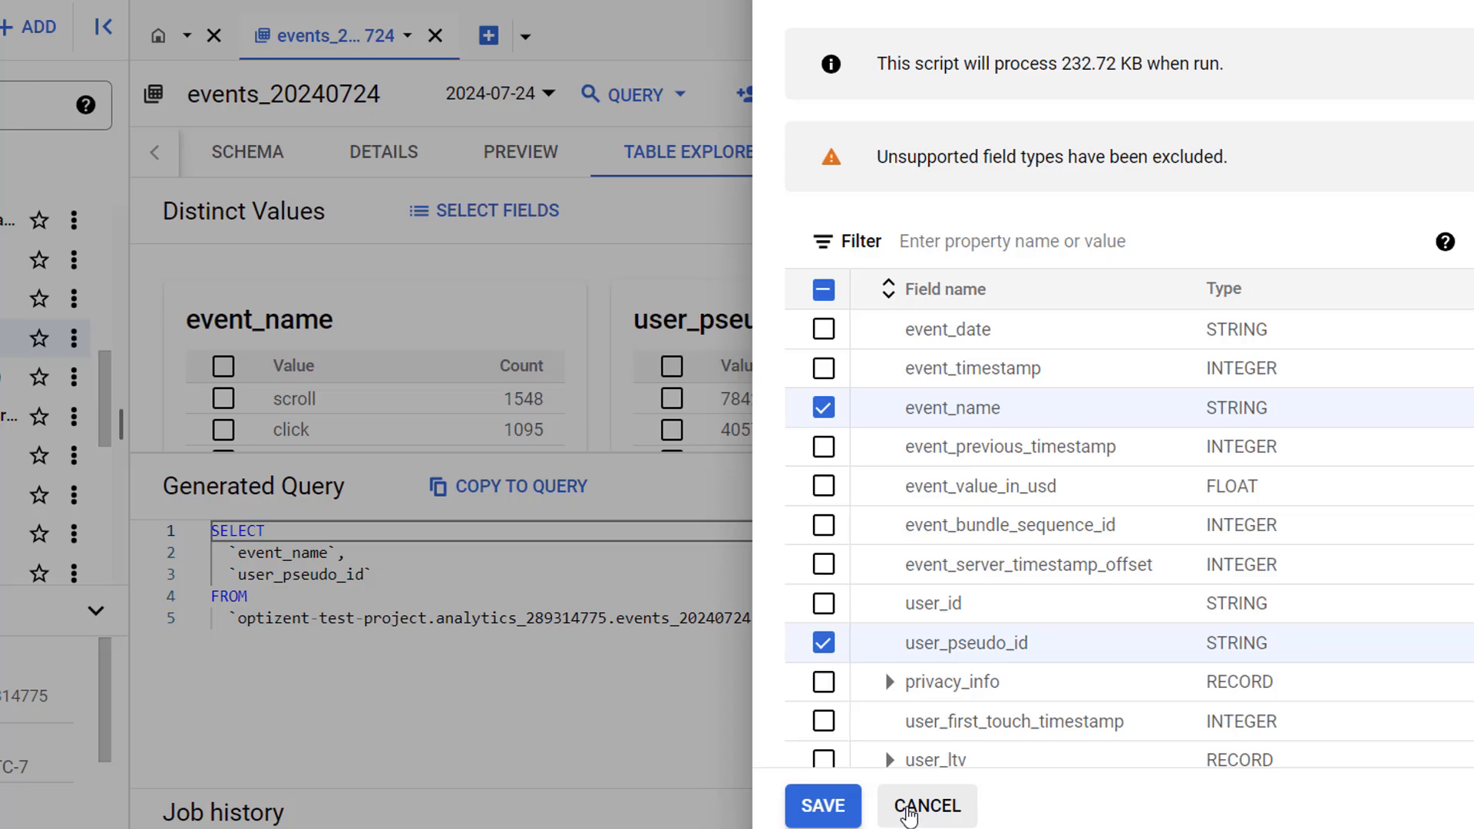
# - Cancel the Select Fields panel without changing the chosen fields
pyautogui.click(927, 805)
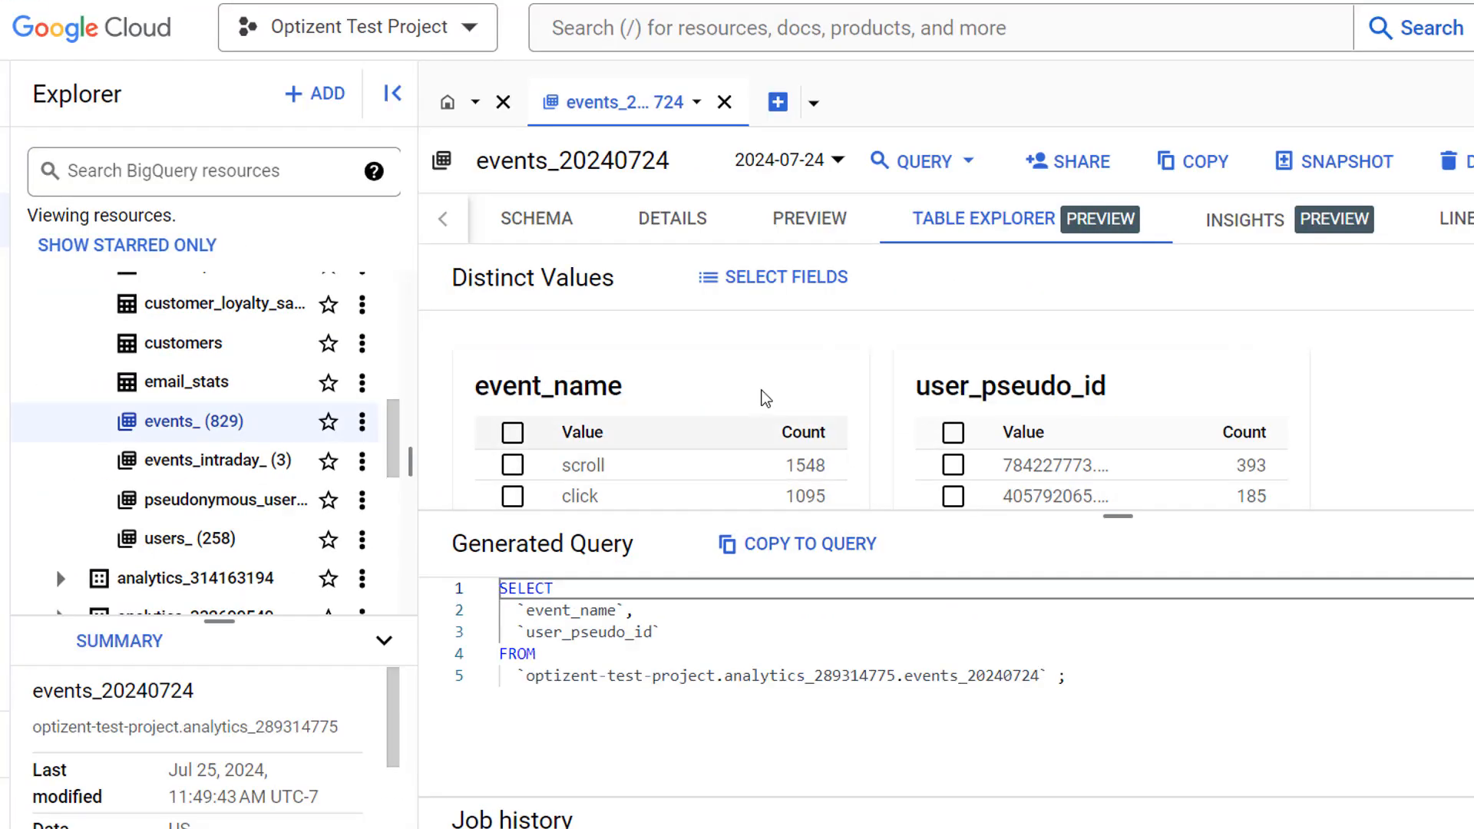
pyautogui.moveTo(766, 461)
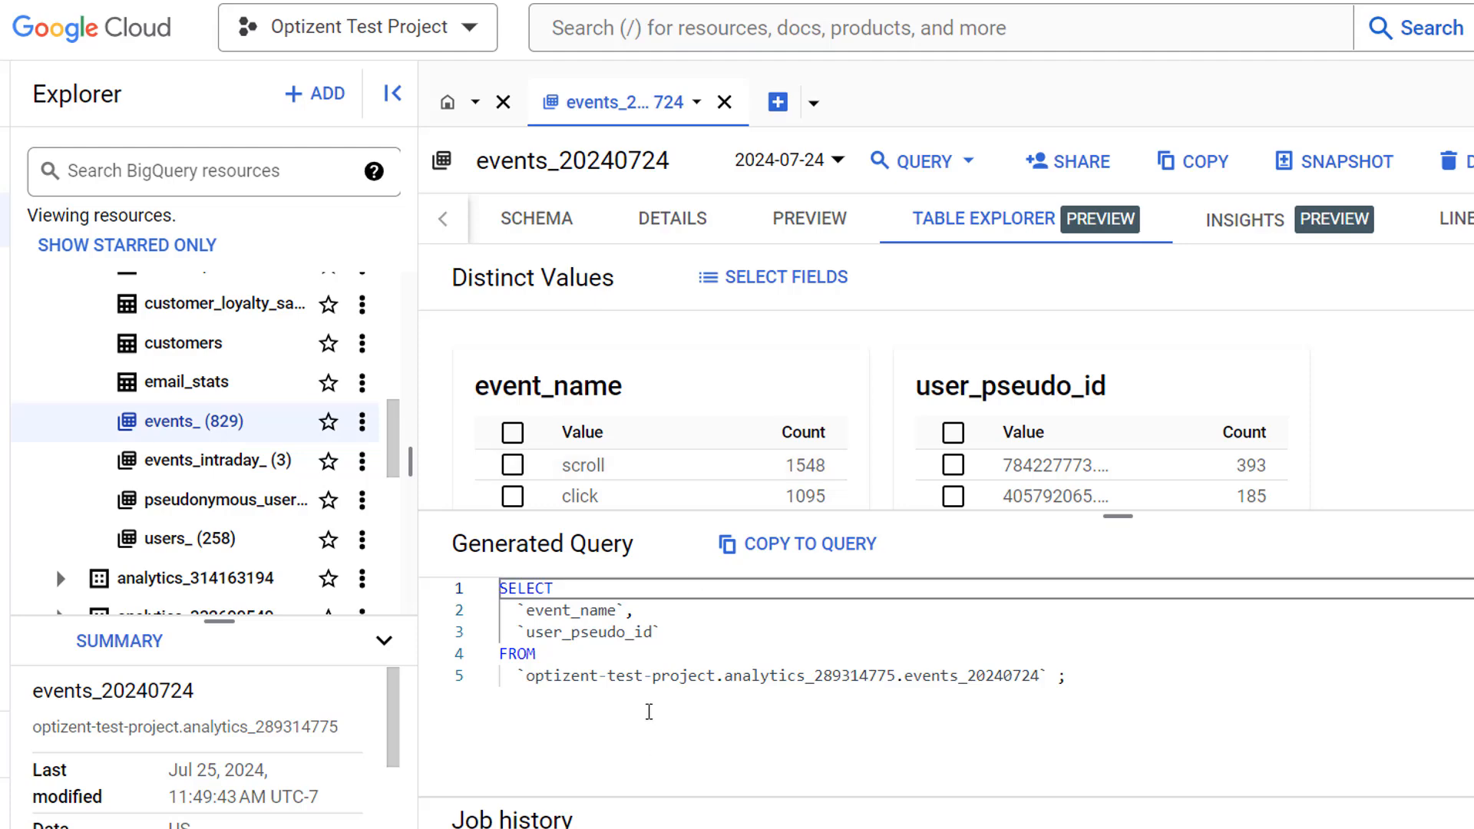
pyautogui.moveTo(584, 677)
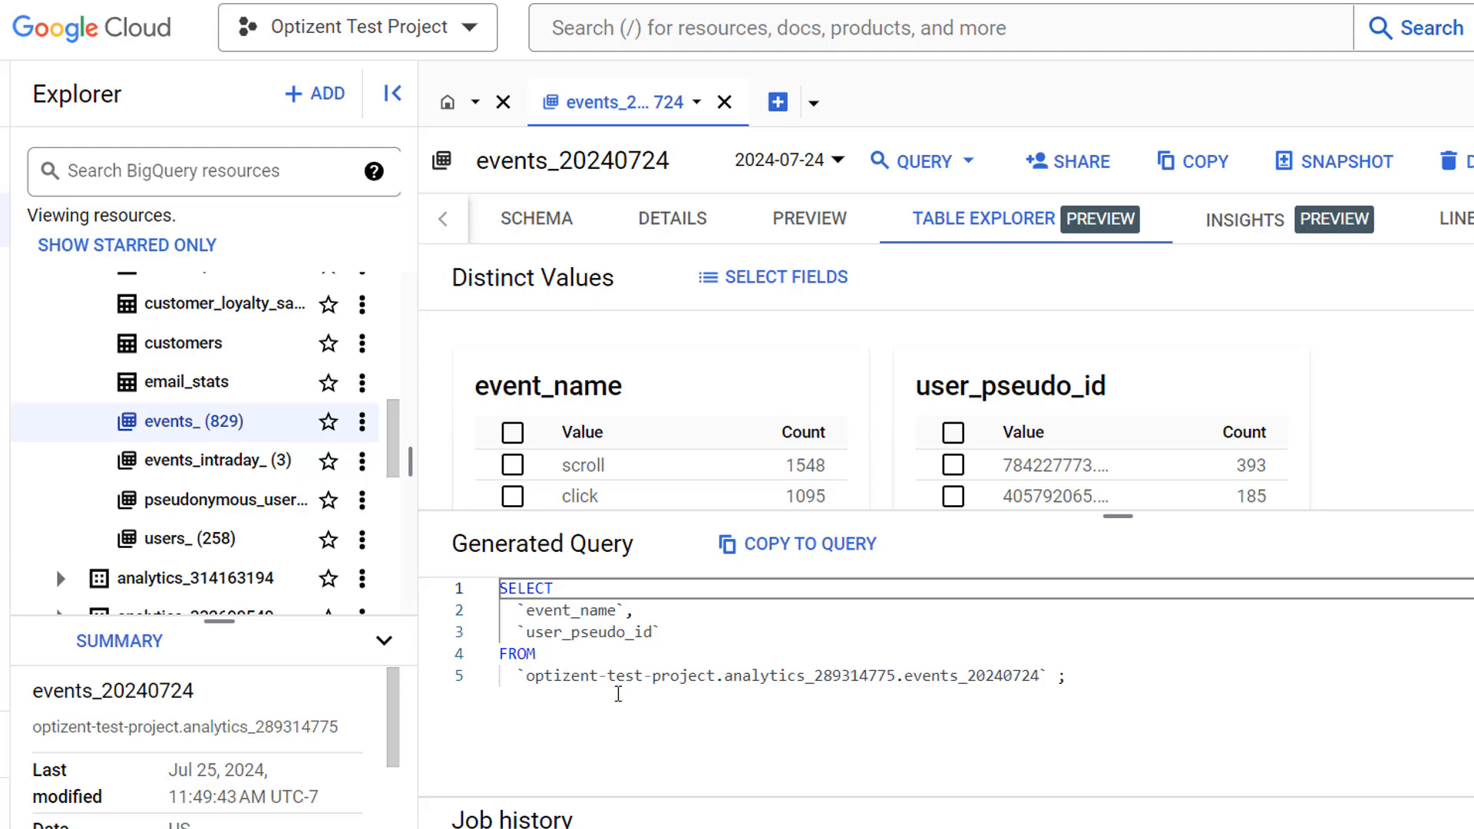
pyautogui.moveTo(856, 676)
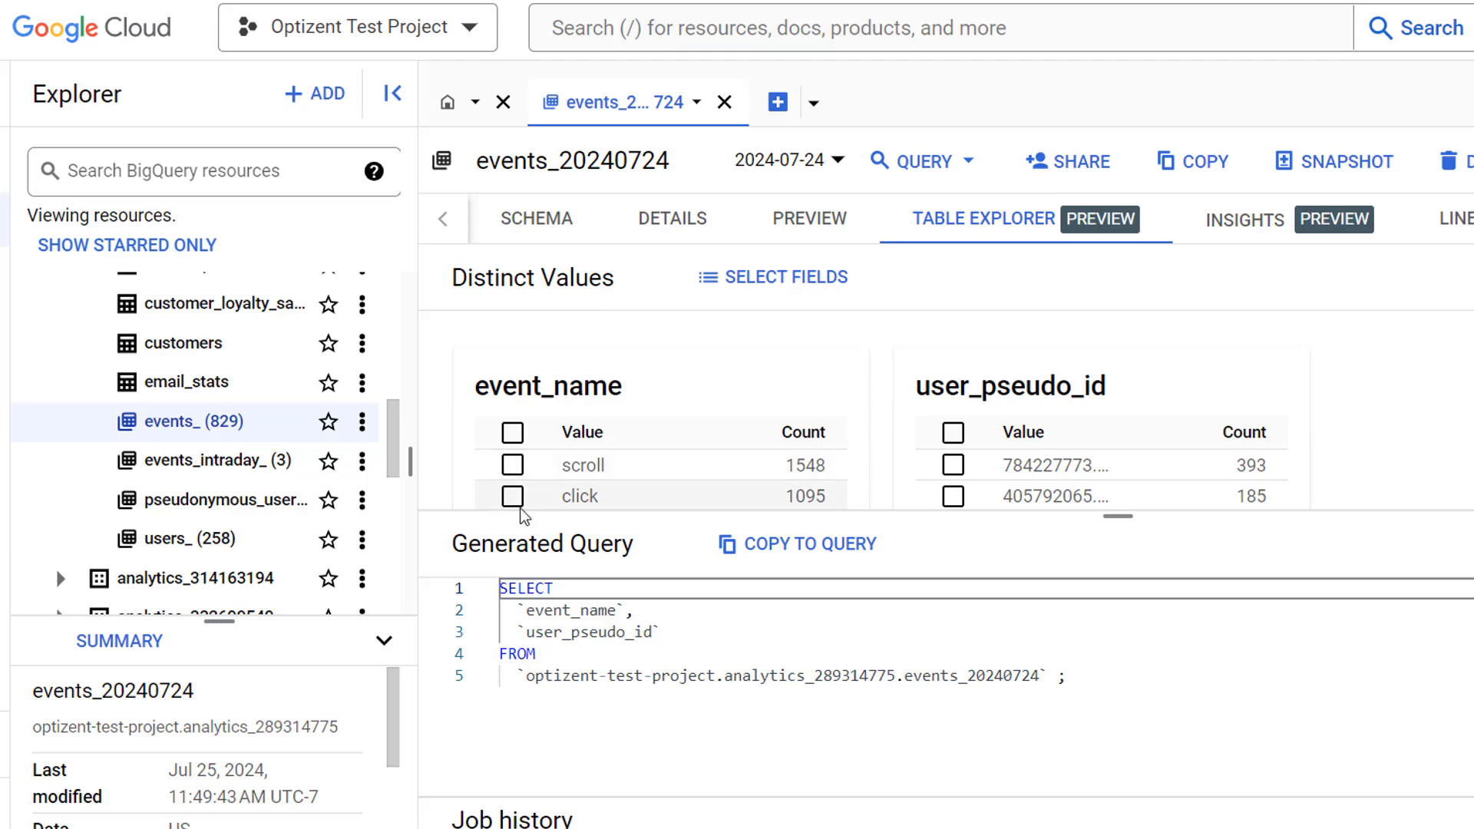
pyautogui.moveTo(532, 465)
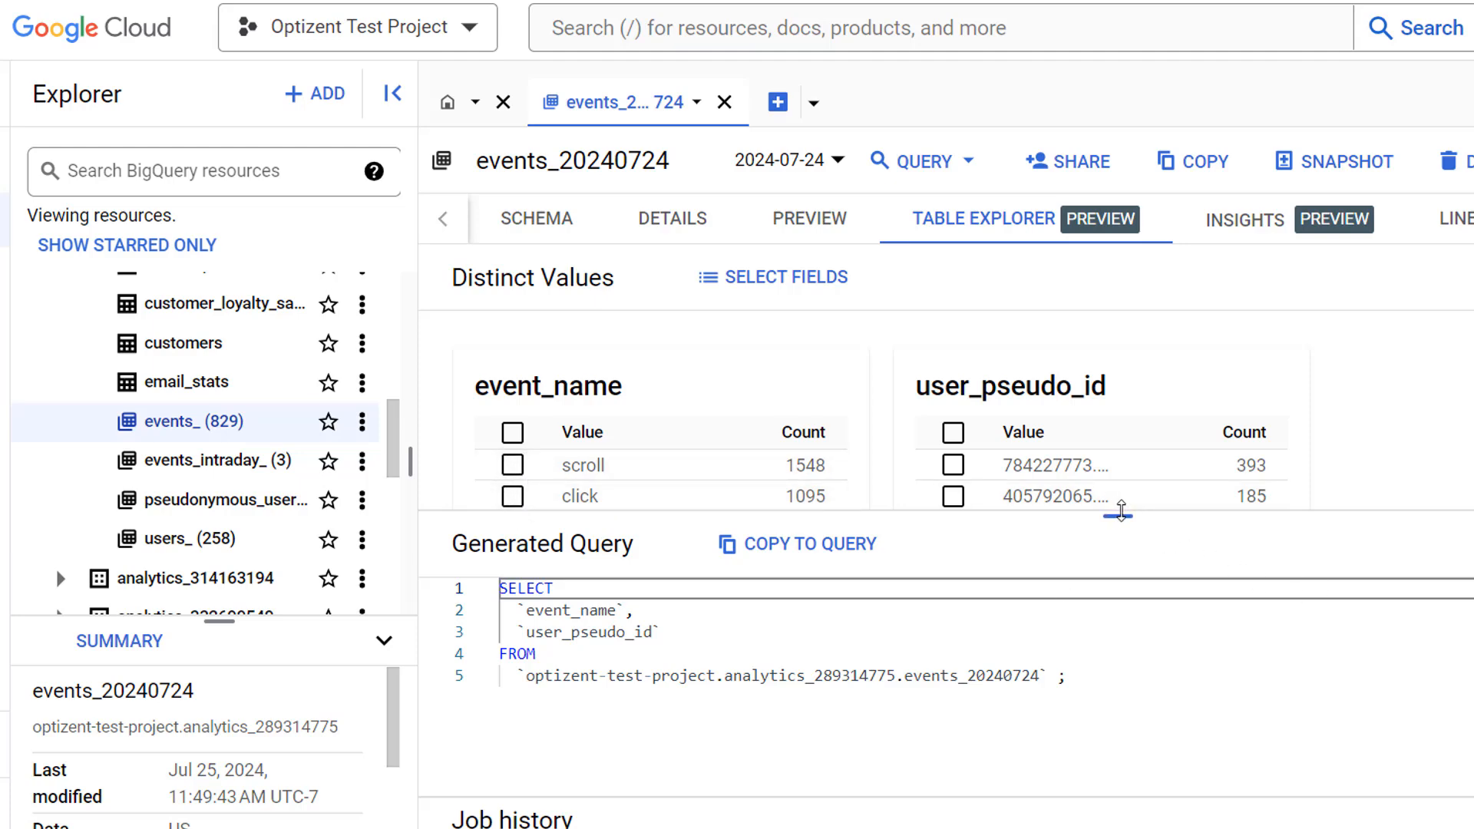
# - Enlarge the pane to reveal more event_name values like page_view and session_start
pyautogui.moveTo(1119, 513); pyautogui.dragTo(1114, 608)
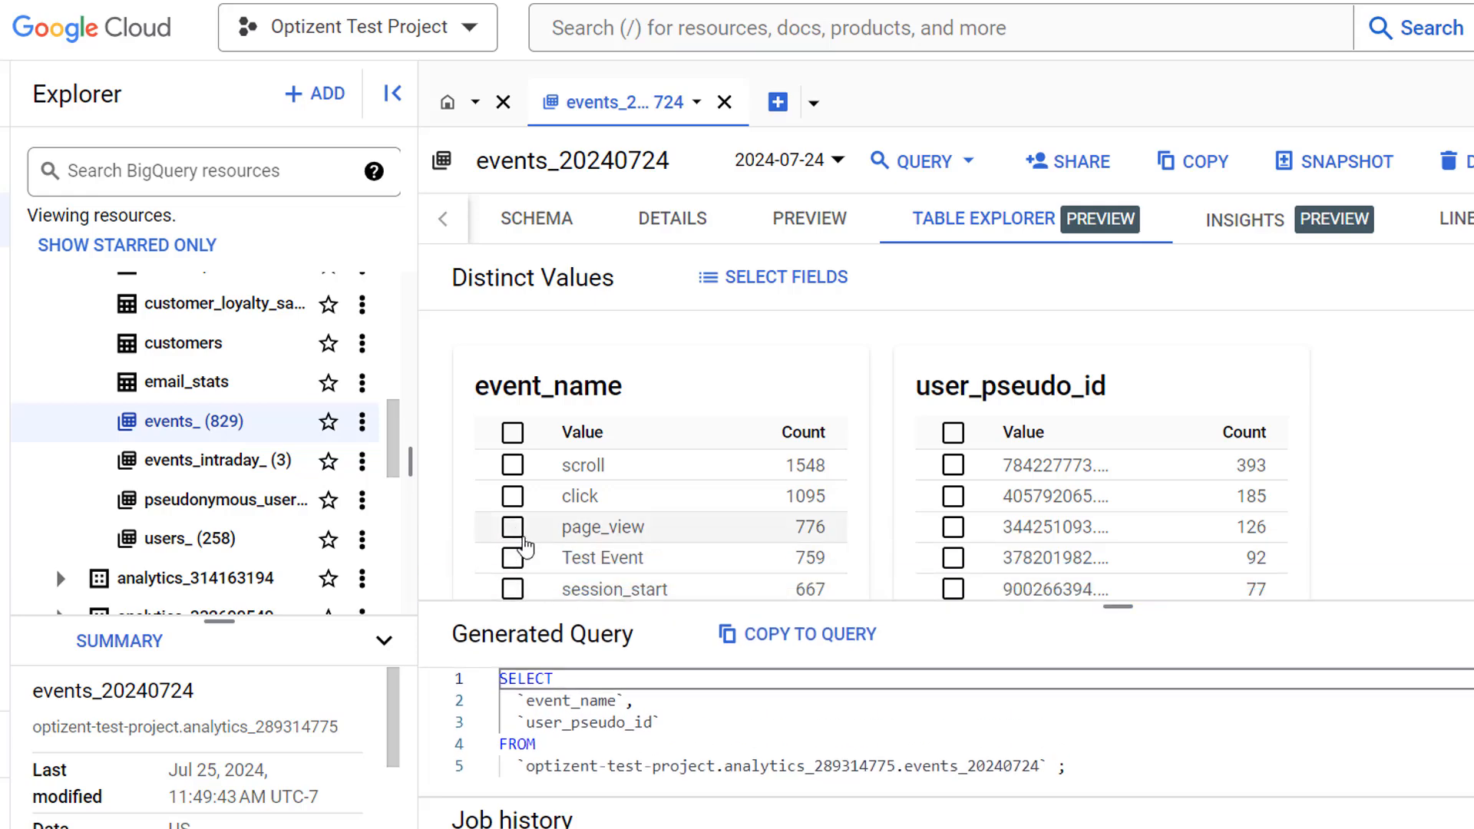
pyautogui.moveTo(516, 501)
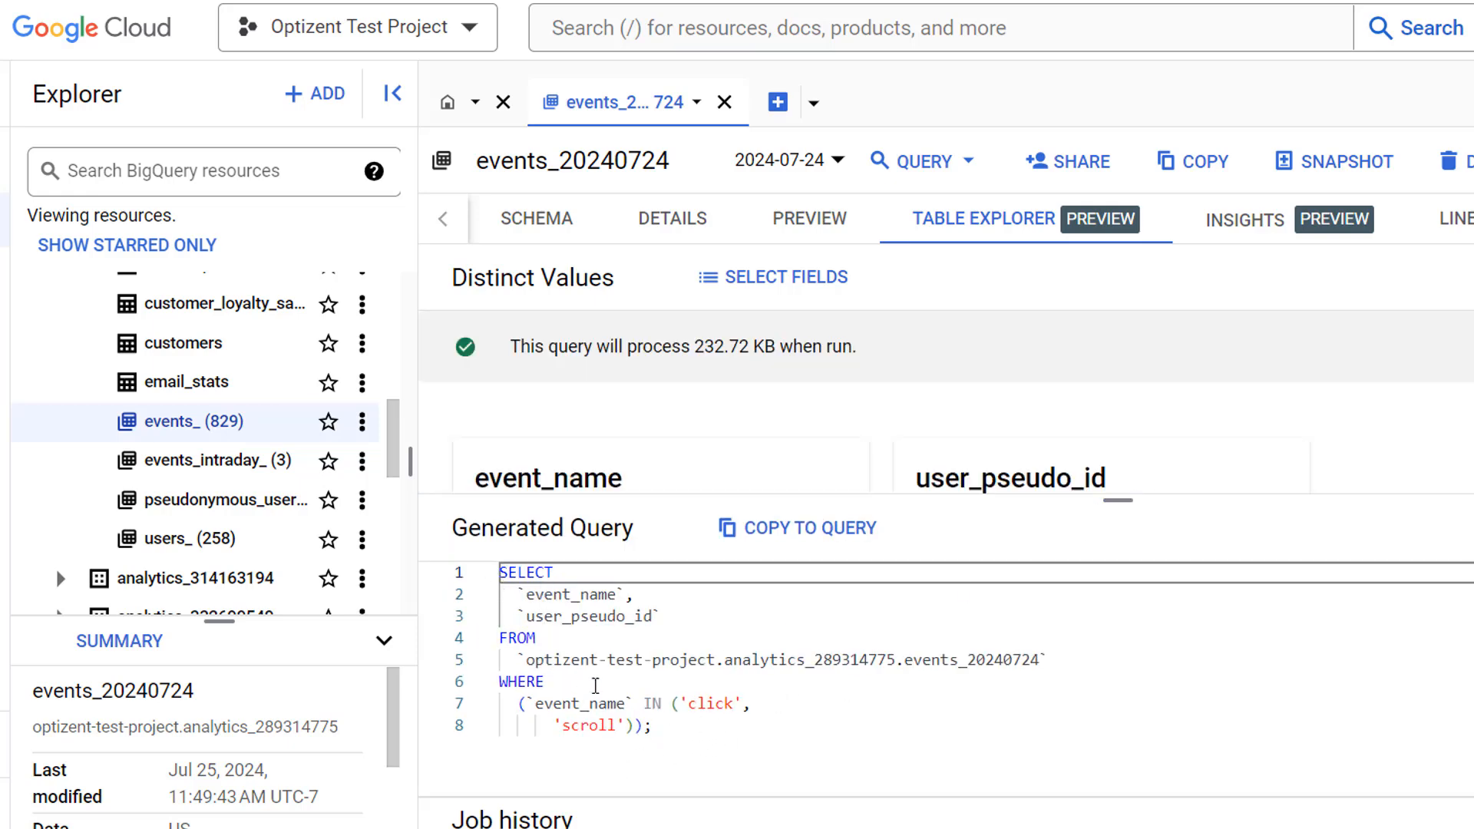
pyautogui.moveTo(1110, 506)
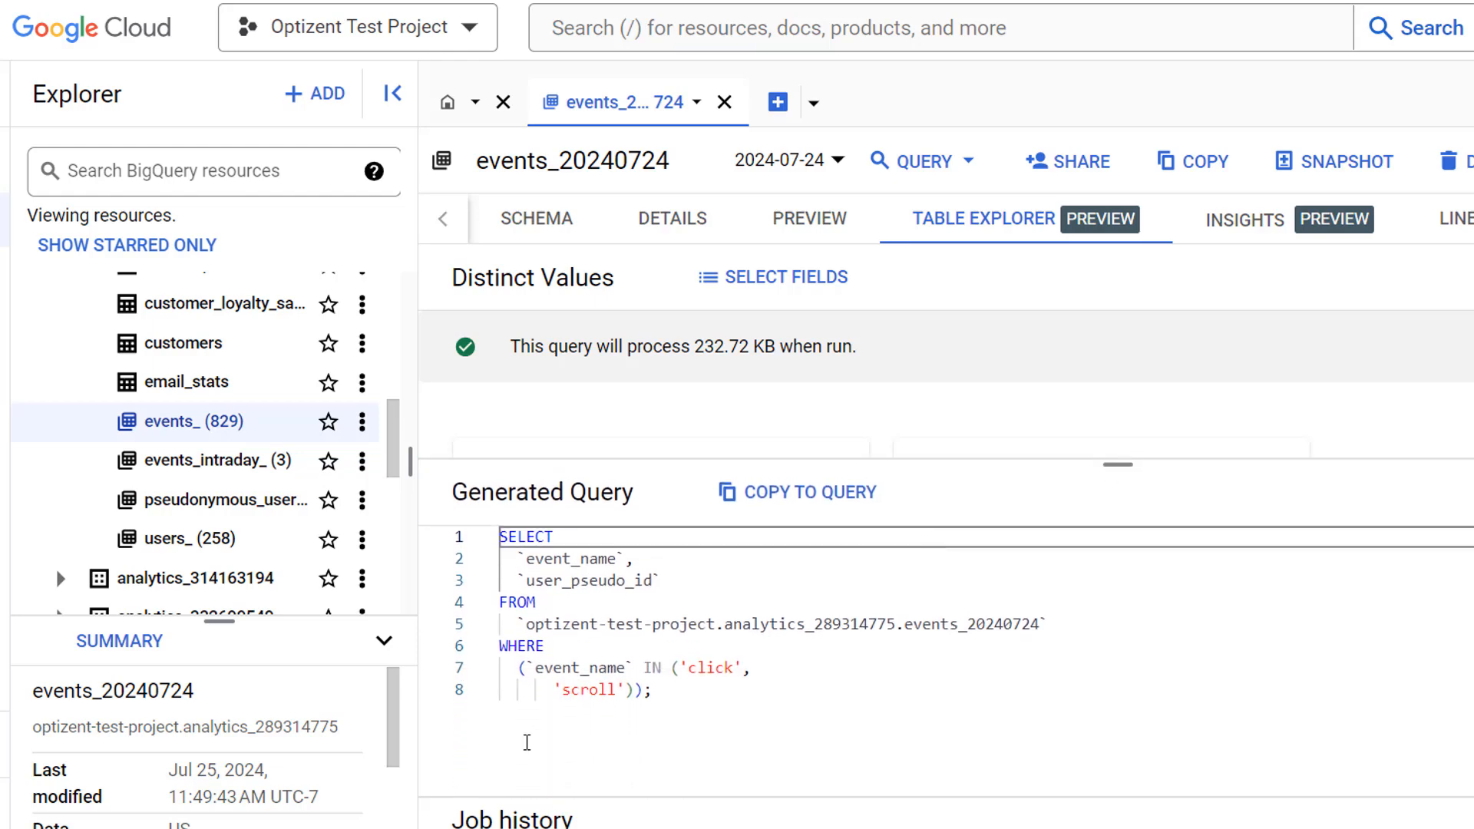
# - Copy the click-and-scroll filtered generated query into a new query editor
pyautogui.moveTo(531, 646); pyautogui.dragTo(652, 689)
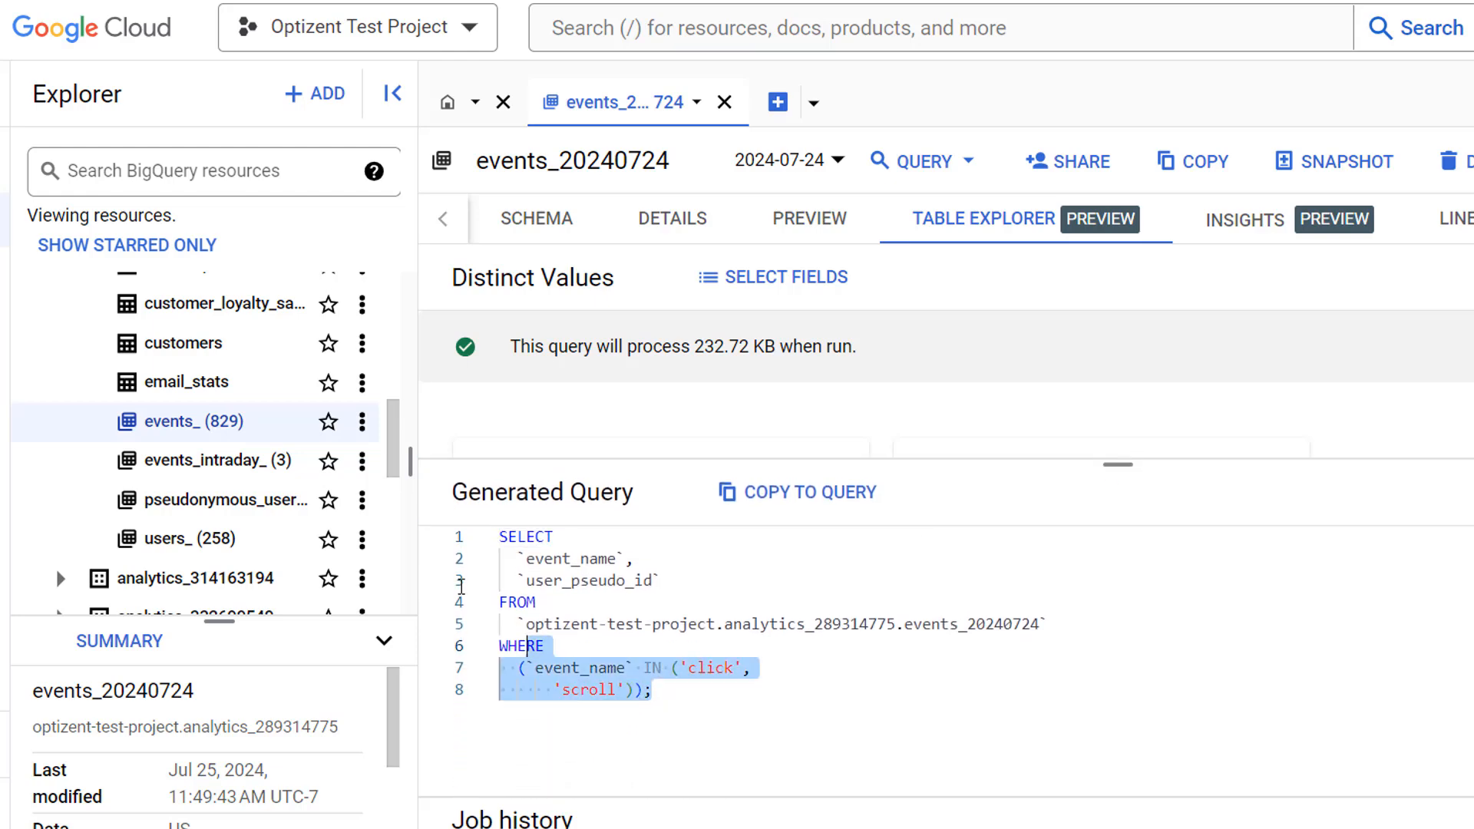
pyautogui.click(796, 492)
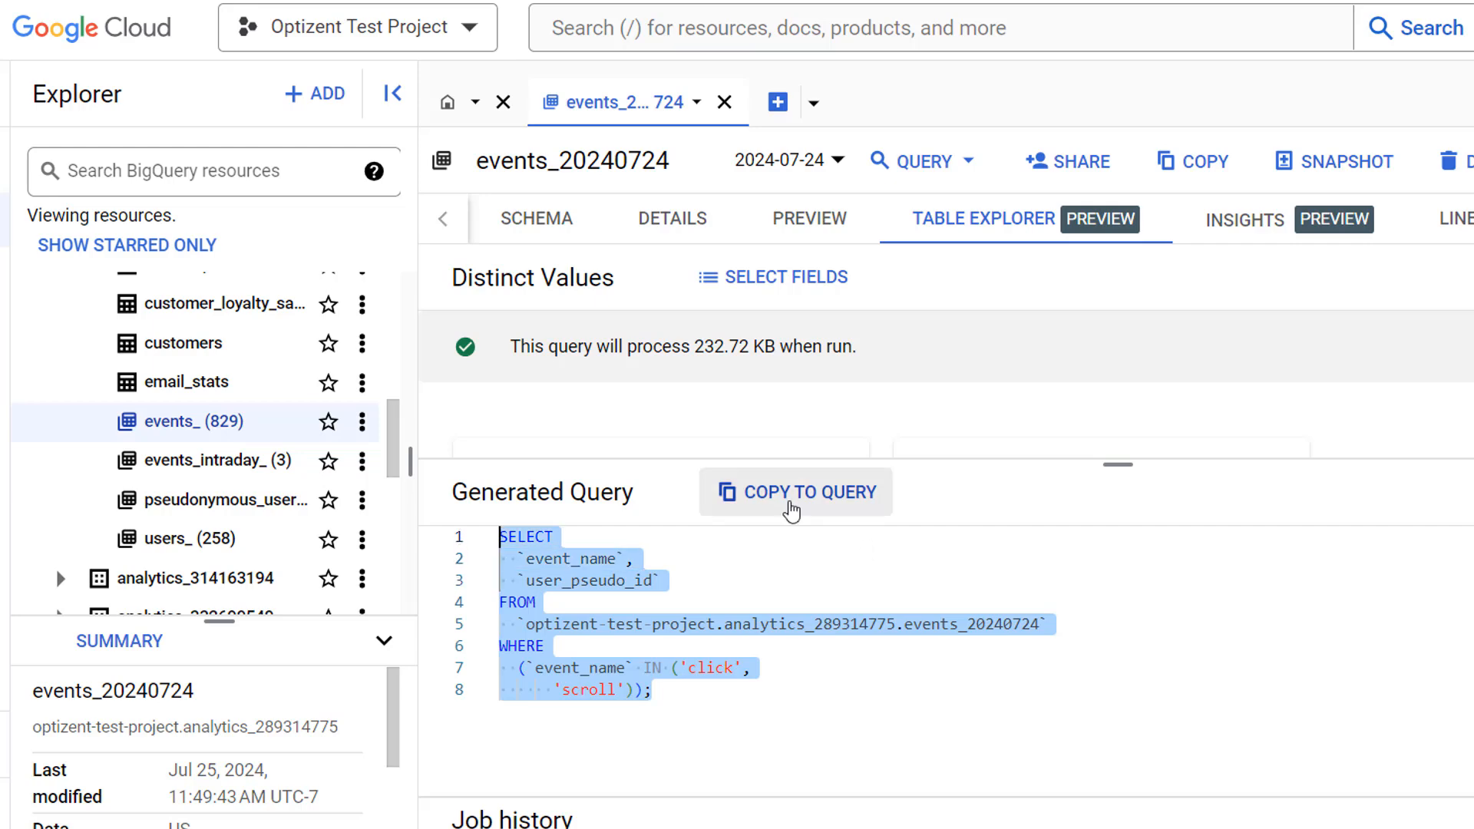
pyautogui.click(796, 492)
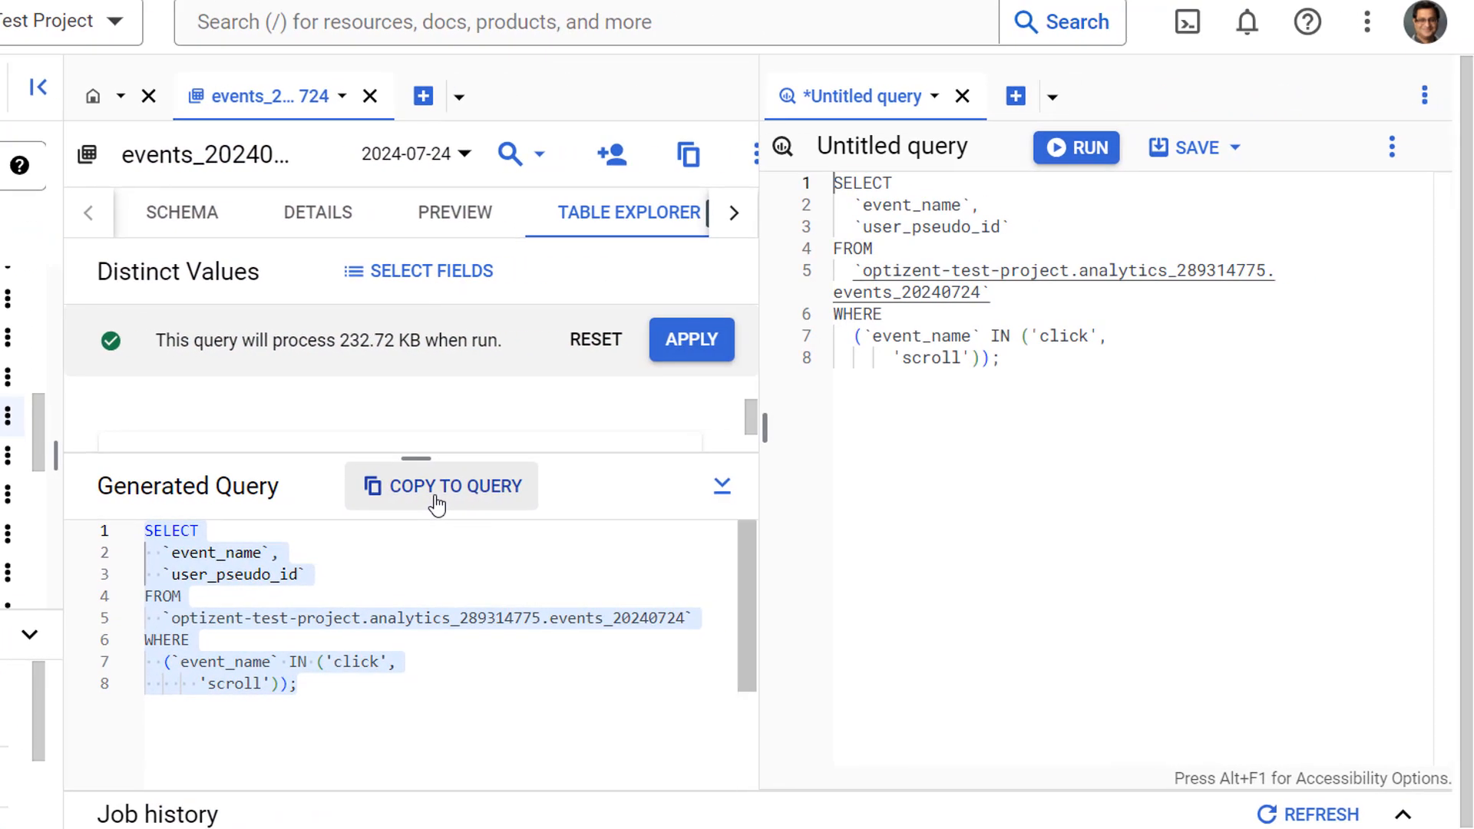
pyautogui.click(441, 486)
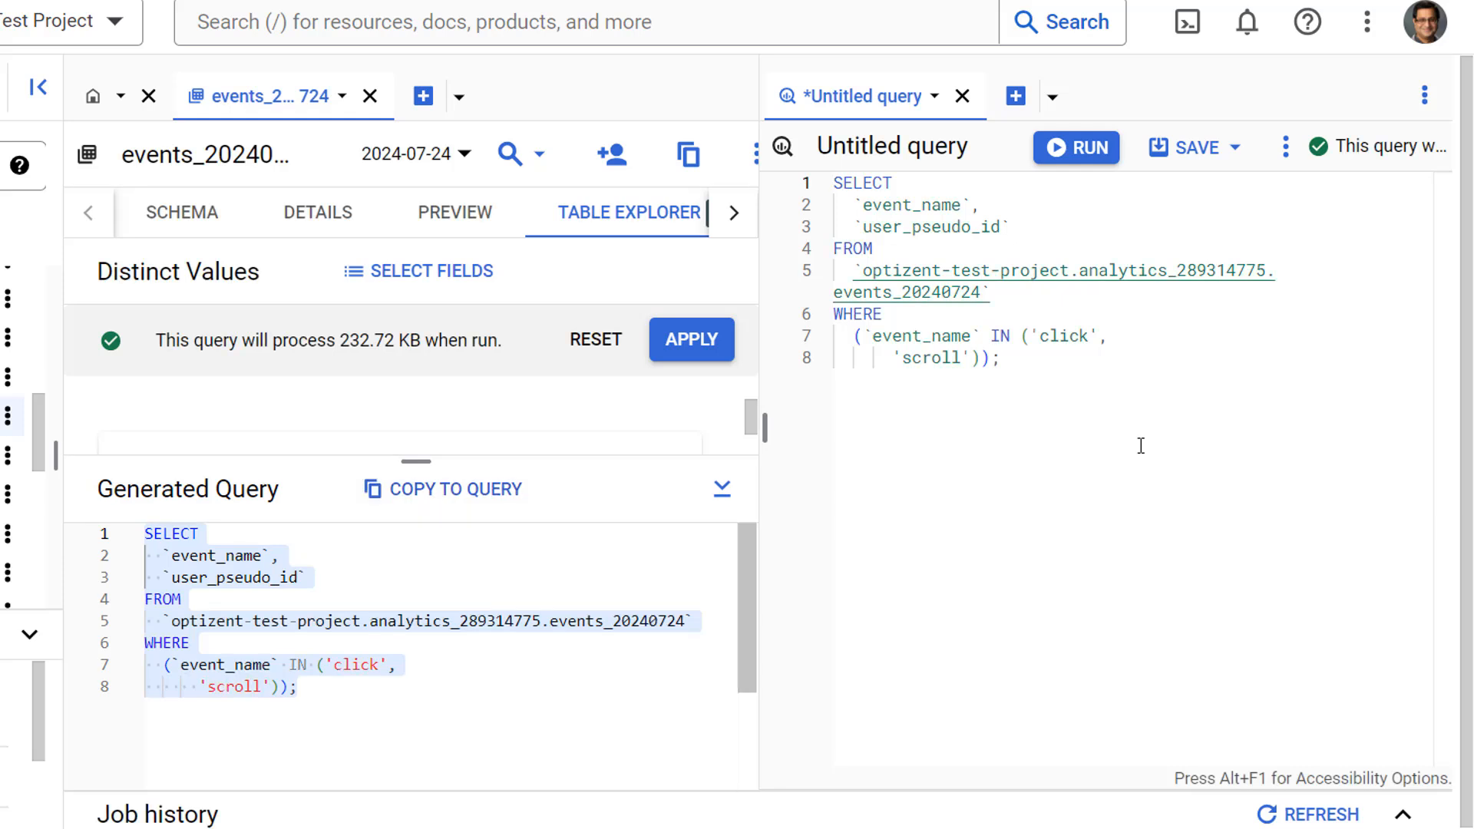
pyautogui.moveTo(1071, 153)
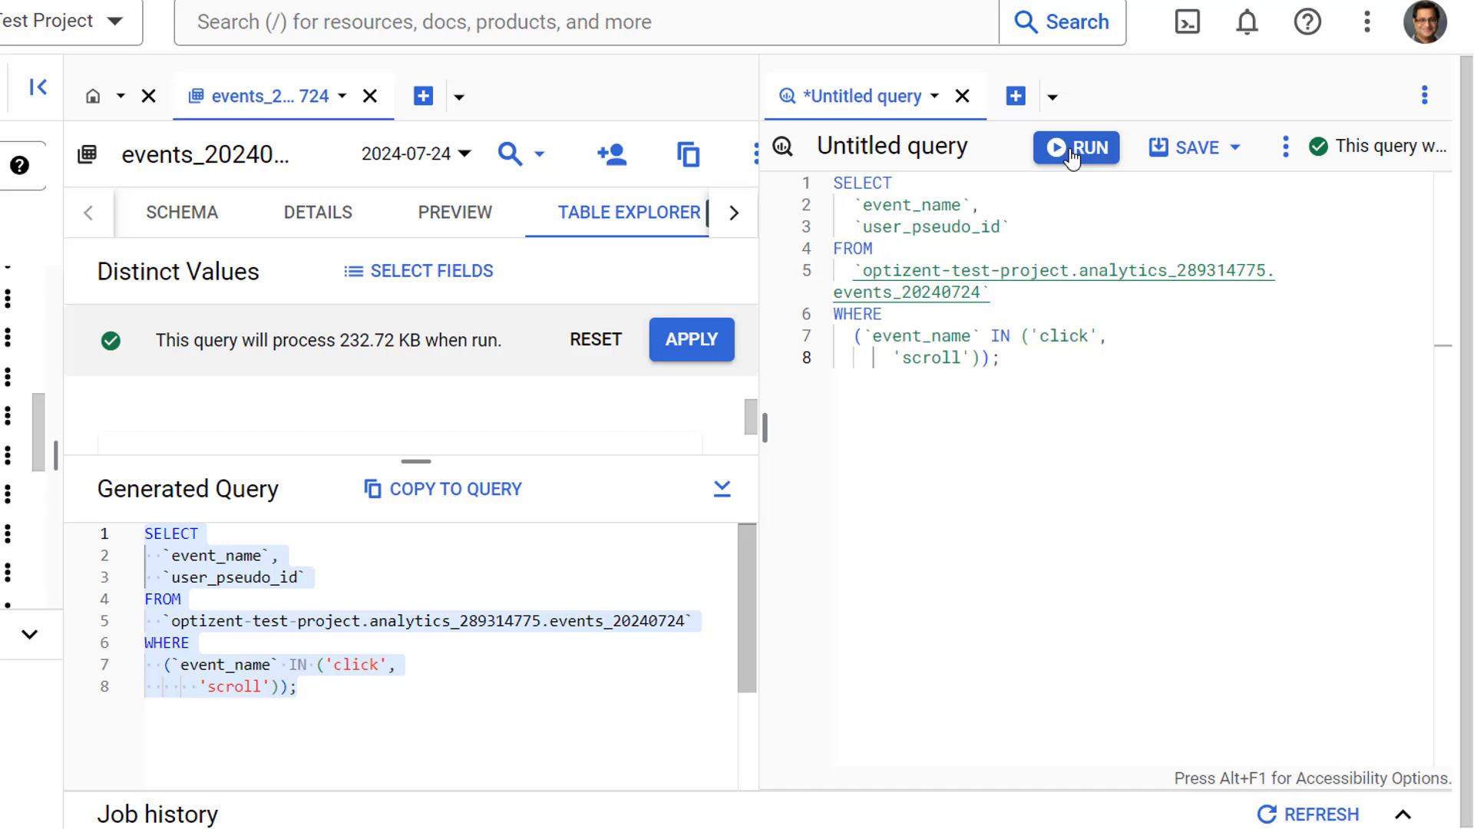
# - Run the query, returning 2,643 rows of event_name and user_pseudo_id
pyautogui.click(1076, 147)
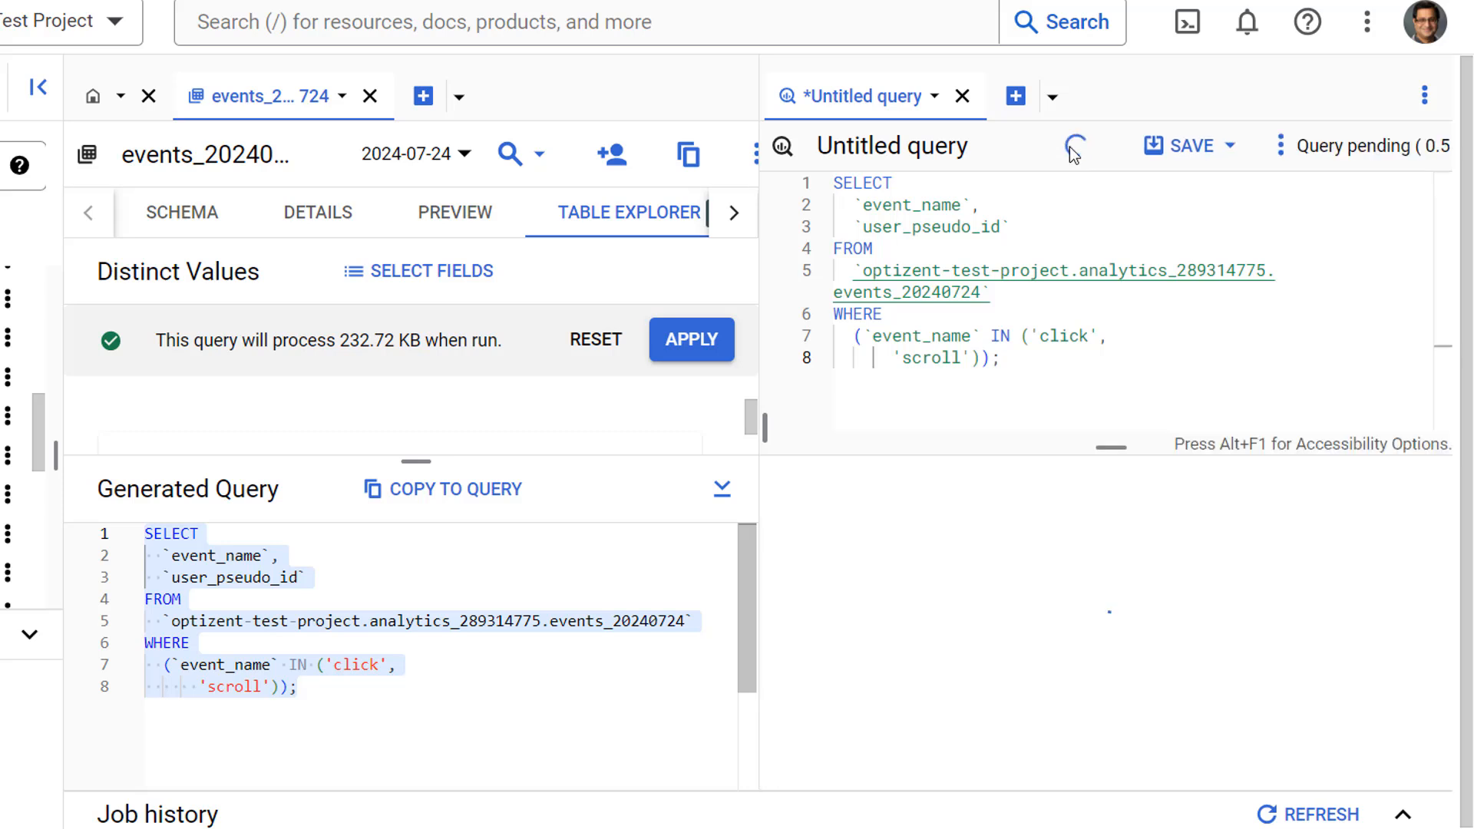
pyautogui.click(1076, 147)
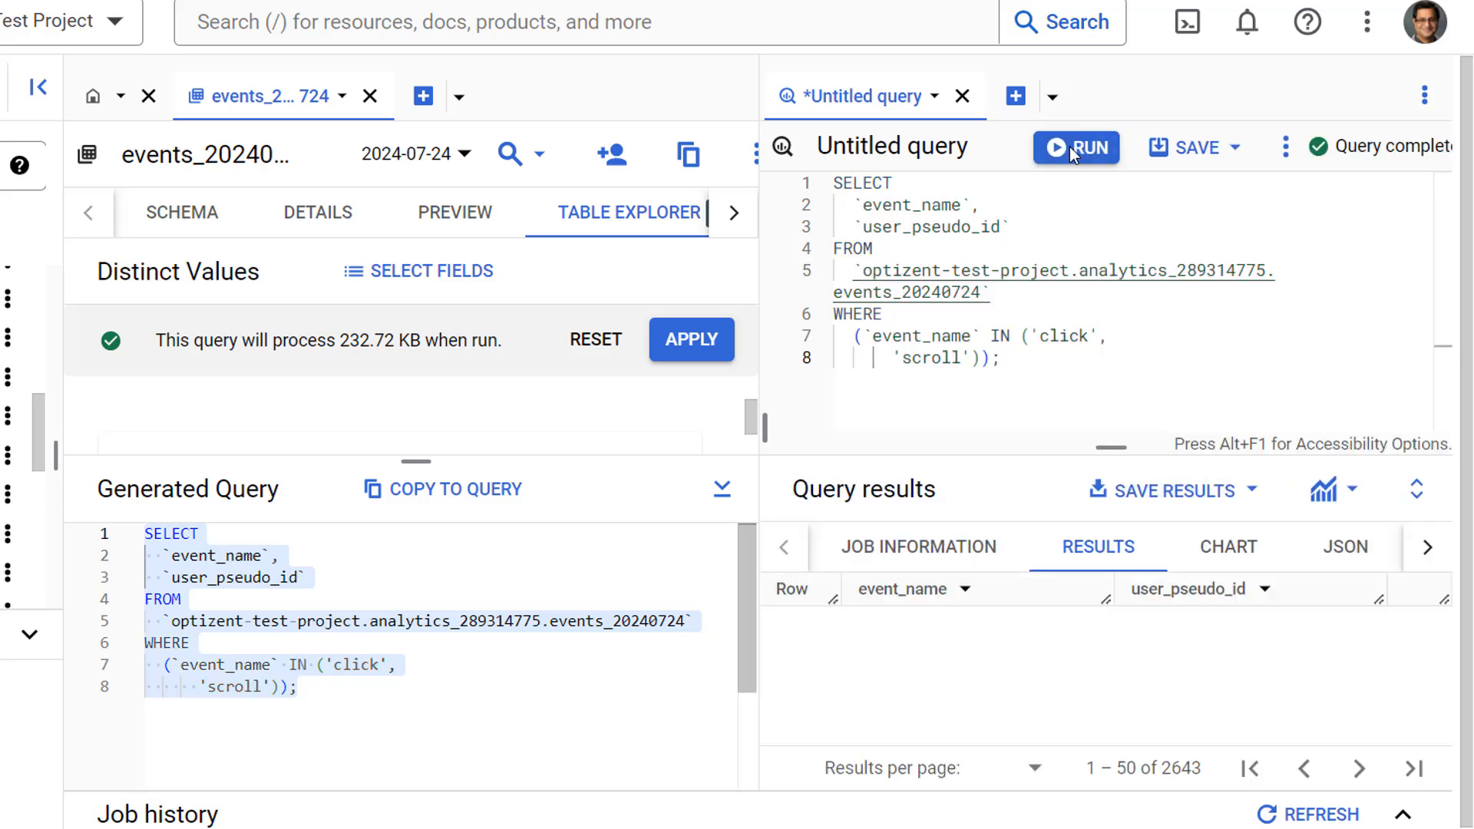
pyautogui.click(1076, 147)
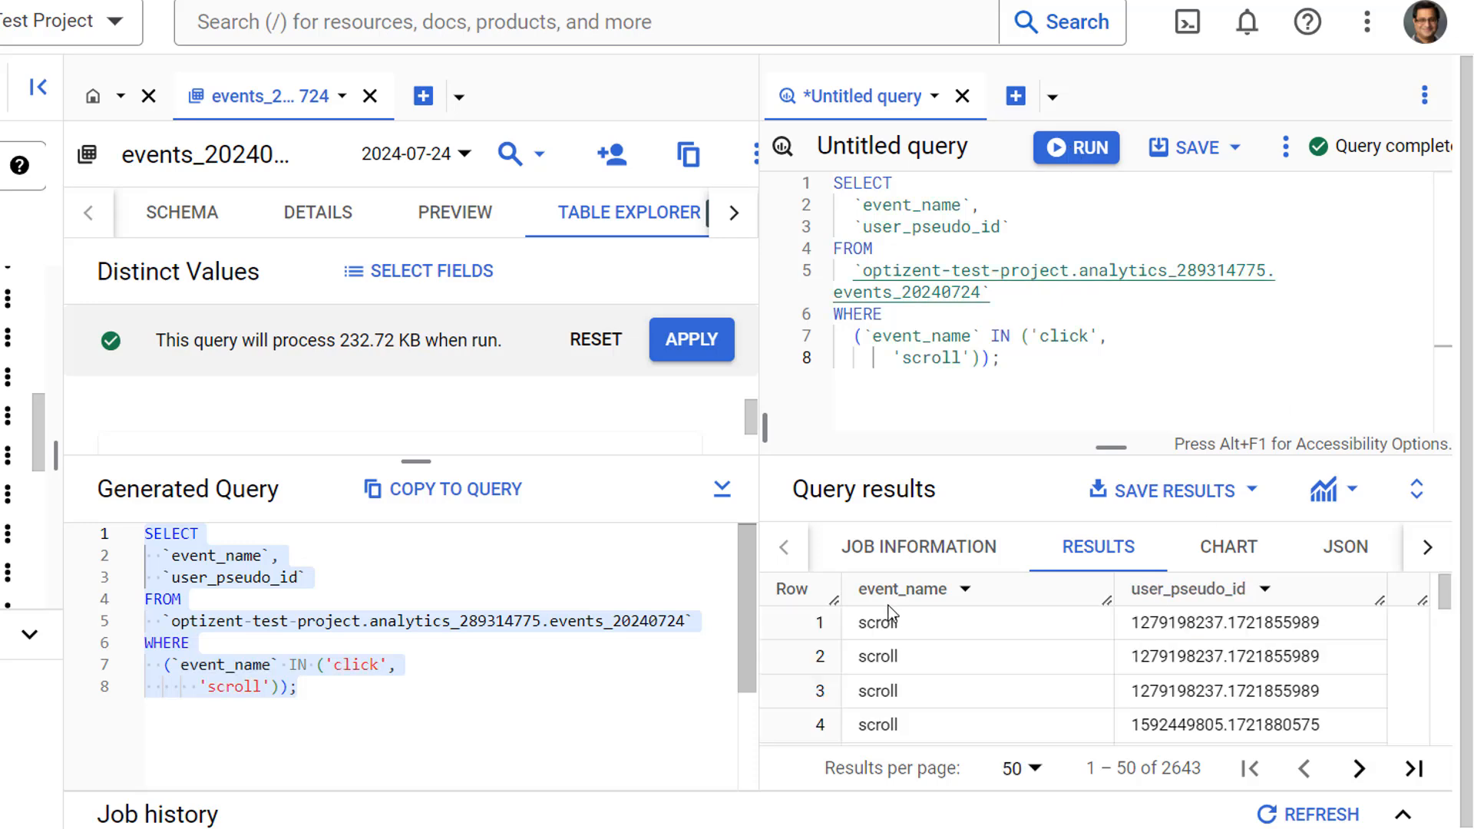
pyautogui.moveTo(954, 601)
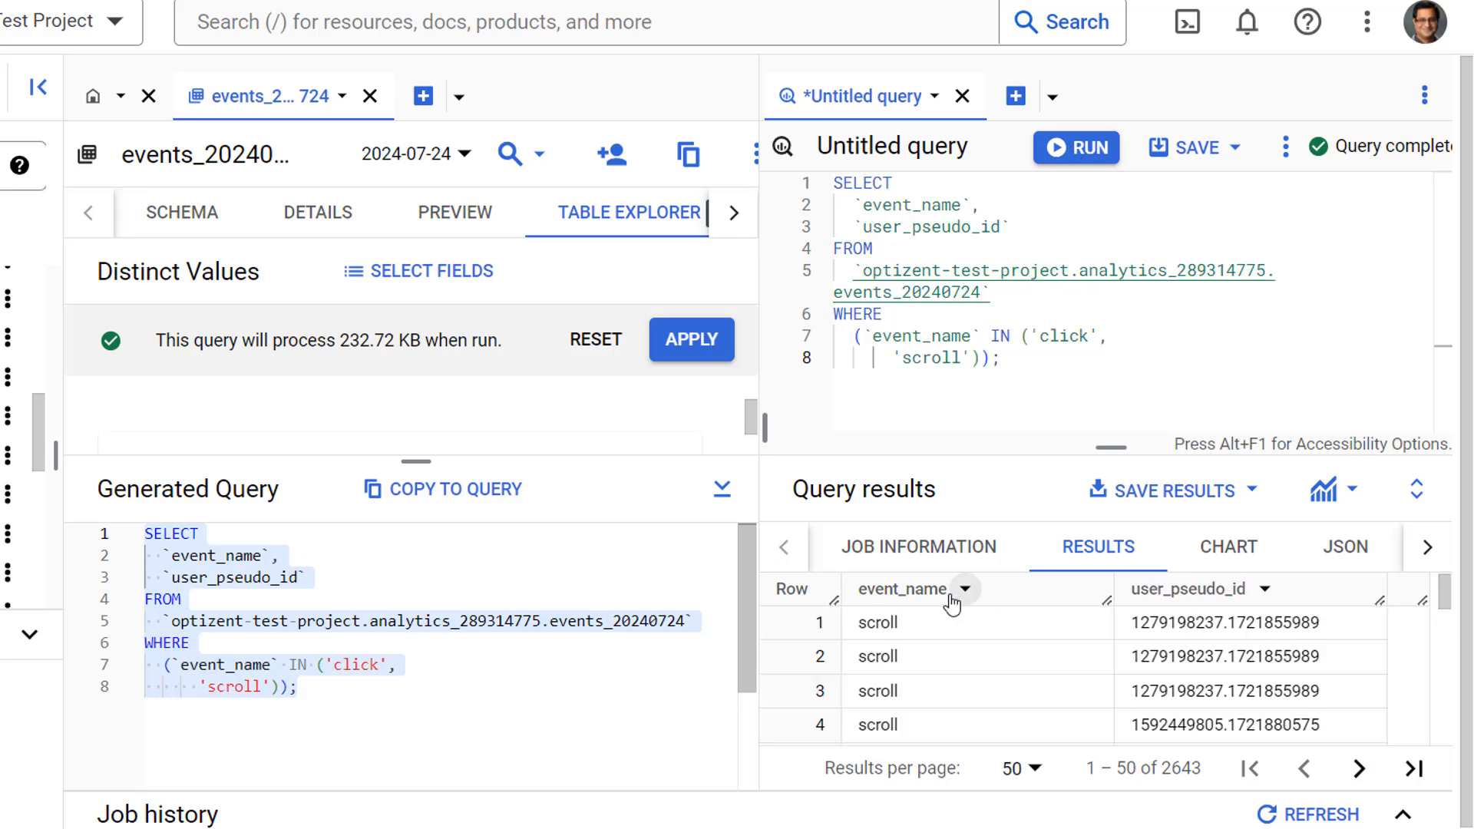